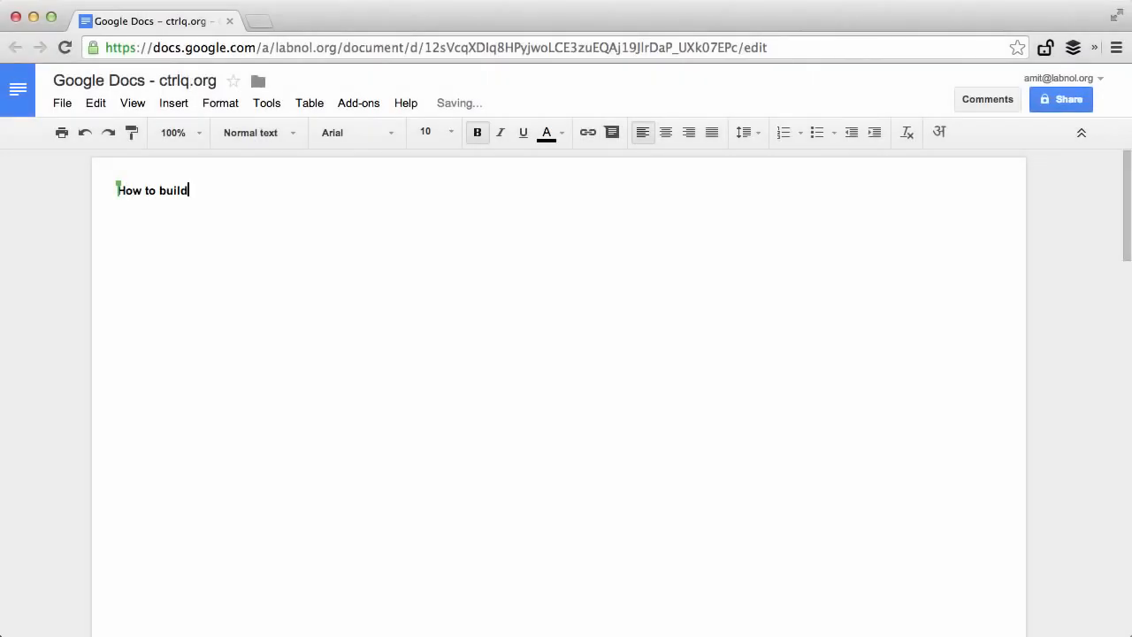
Step: Type the bold heading 'How to build an add-on for Google Docs' and start a new line
{"action": "type", "text": "an add-on fo"}
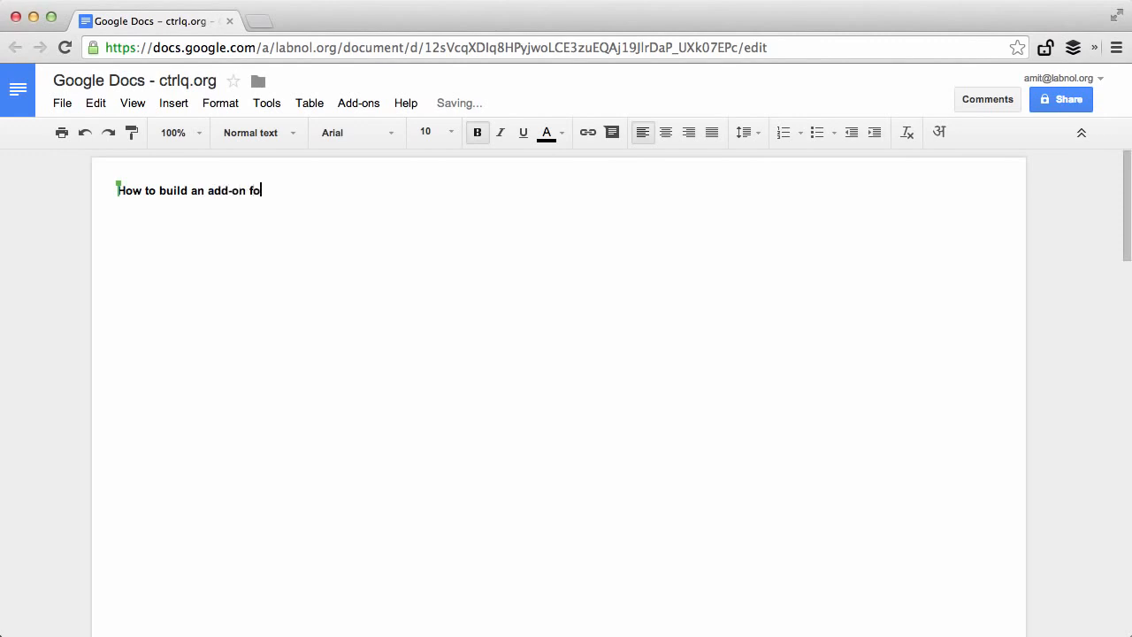
{"action": "type", "text": "r Google Doc"}
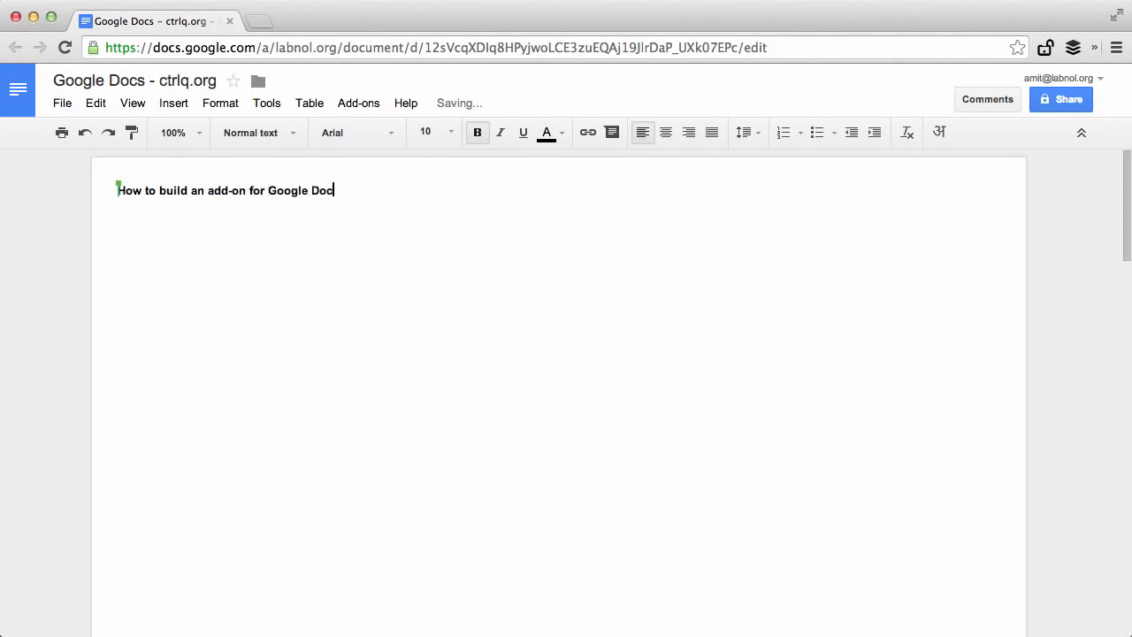
{"action": "key", "text": "Enter"}
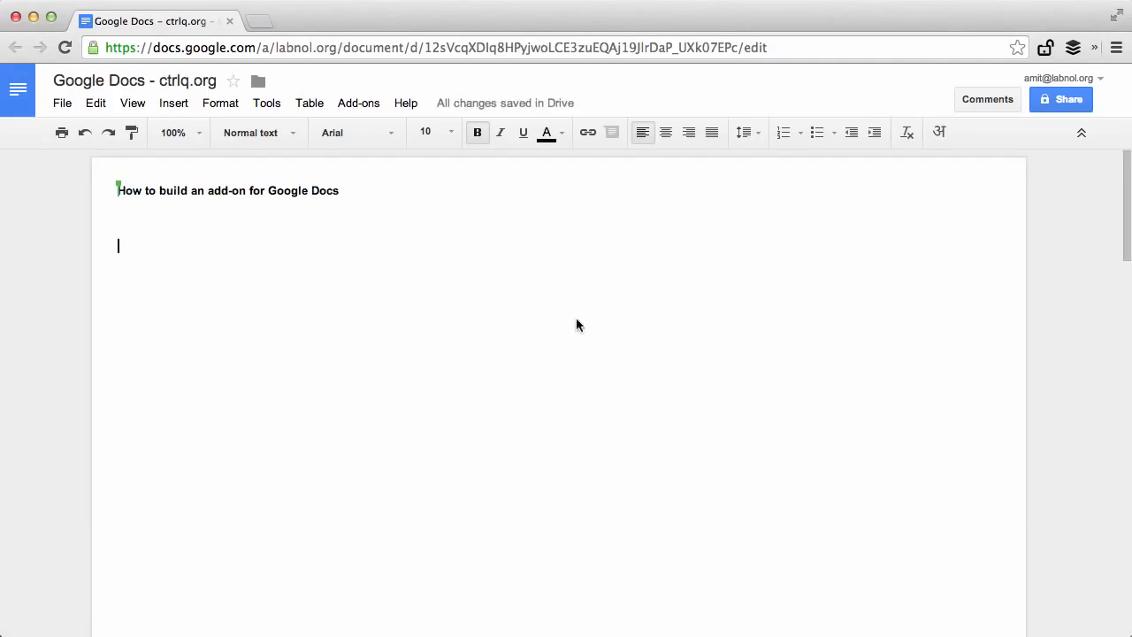
Step: Launch the Twitter Curator sidebar from the Add-ons menu
{"action": "left_click", "coordinate": [358, 102]}
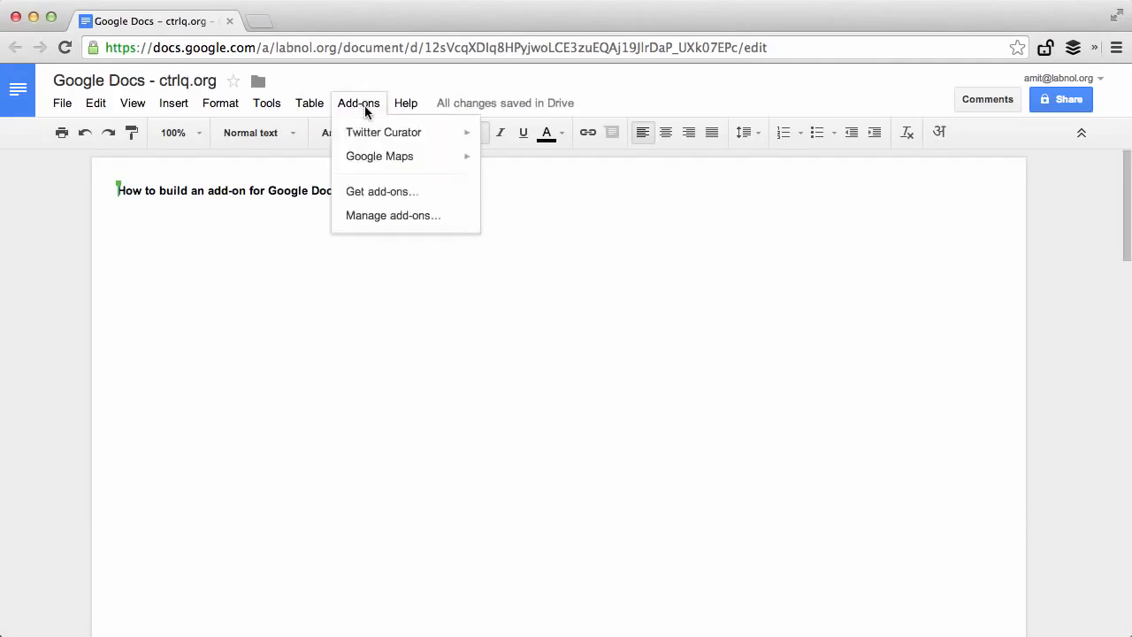
{"action": "mouse_move", "coordinate": [383, 131]}
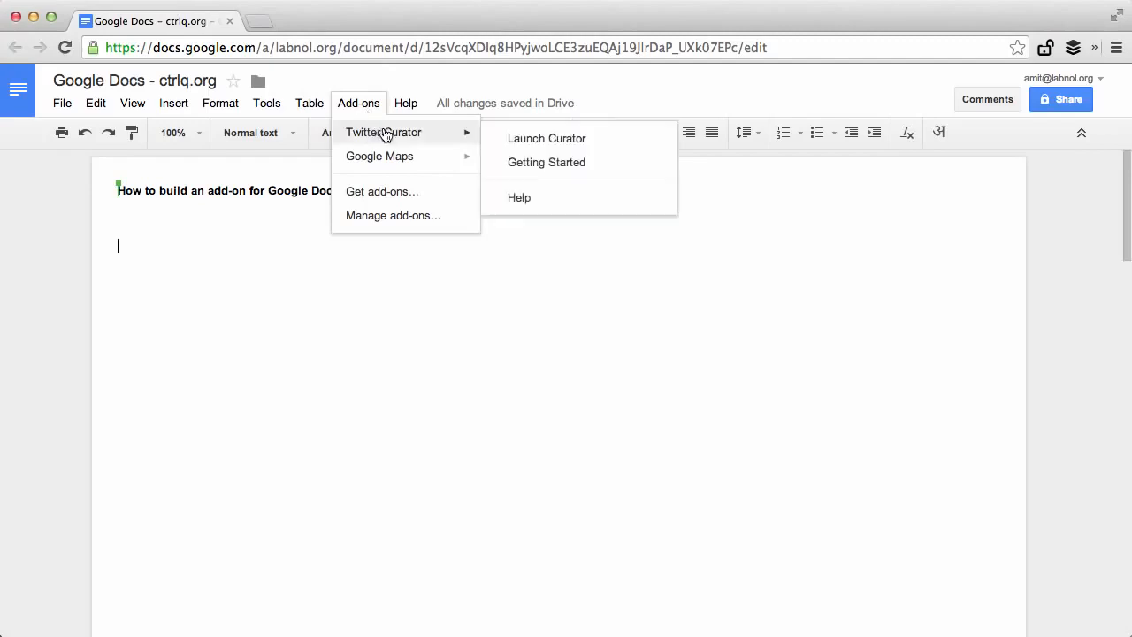
{"action": "mouse_move", "coordinate": [552, 142]}
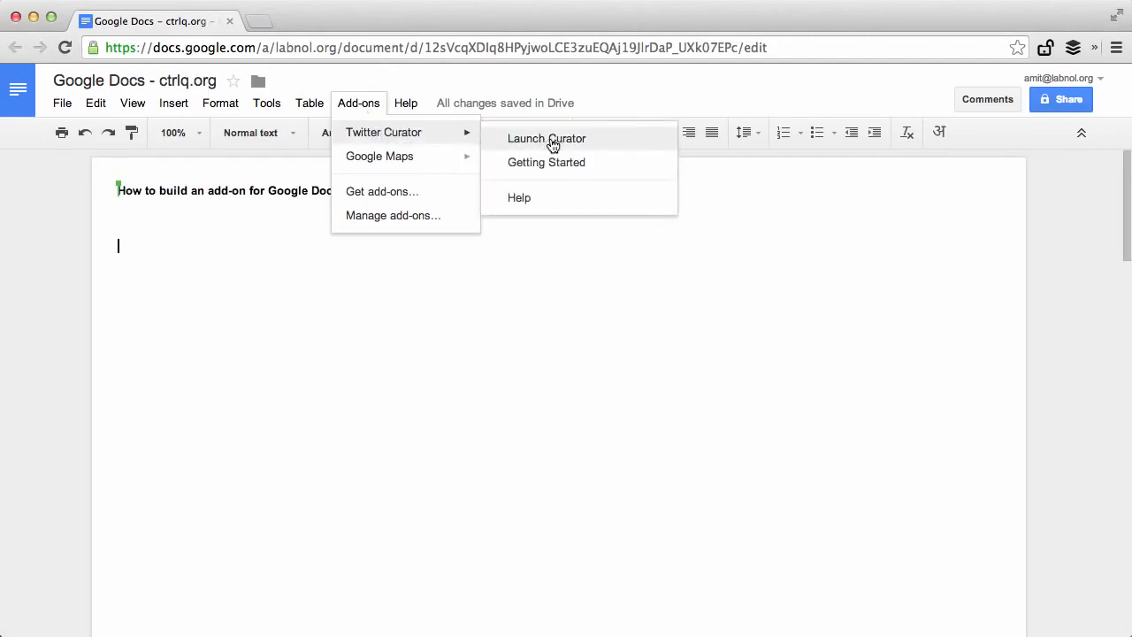
{"action": "left_click", "coordinate": [546, 138]}
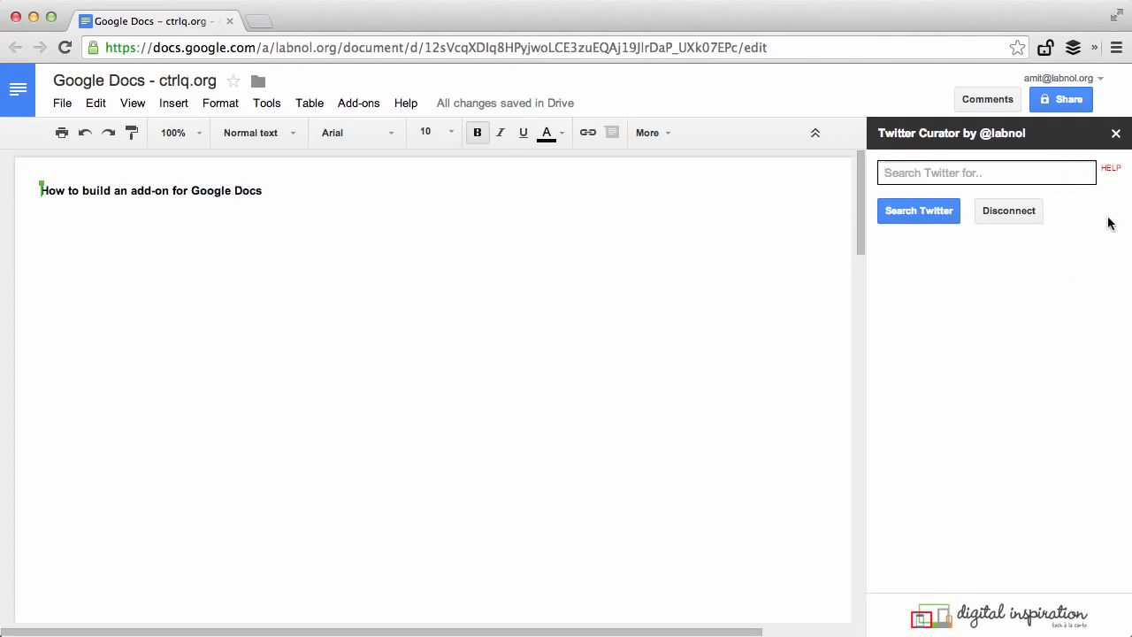
Step: Search tweets from:obama and insert the 10-Mar-2014 #GetCovered tweet into the document
{"action": "type", "text": "from:barack"}
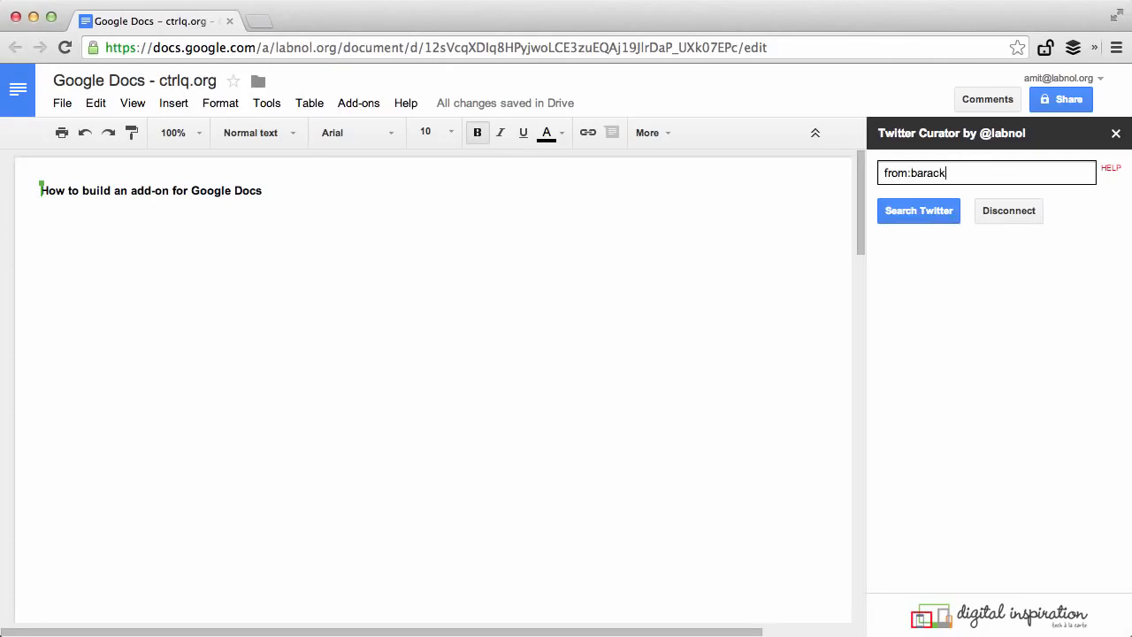
{"action": "type", "text": "obama"}
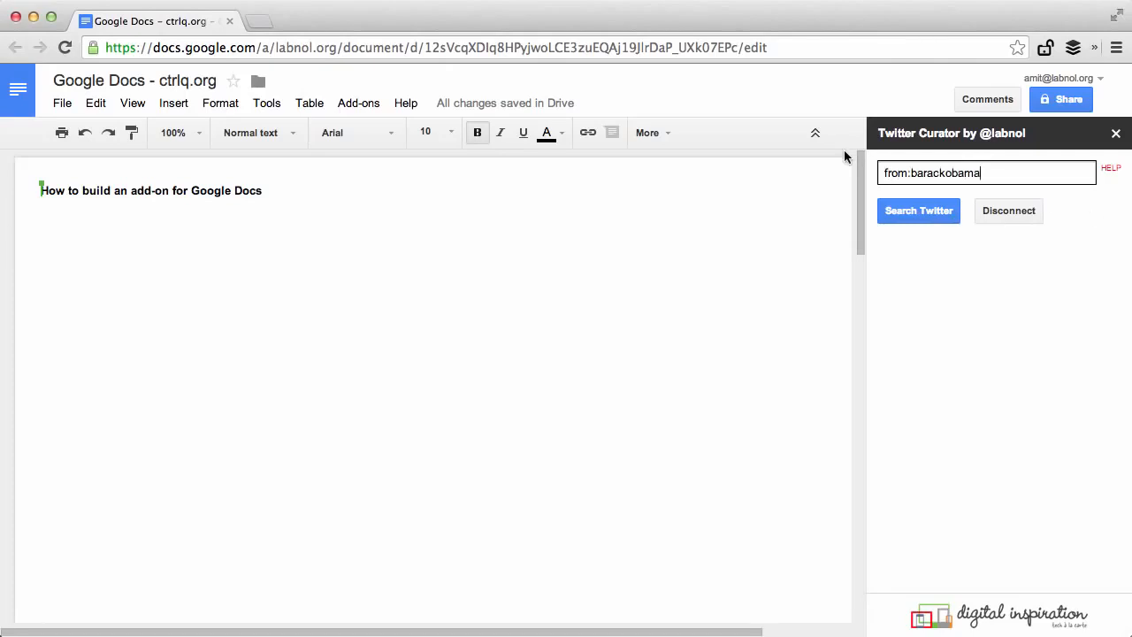
{"action": "left_click", "coordinate": [918, 210]}
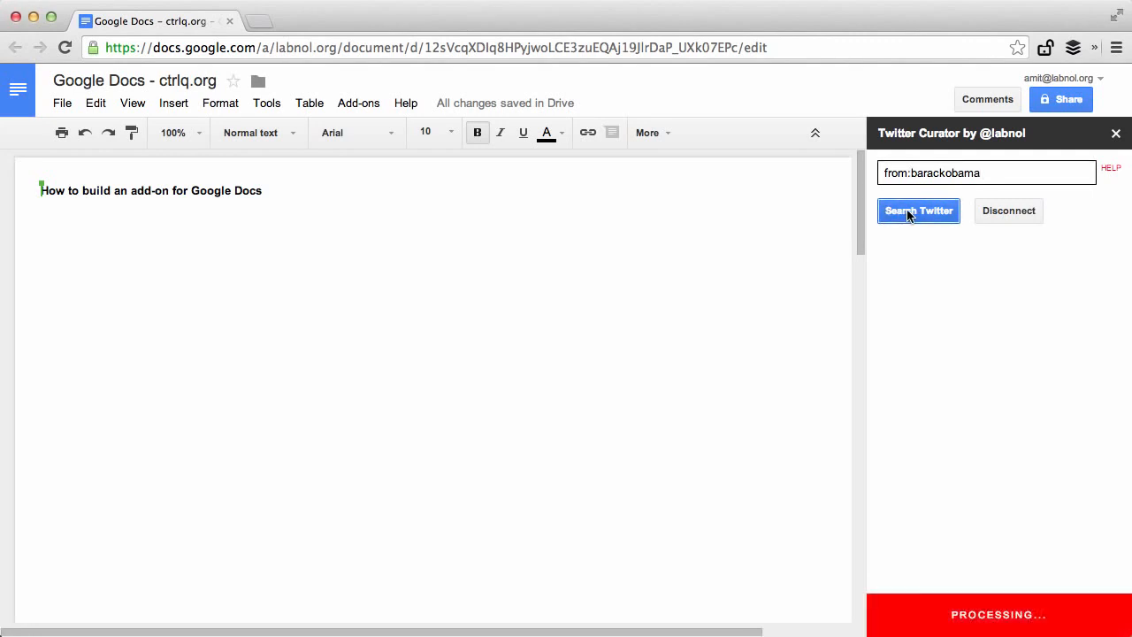
{"action": "left_click", "coordinate": [918, 211]}
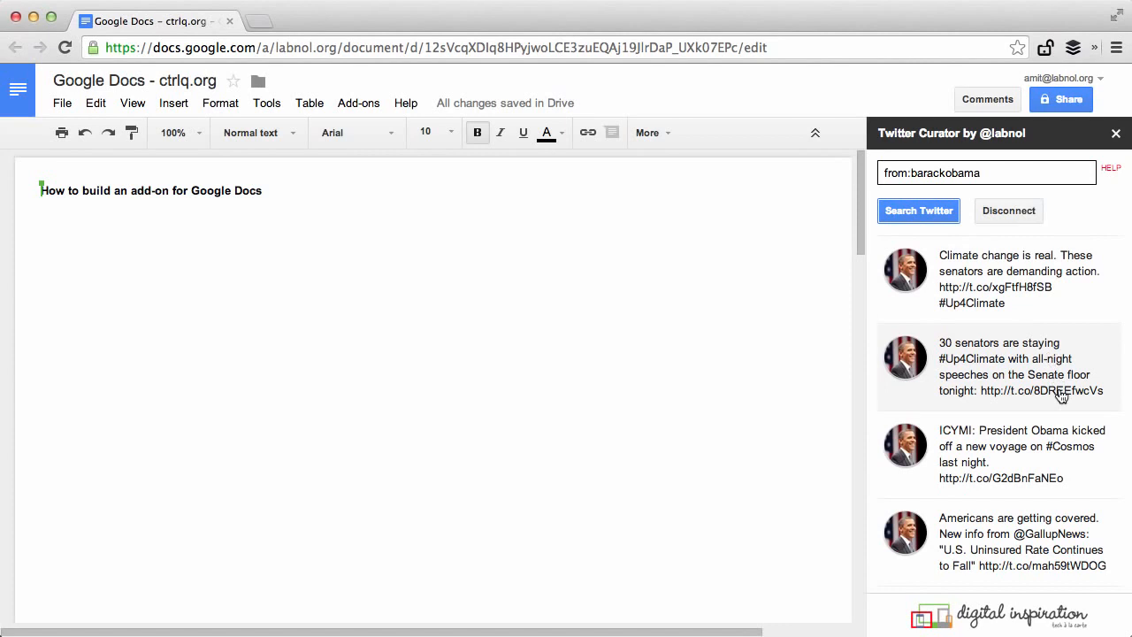
{"action": "scroll", "scroll_direction": "down", "scroll_amount": 3}
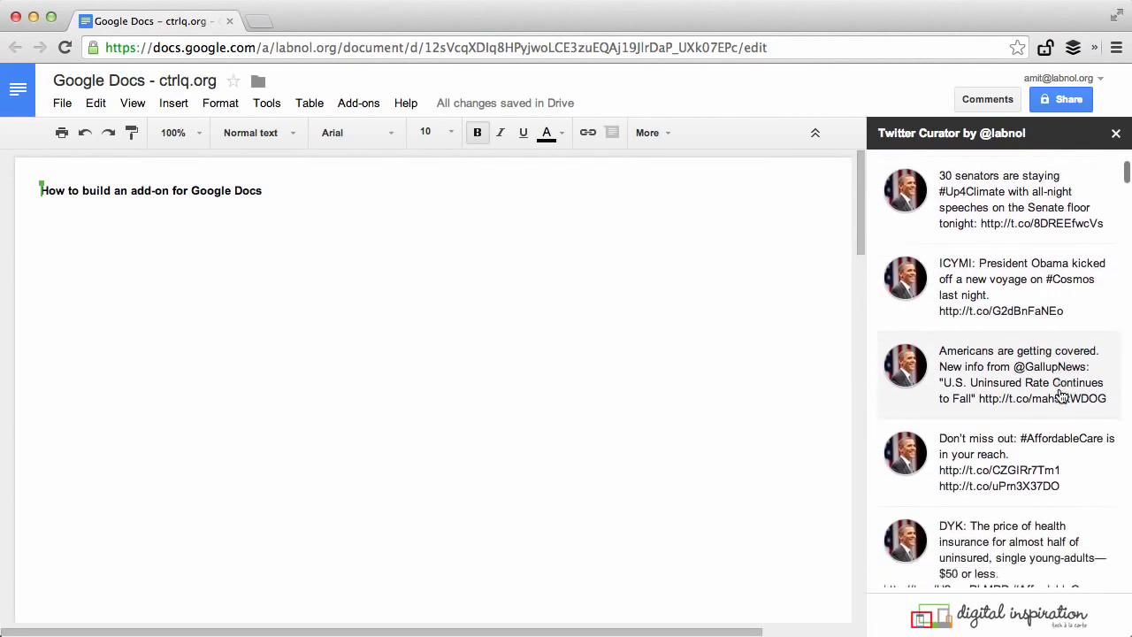
{"action": "scroll", "scroll_direction": "down", "scroll_amount": 3}
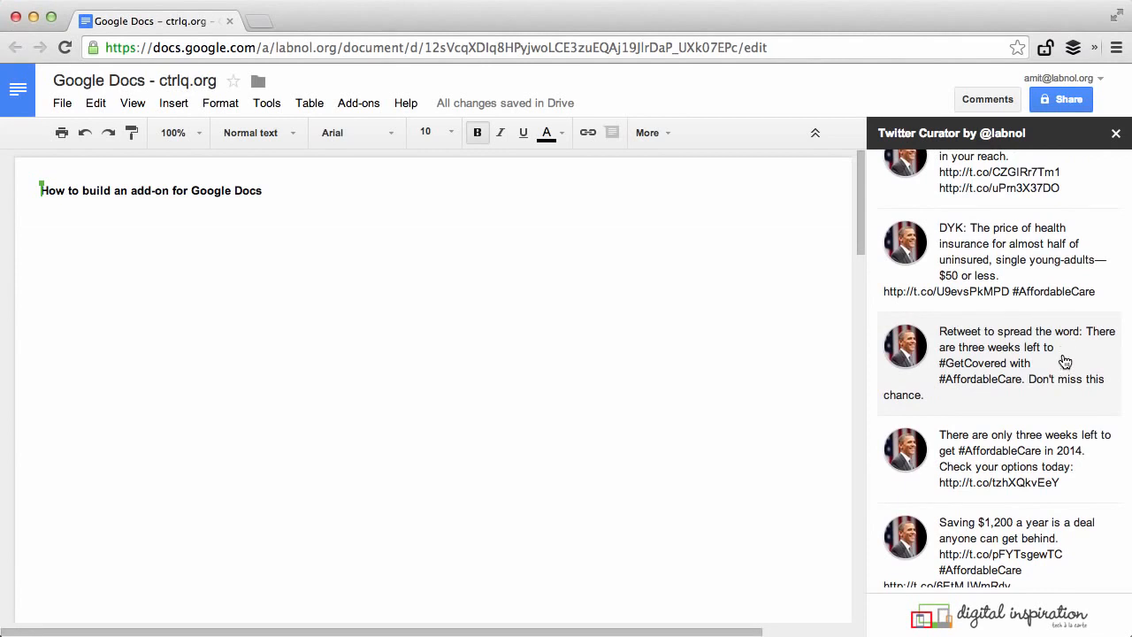
{"action": "scroll", "scroll_direction": "down", "scroll_amount": 3}
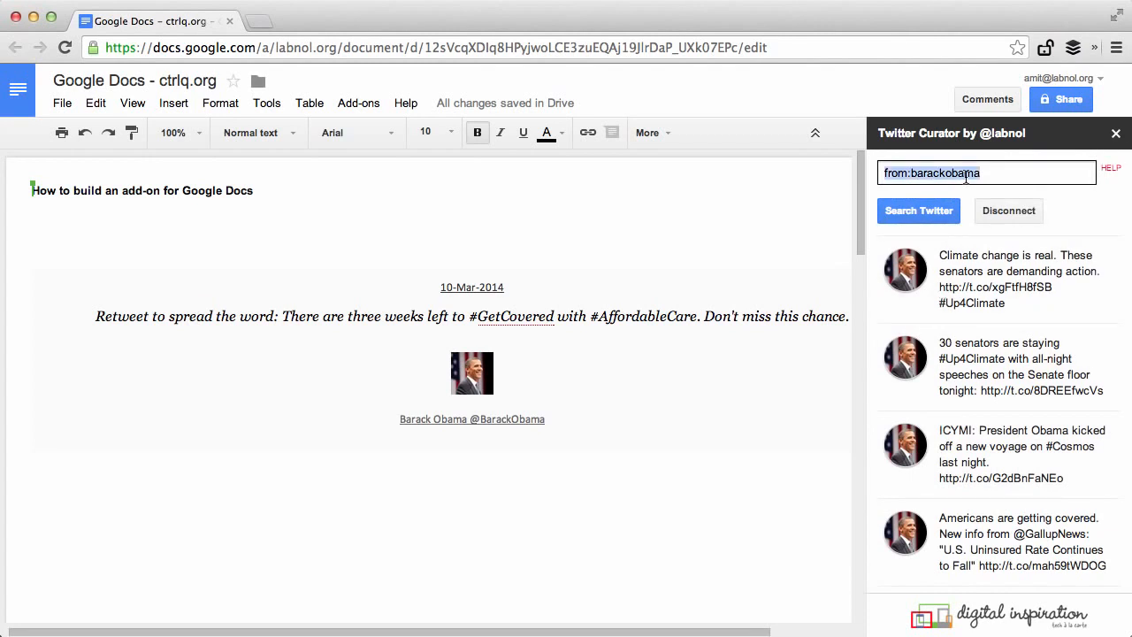
Step: Search for tweets addressed to:barackobama and scroll through the results
{"action": "type", "text": "t"}
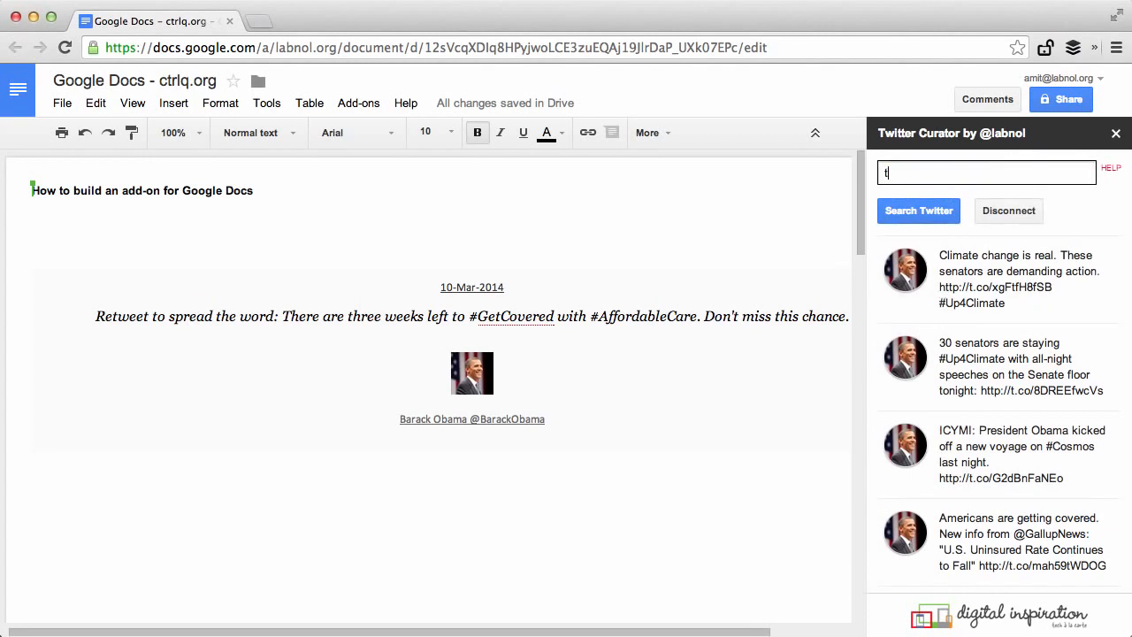
{"action": "type", "text": "o:barackobama"}
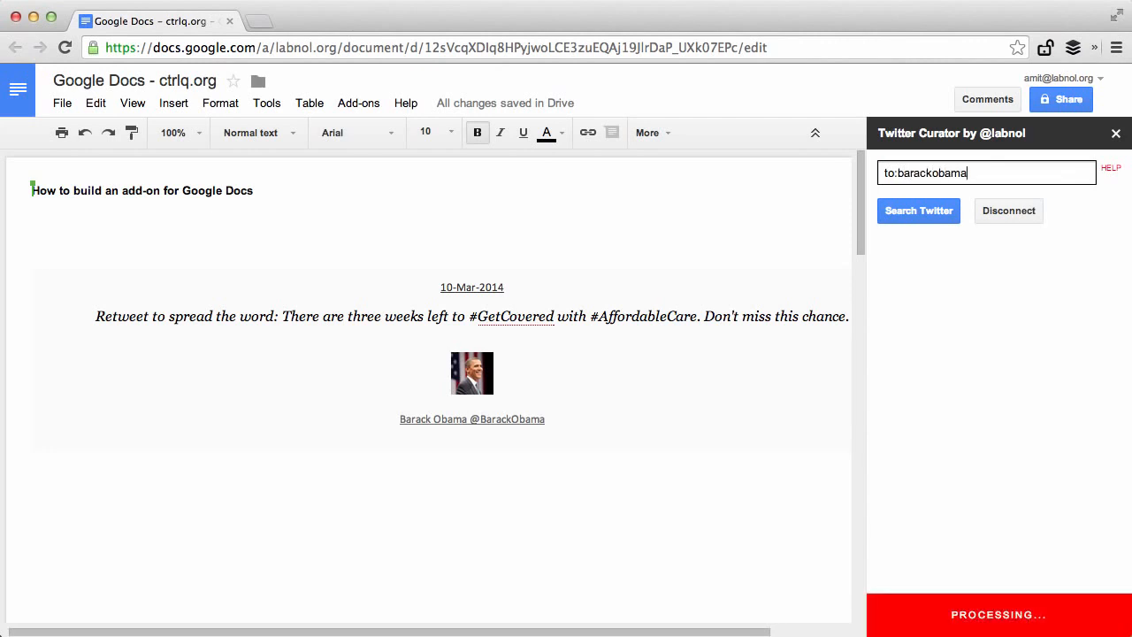
{"action": "left_click", "coordinate": [918, 211]}
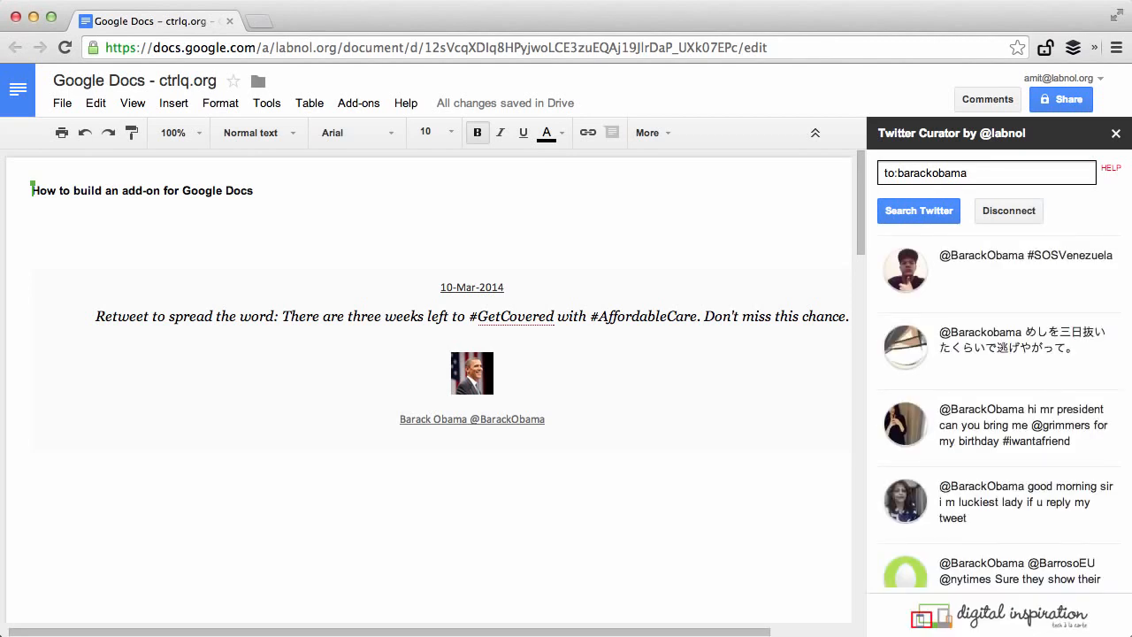
{"action": "scroll", "scroll_direction": "down", "scroll_amount": 3}
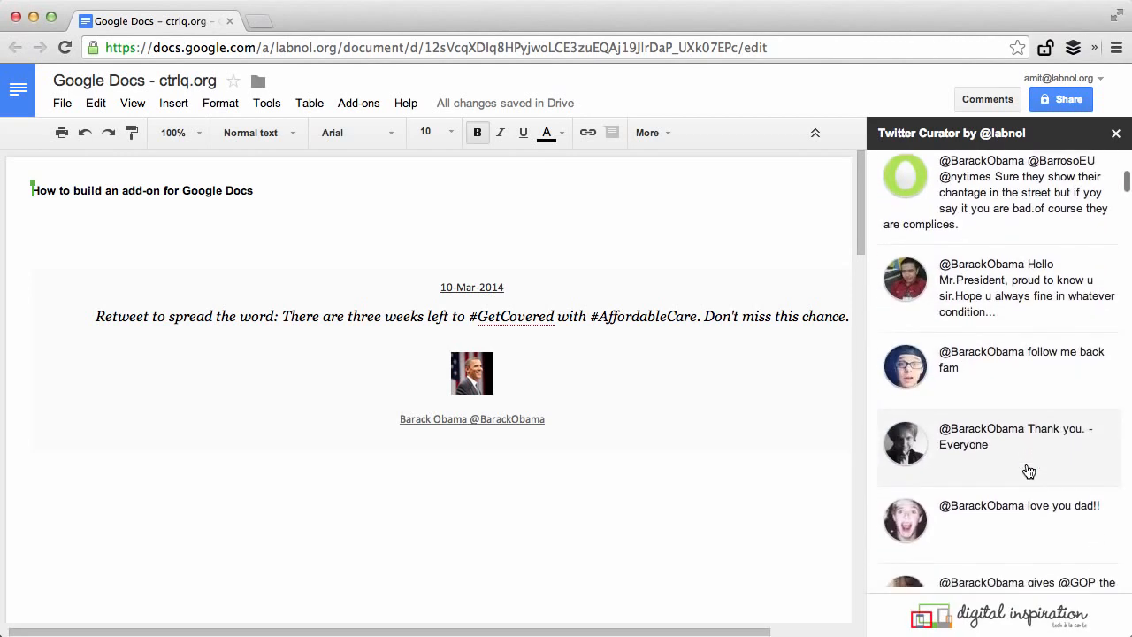
{"action": "scroll", "scroll_direction": "down", "scroll_amount": 3}
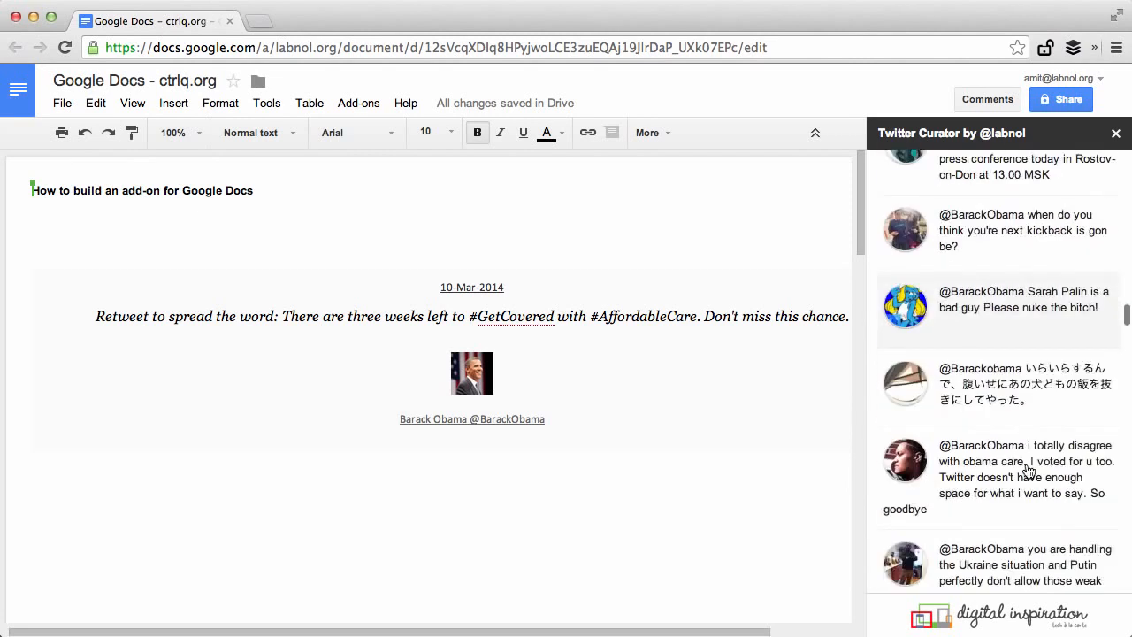
{"action": "scroll", "scroll_direction": "down", "scroll_amount": 3}
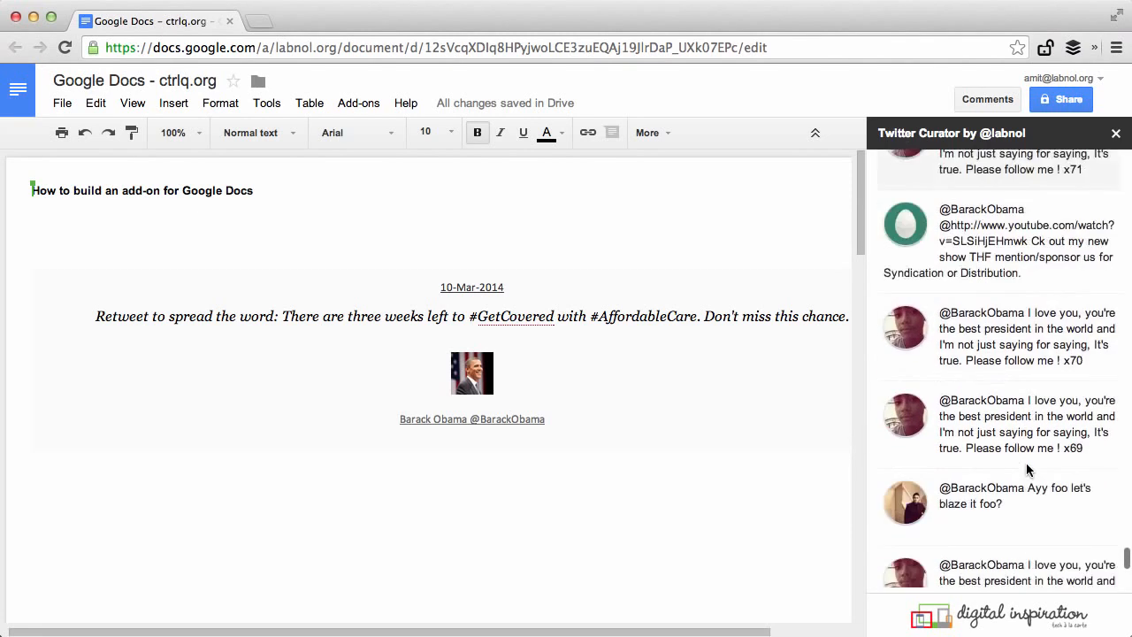
{"action": "scroll", "scroll_direction": "down", "scroll_amount": 3}
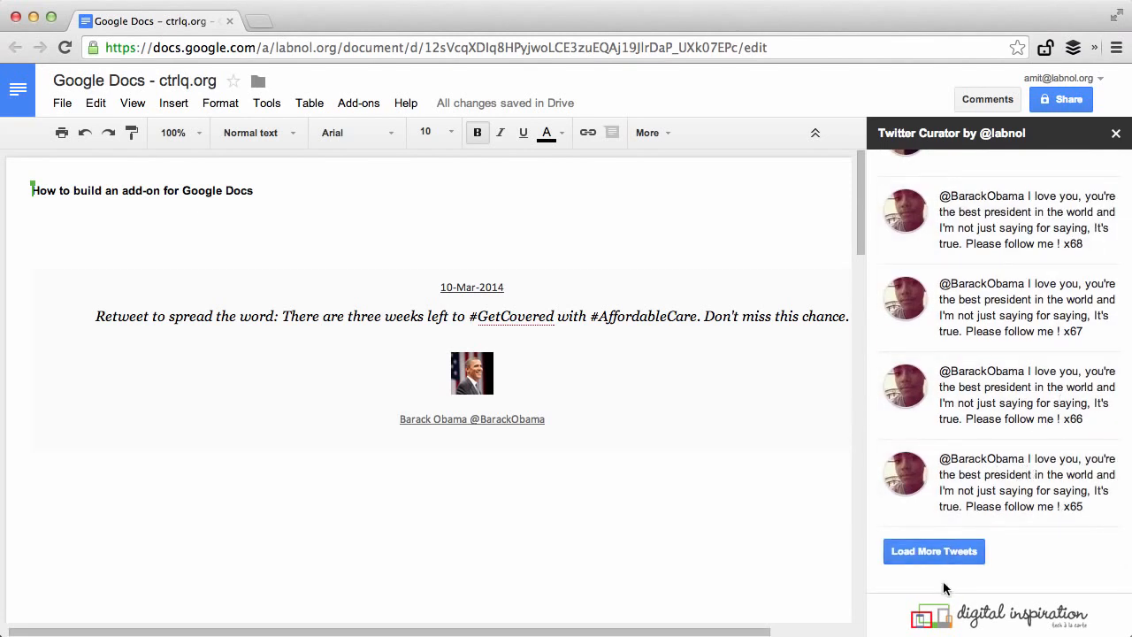
{"action": "left_click", "coordinate": [934, 551]}
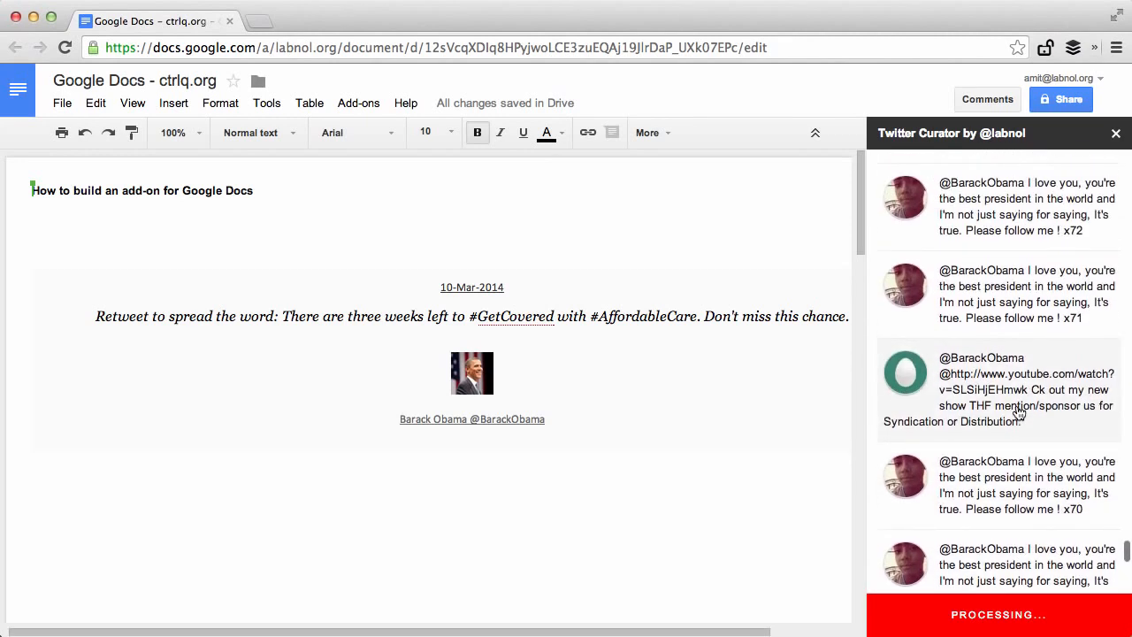
{"action": "scroll", "scroll_direction": "down", "scroll_amount": 3}
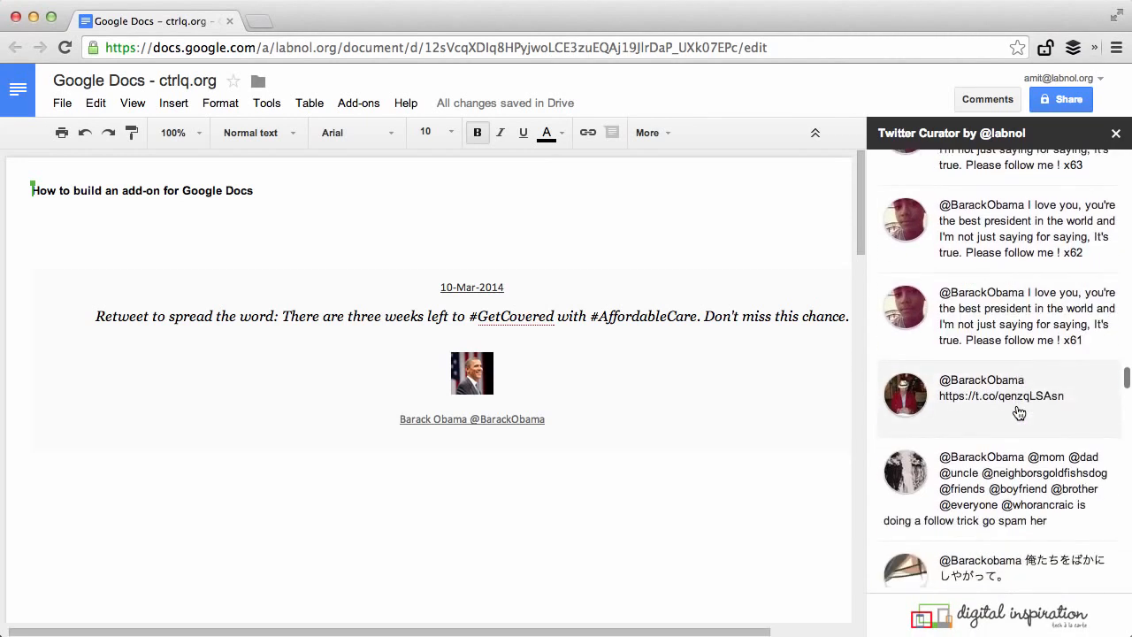
{"action": "scroll", "scroll_direction": "down", "scroll_amount": 3}
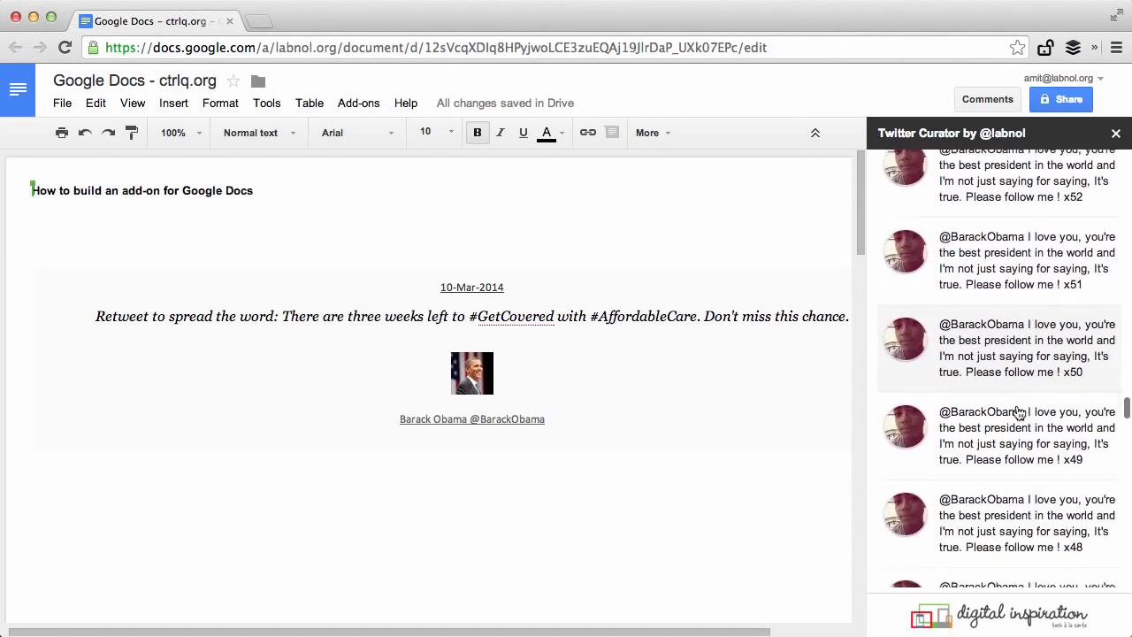
{"action": "scroll", "scroll_direction": "down", "scroll_amount": 3}
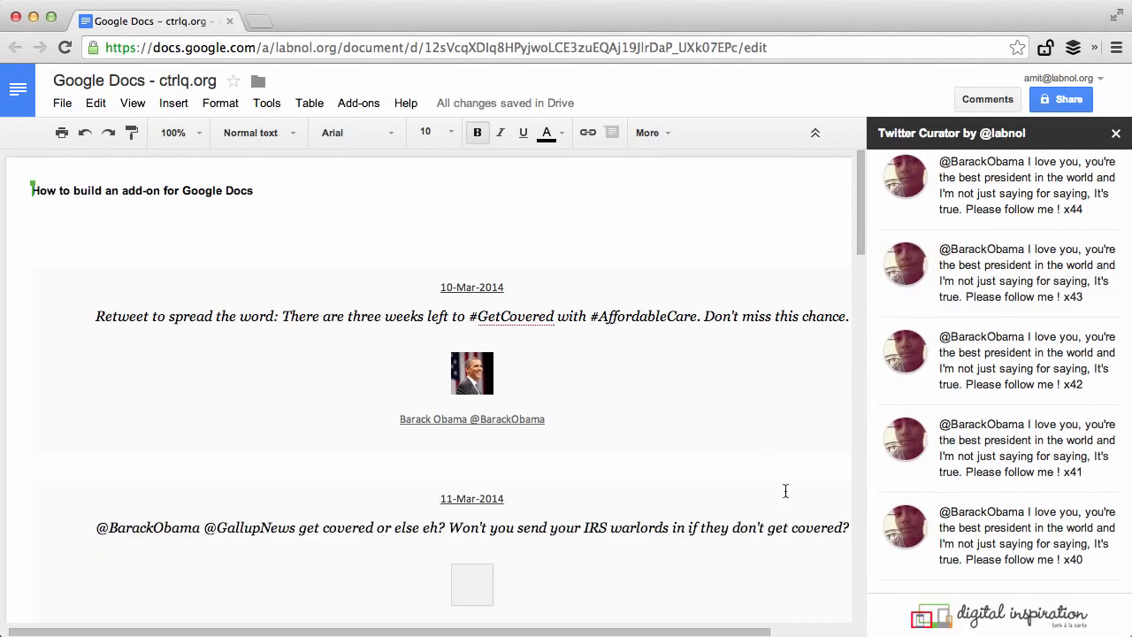
{"action": "scroll", "scroll_direction": "down", "scroll_amount": 3}
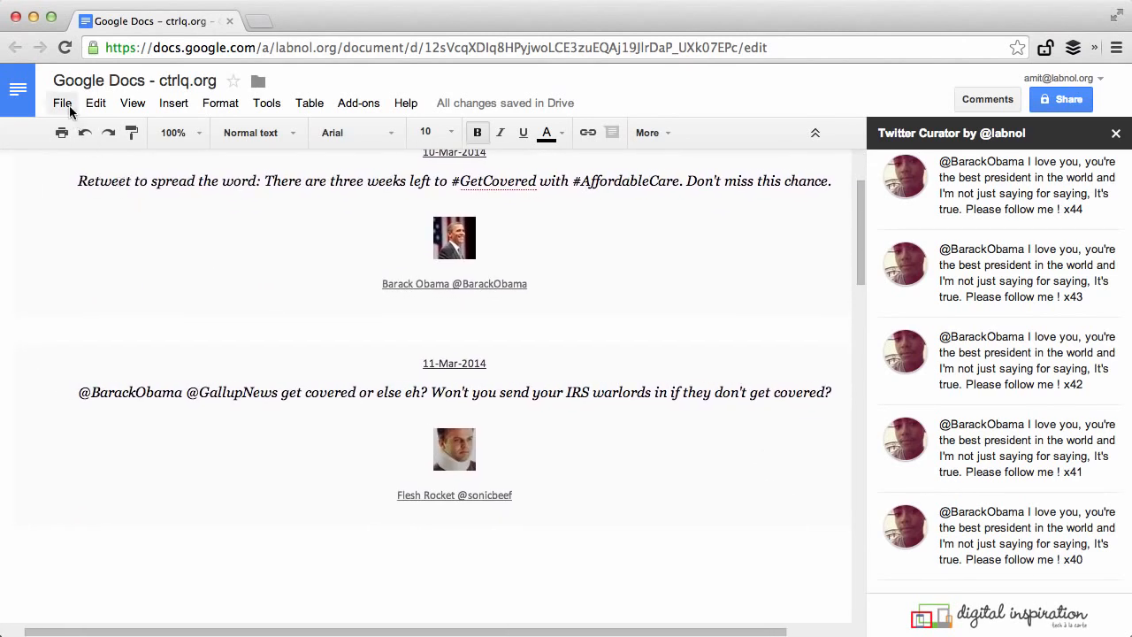
Step: Glance at the File menu without choosing anything, then scroll through the inserted tweets
{"action": "left_click", "coordinate": [62, 102]}
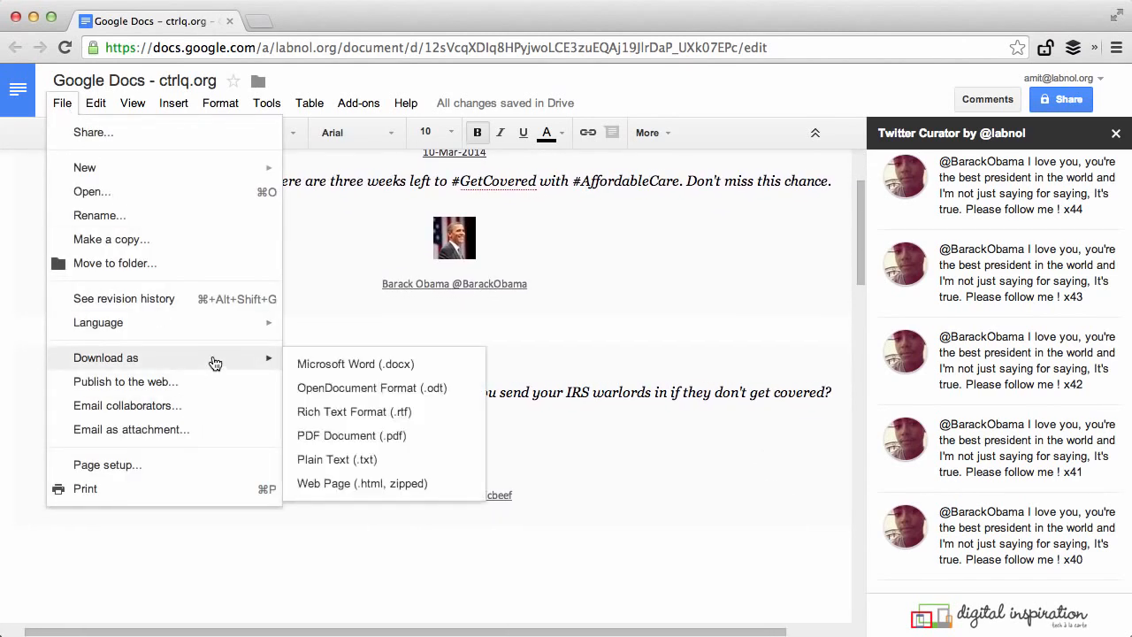
{"action": "mouse_move", "coordinate": [637, 476]}
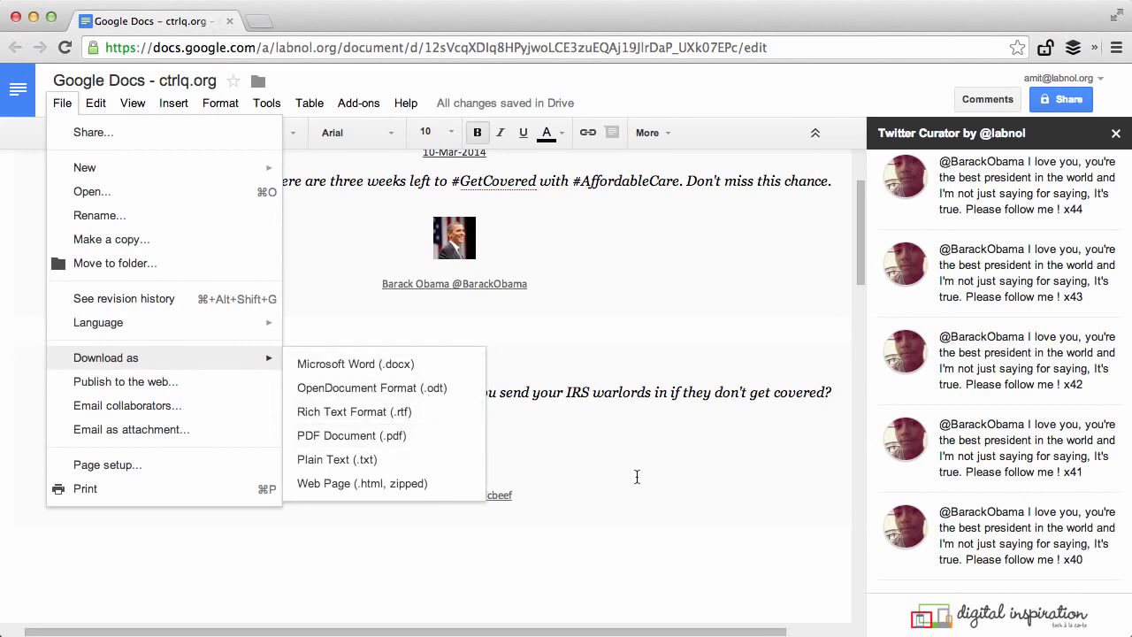
{"action": "left_click", "coordinate": [637, 478]}
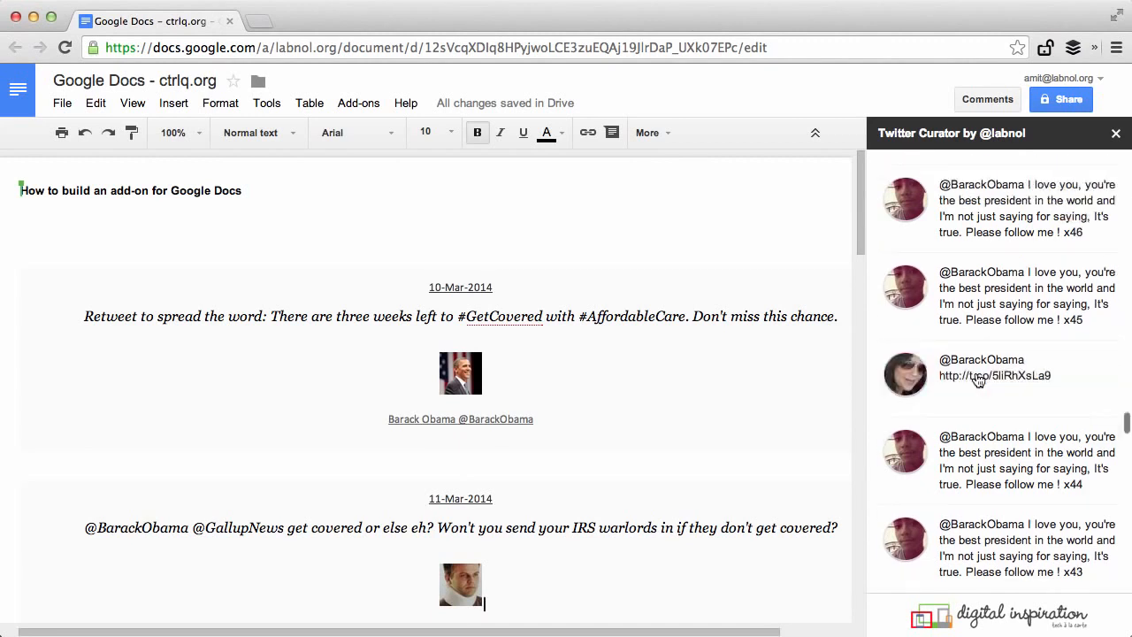
{"action": "scroll", "scroll_direction": "down", "scroll_amount": 3}
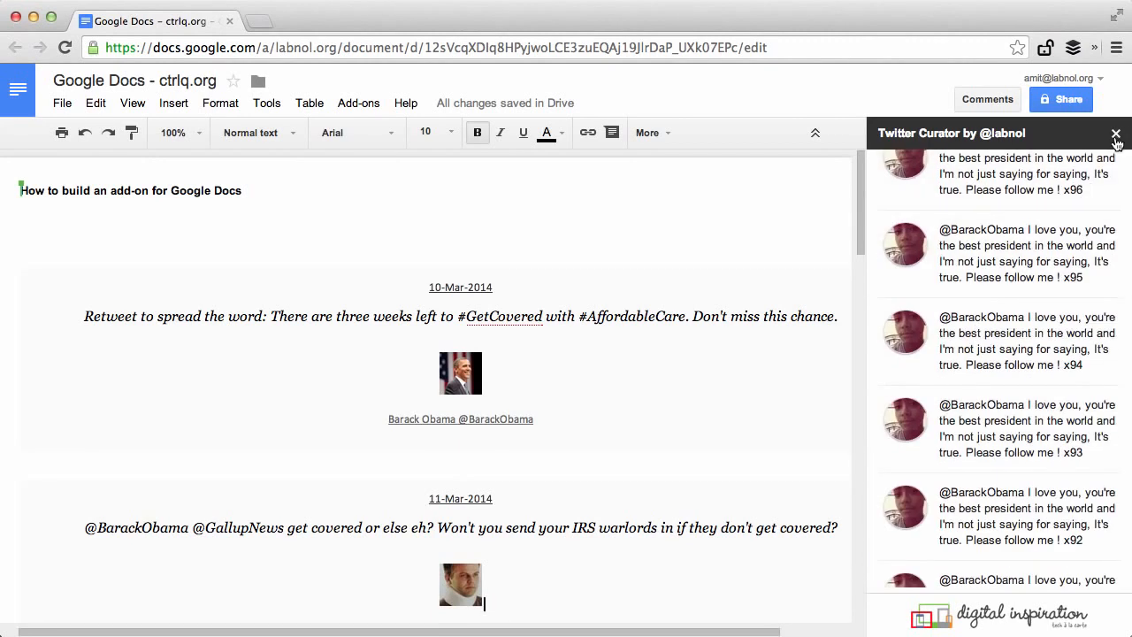
Step: Close the Twitter Curator sidebar and type 'The New York City is also known as the Big Apple.'
{"action": "left_click", "coordinate": [1115, 132]}
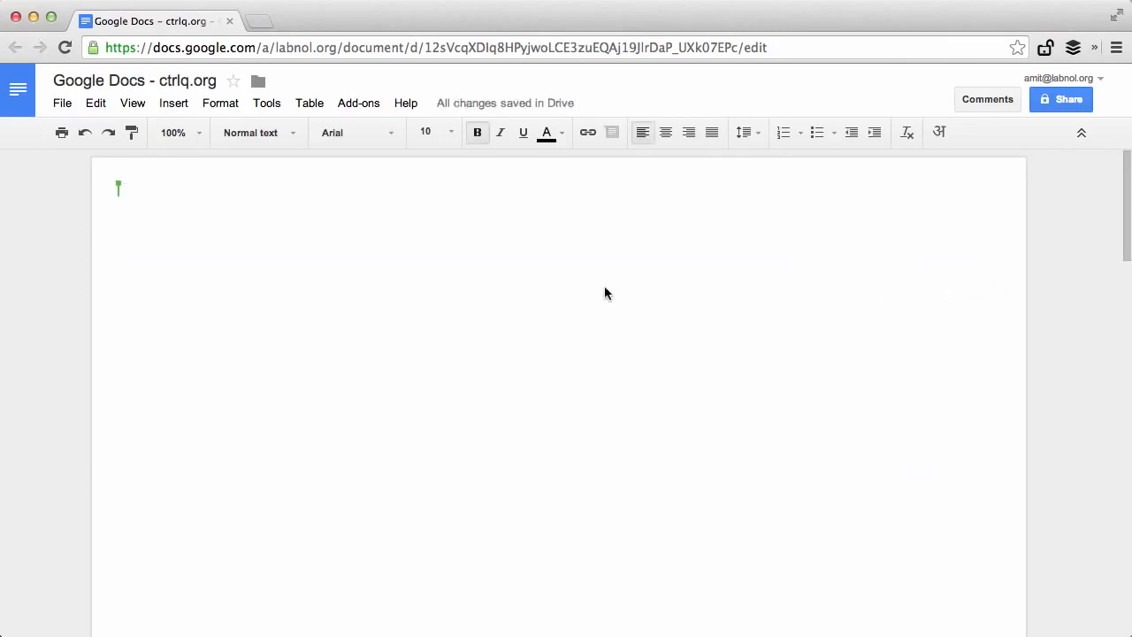
{"action": "type", "text": "The New York City is also known as th"}
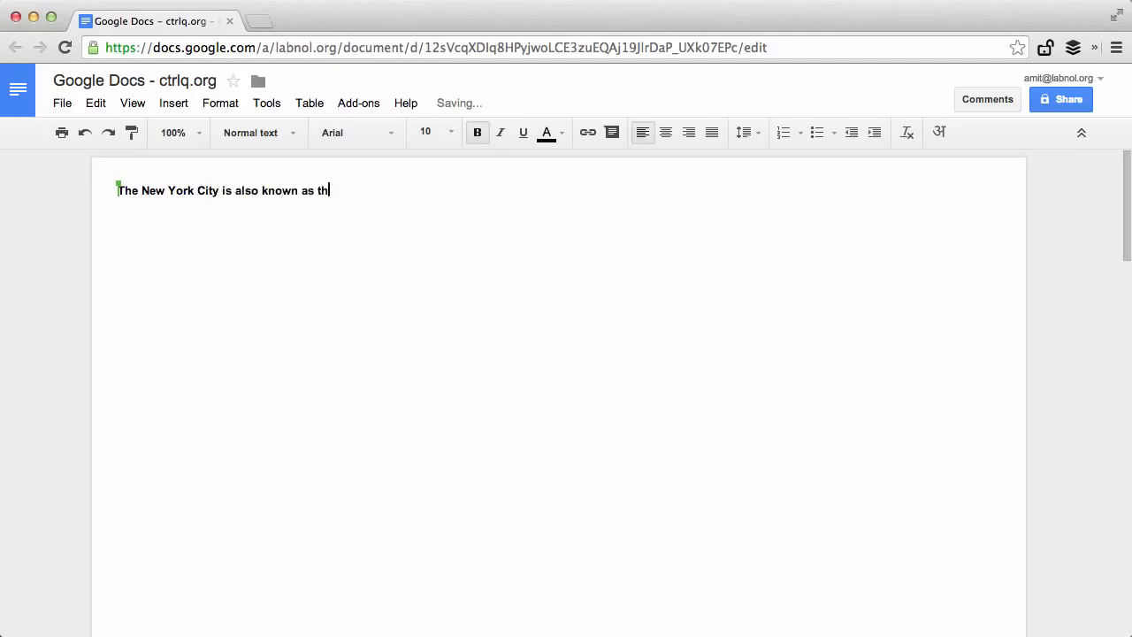
{"action": "type", "text": "e Big Apple."}
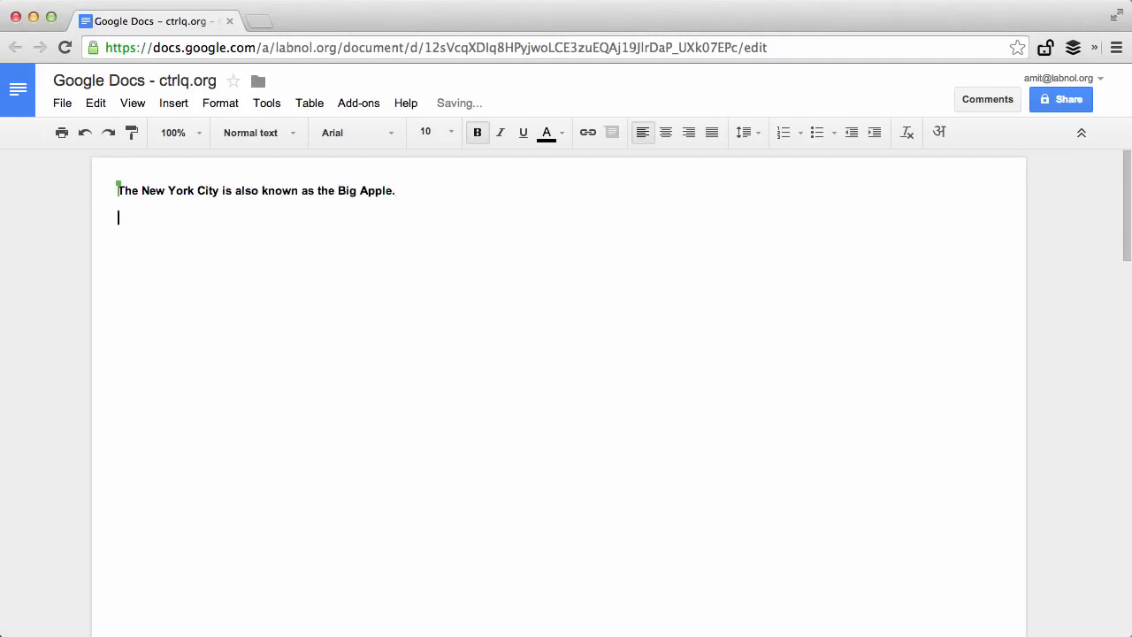
{"action": "mouse_move", "coordinate": [653, 359]}
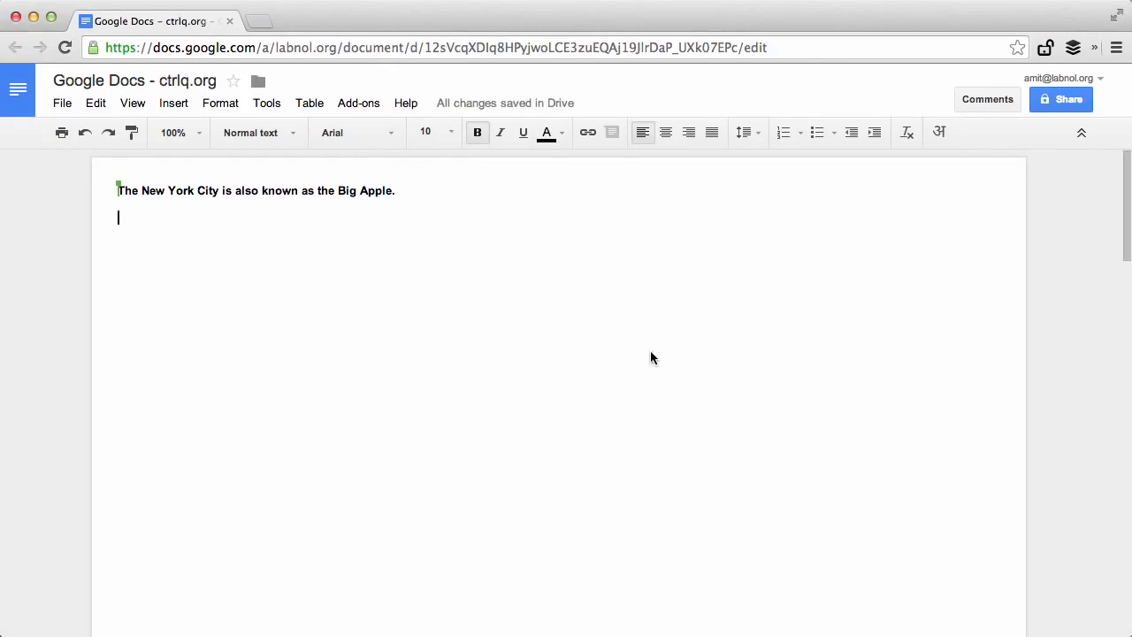
Step: Launch the Google Maps add-on, search 'manhattan, ny', and insert the Manhattan map
{"action": "left_click", "coordinate": [358, 102]}
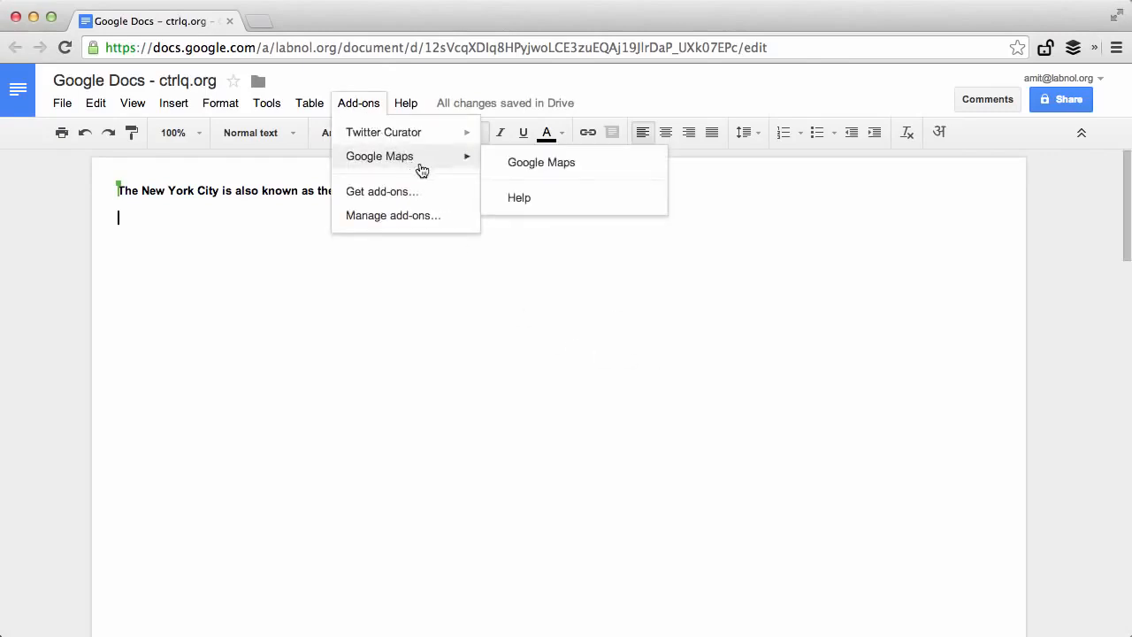
{"action": "left_click", "coordinate": [540, 162]}
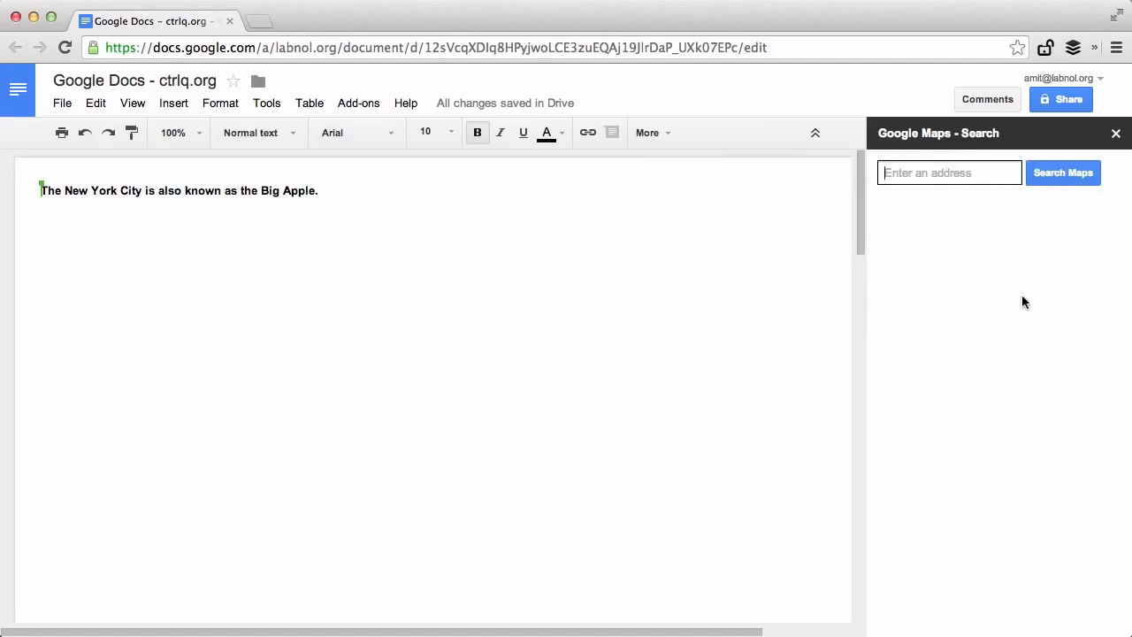
{"action": "type", "text": "manhatta"}
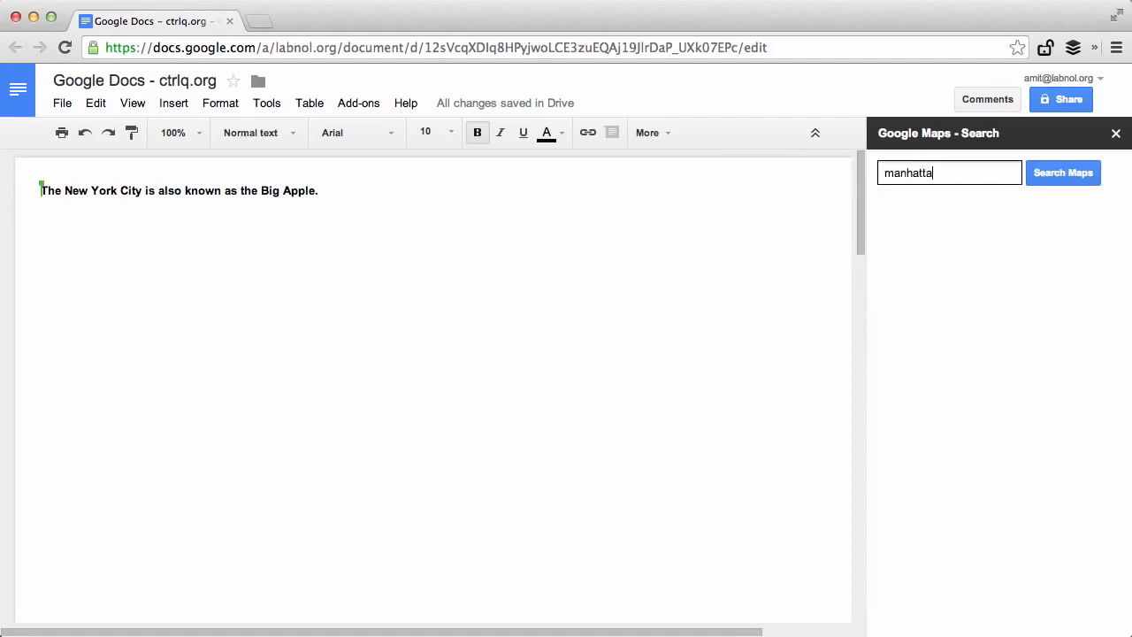
{"action": "left_click", "coordinate": [1063, 173]}
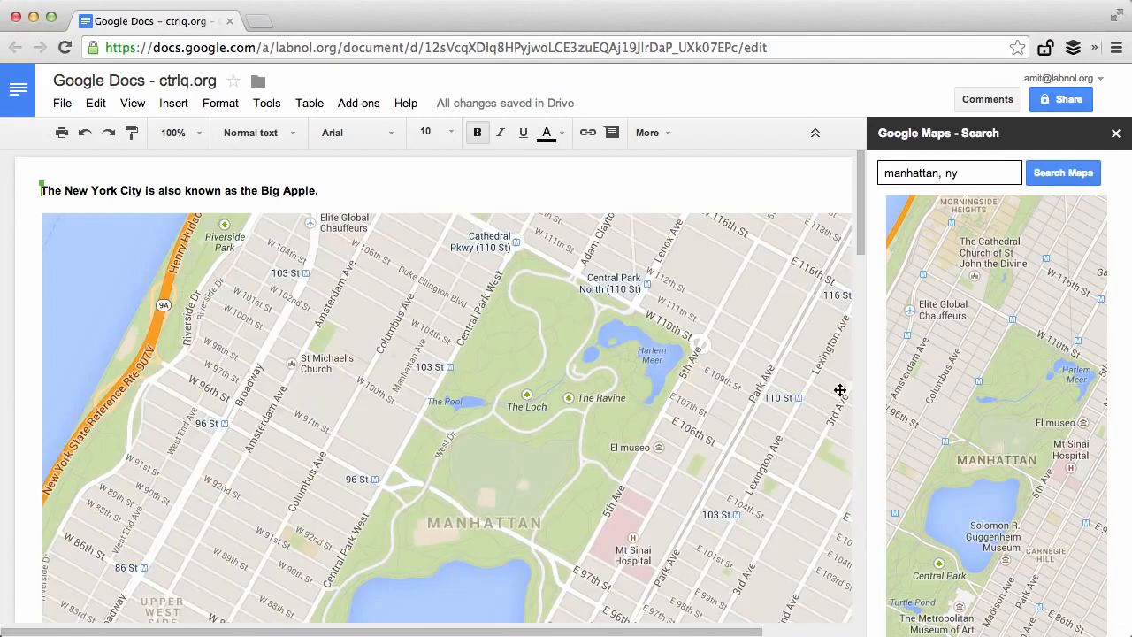
{"action": "scroll", "scroll_direction": "down", "scroll_amount": 3}
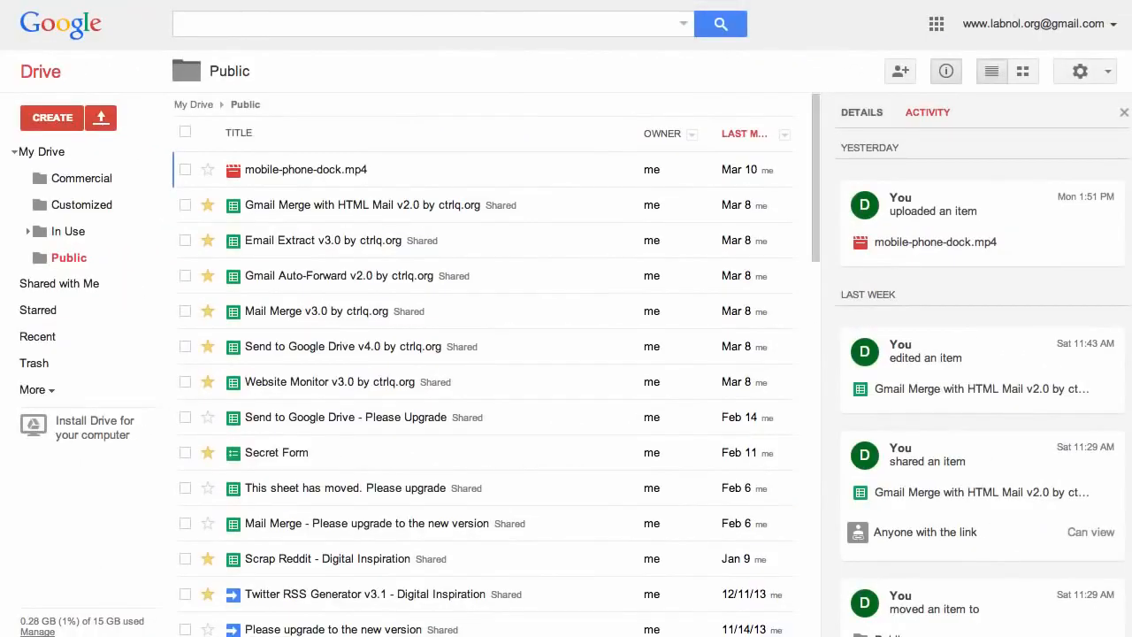
{"action": "mouse_move", "coordinate": [54, 119]}
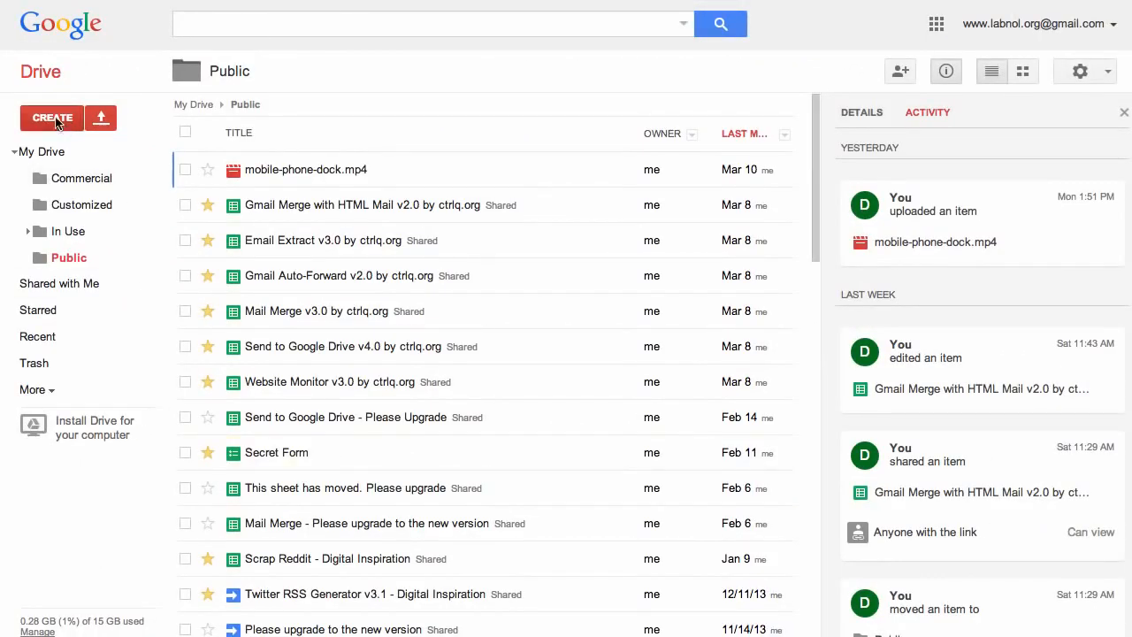
Step: Create a new Drive document named 'Google Maps for Google Docs'
{"action": "left_click", "coordinate": [51, 118]}
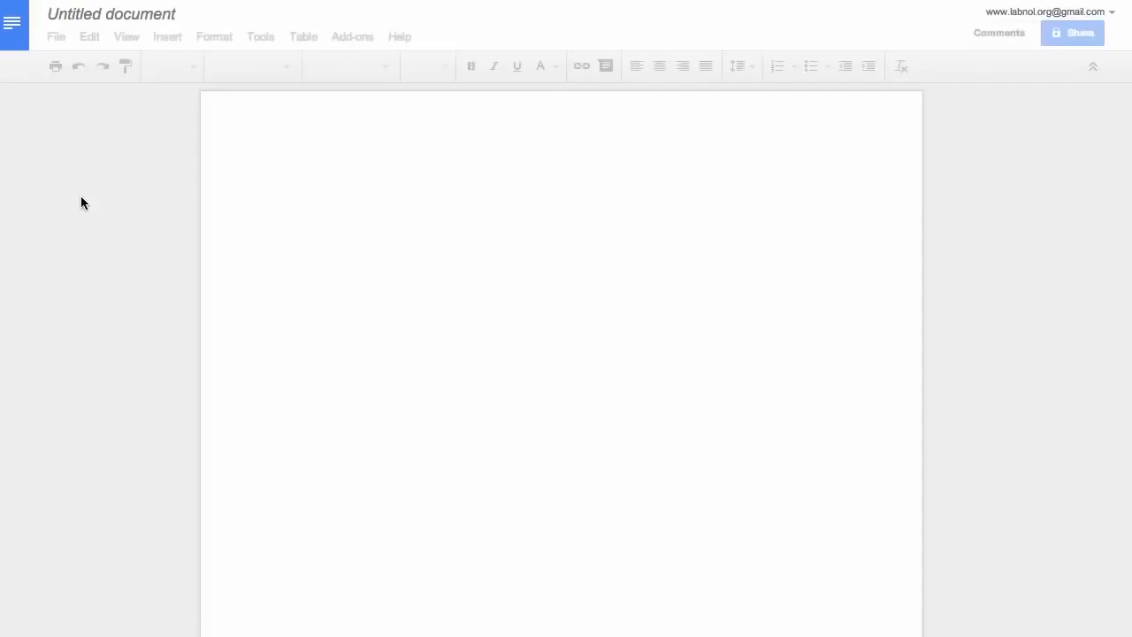
{"action": "mouse_move", "coordinate": [151, 20]}
{"action": "type", "text": "Google M"}
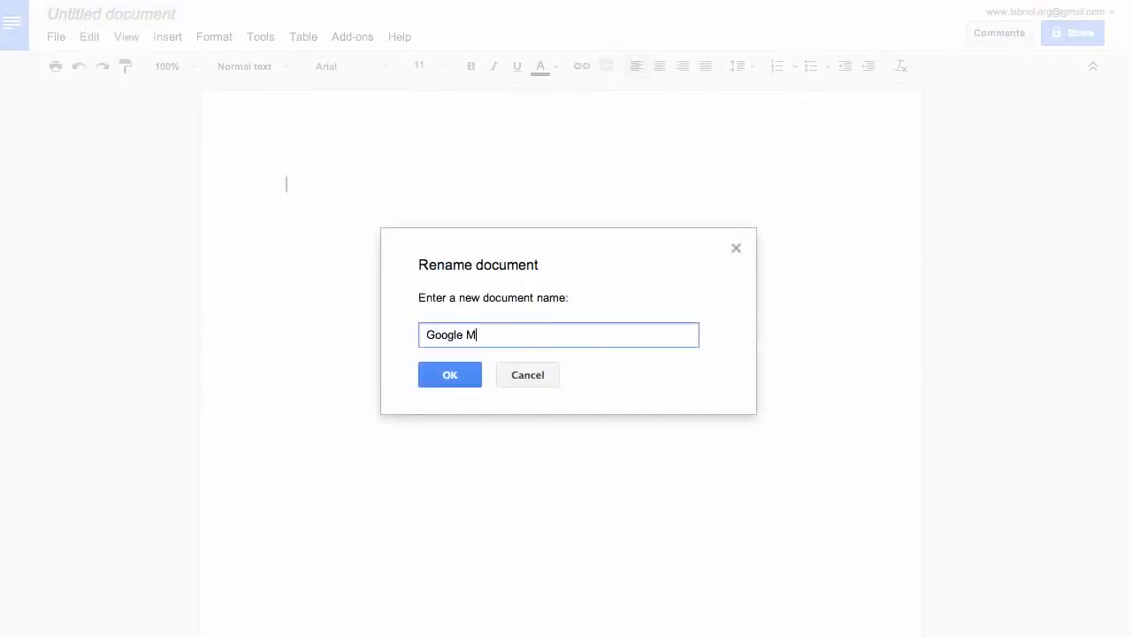
{"action": "left_click", "coordinate": [450, 374]}
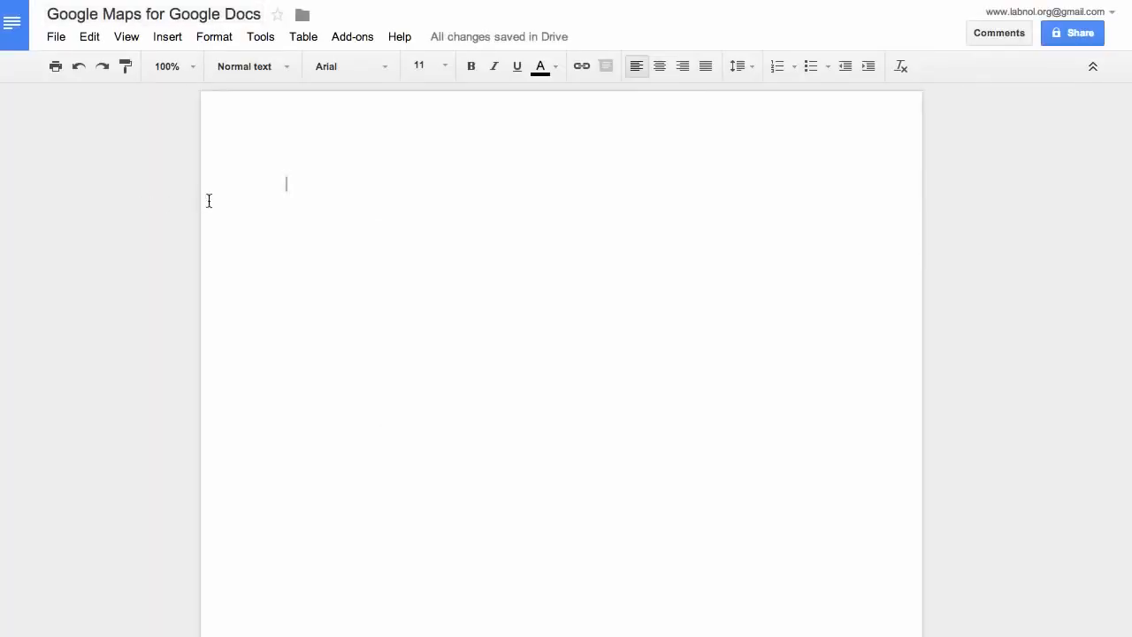
{"action": "left_click", "coordinate": [260, 36]}
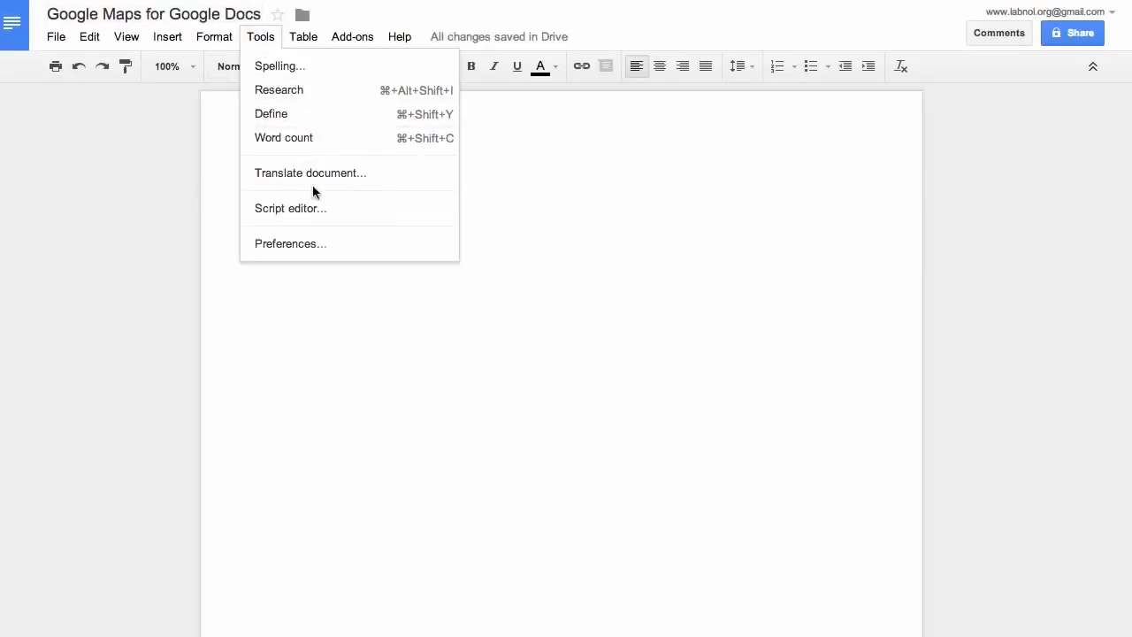
Step: Open the document's script editor and rename the project 'Google Maps Add-on'
{"action": "left_click", "coordinate": [290, 208]}
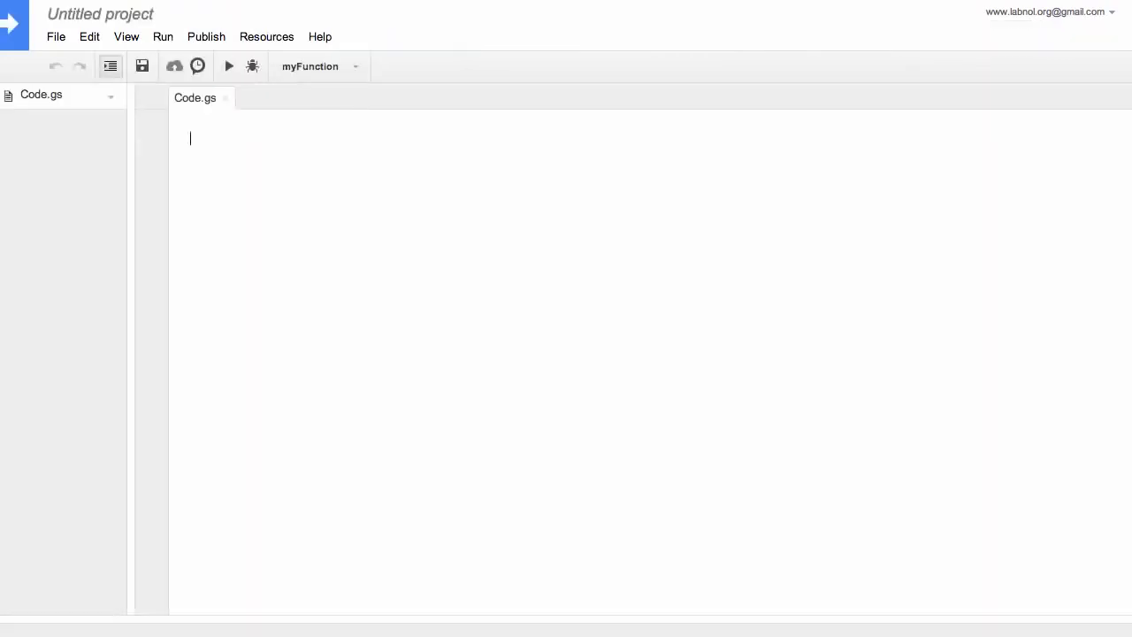
{"action": "type", "text": "function myFunction() {"}
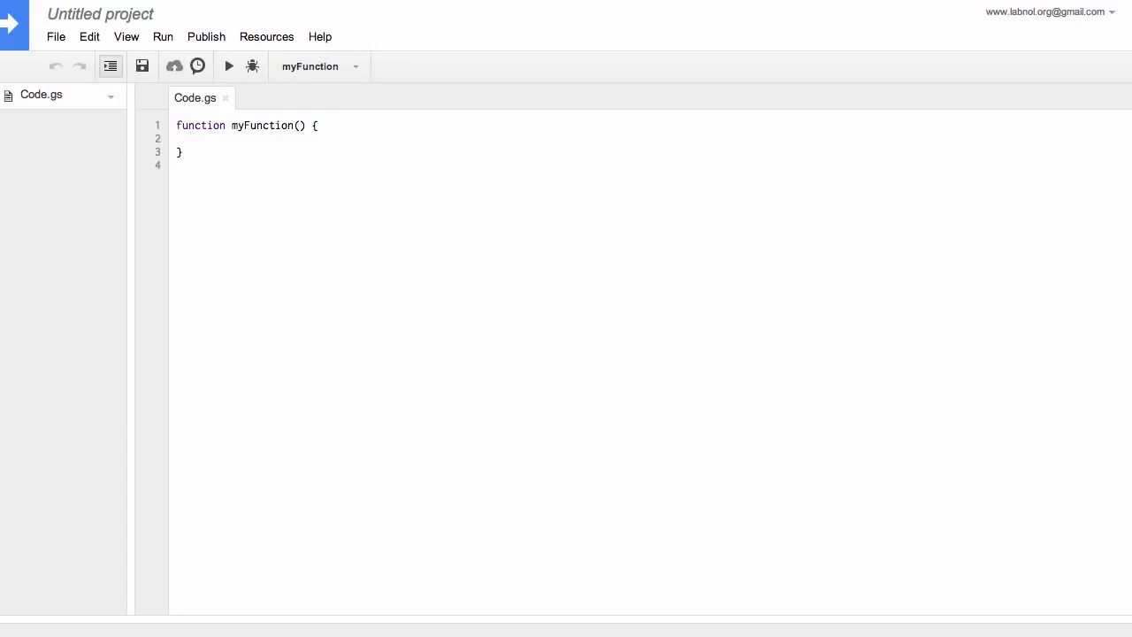
{"action": "mouse_move", "coordinate": [110, 20]}
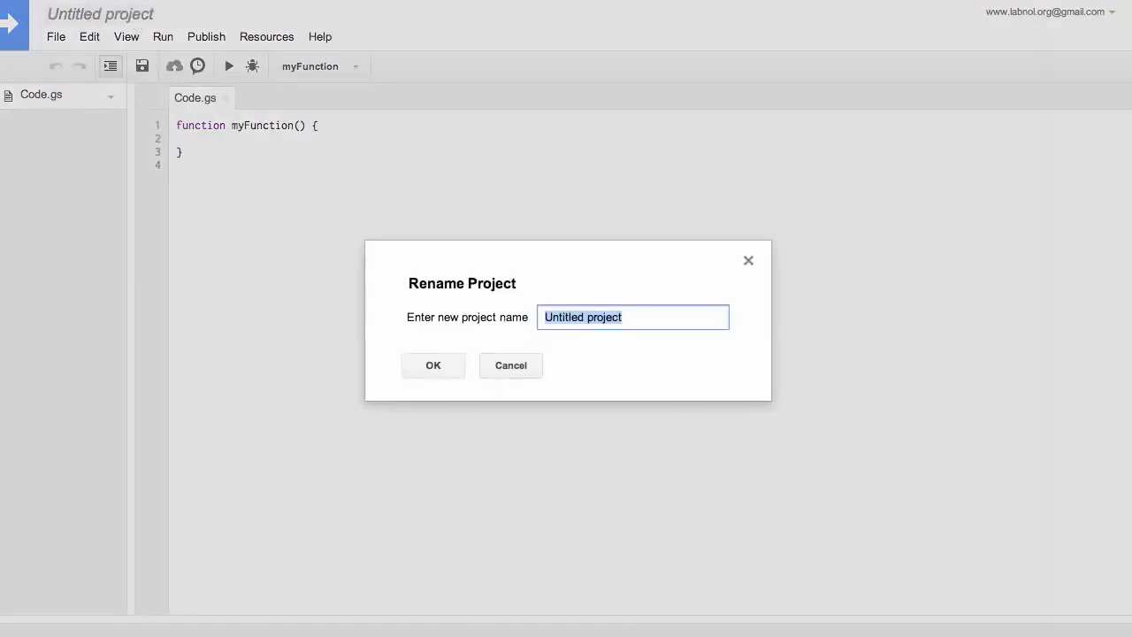
{"action": "type", "text": "Google Maps Add-on"}
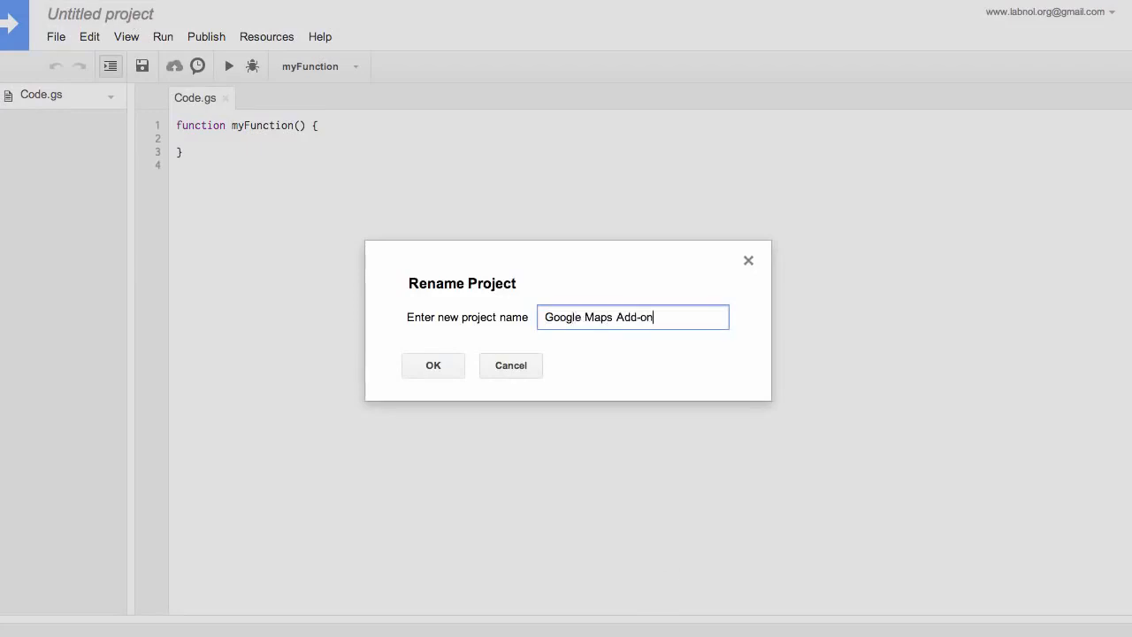
{"action": "left_click", "coordinate": [433, 365]}
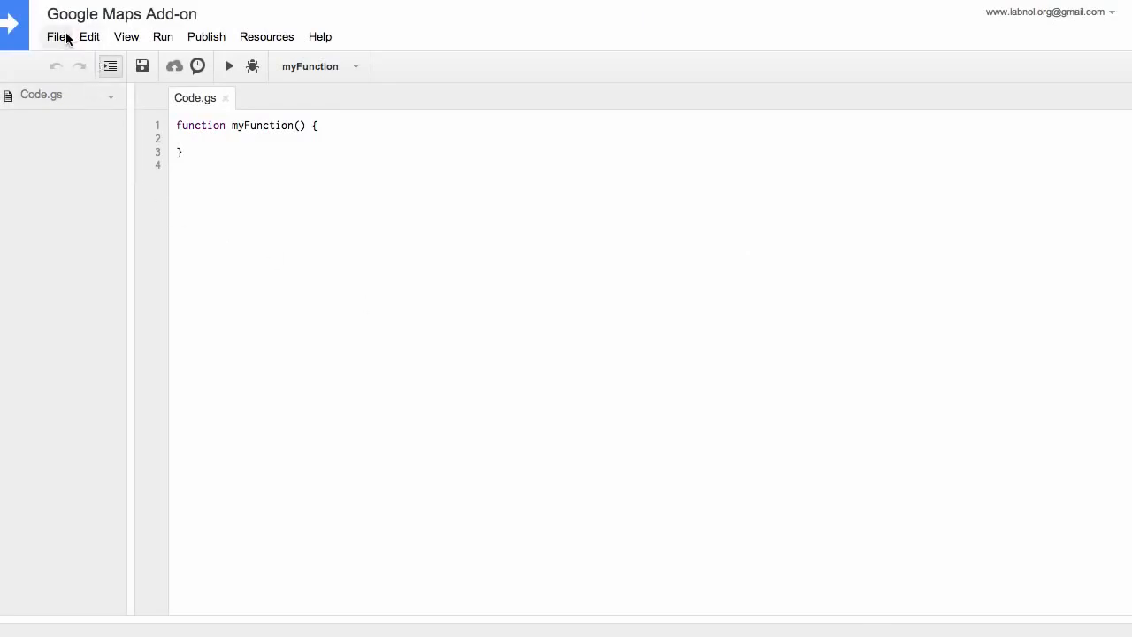
Step: Add an HTML file named 'googlemaps' to the project and start editing it
{"action": "left_click", "coordinate": [56, 36]}
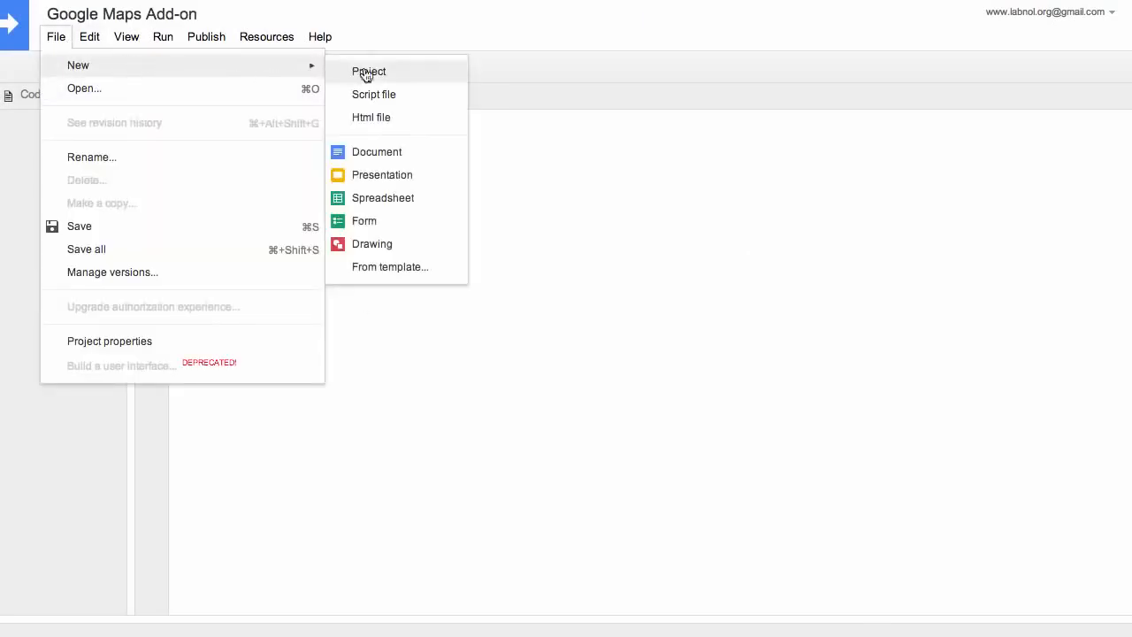
{"action": "mouse_move", "coordinate": [399, 131]}
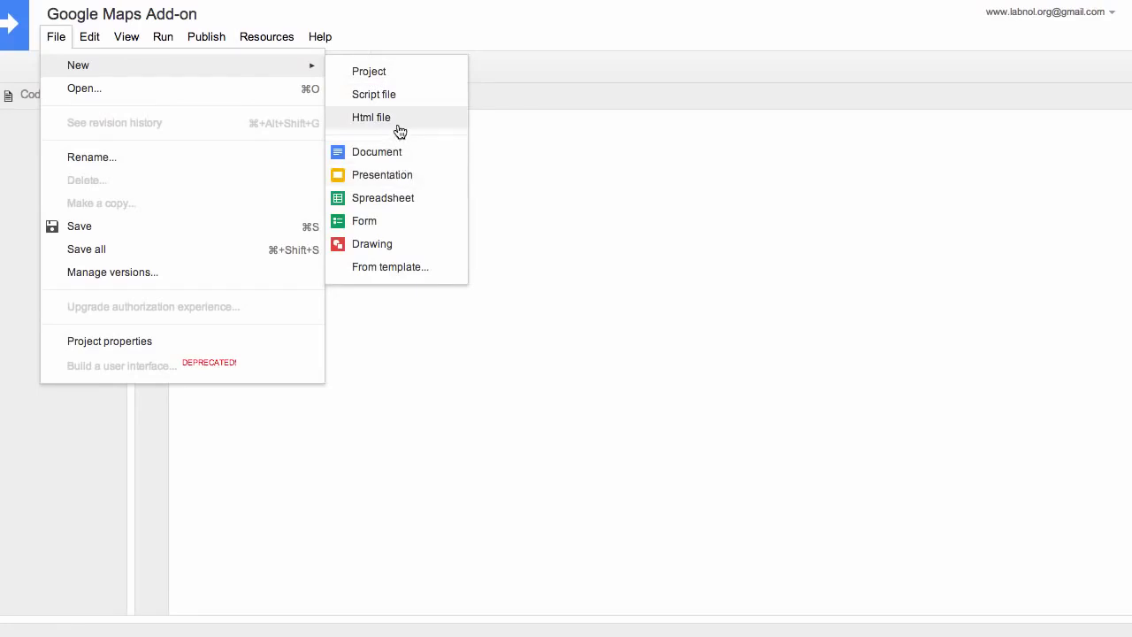
{"action": "left_click", "coordinate": [370, 117]}
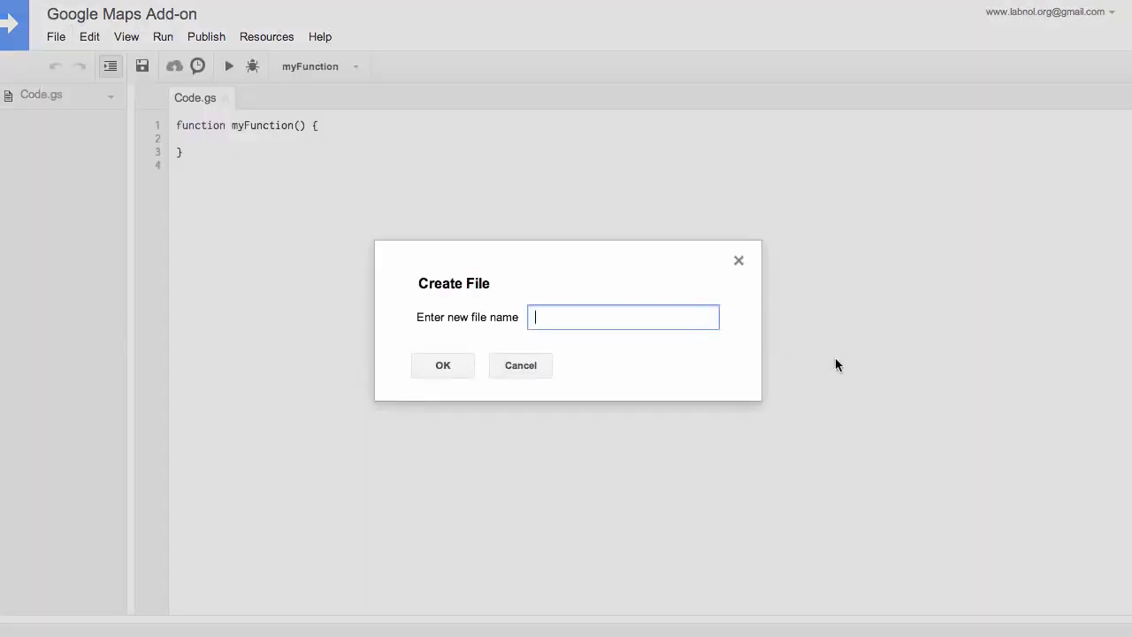
{"action": "type", "text": "googl"}
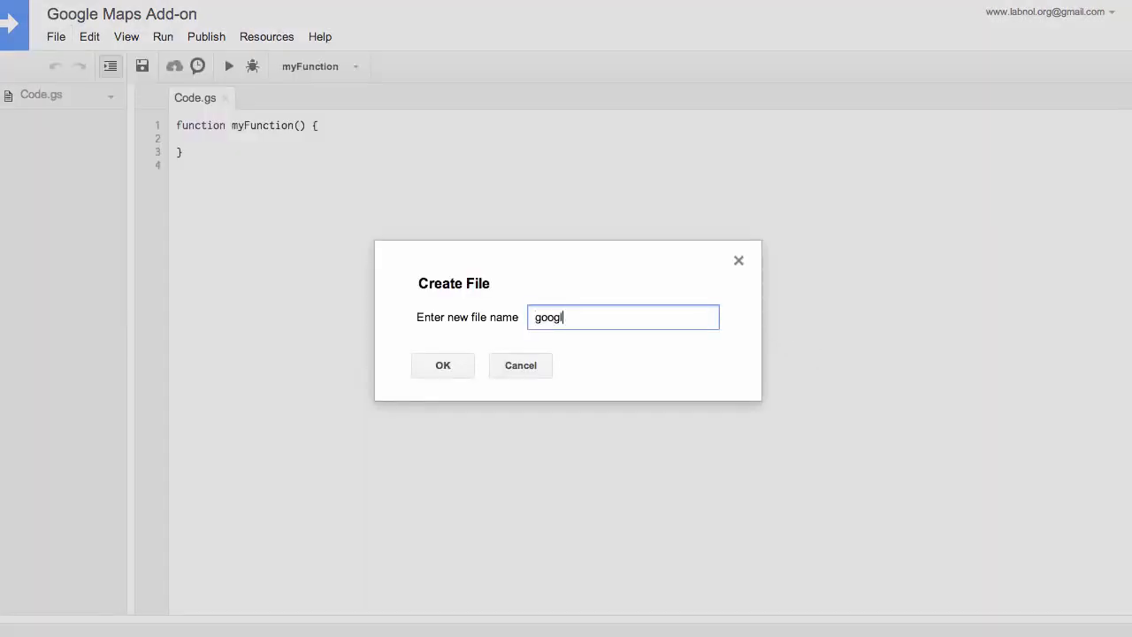
{"action": "left_click", "coordinate": [442, 365]}
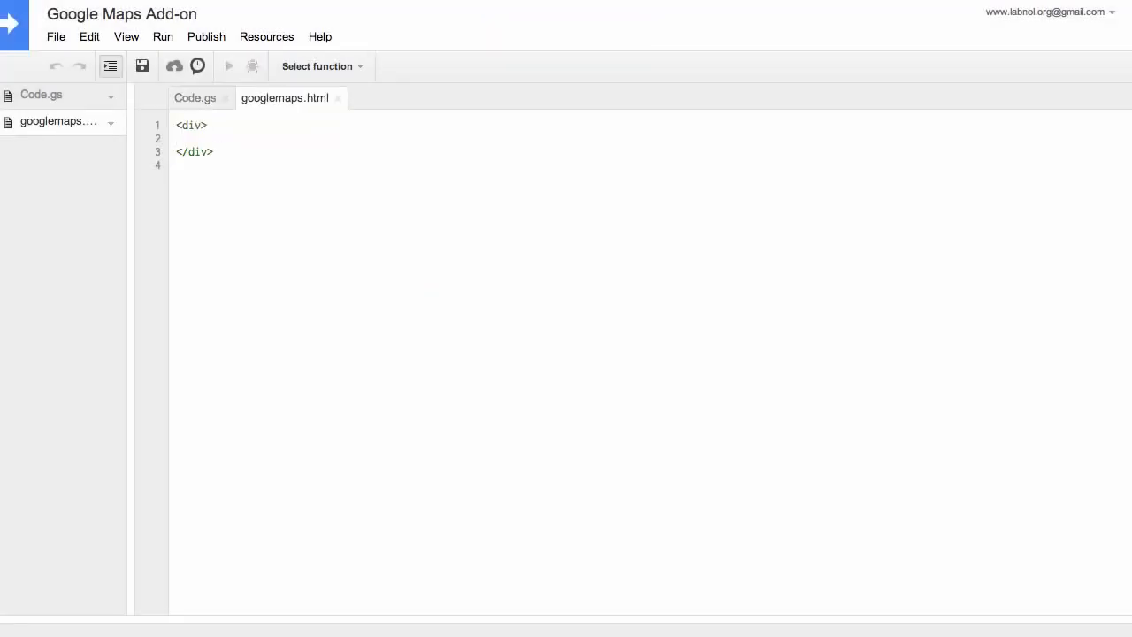
{"action": "left_click", "coordinate": [185, 138]}
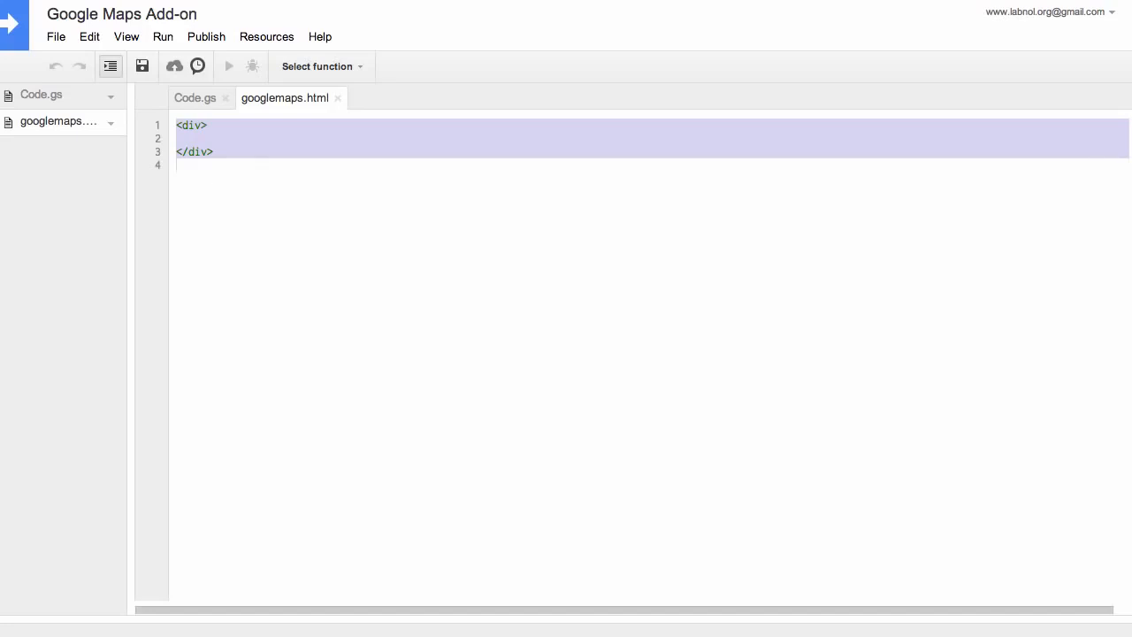
Step: Replace the placeholder with a sidebar form group holding a search input with placeholder 'Enter an address..'
{"action": "key", "text": "Delete"}
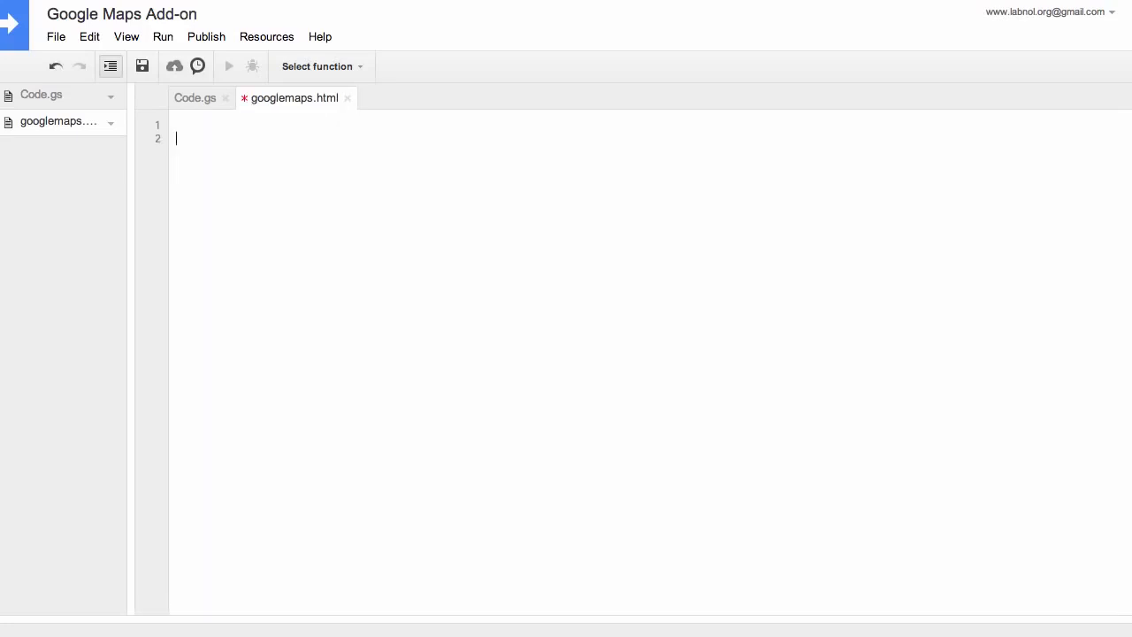
{"action": "type", "text": "<div class=\"sidebar\""}
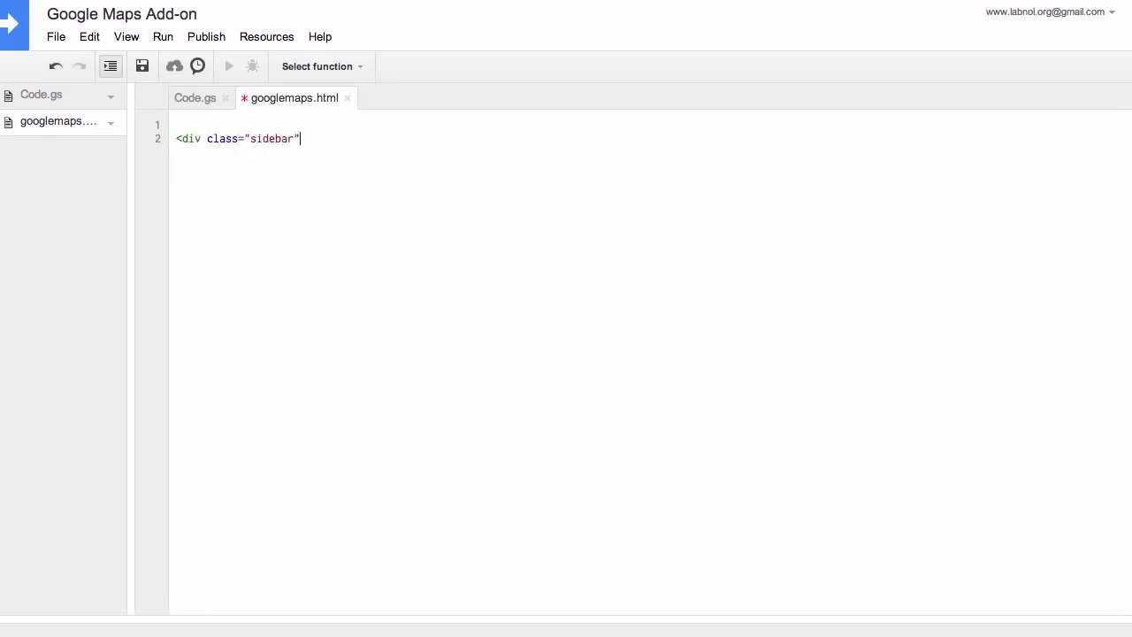
{"action": "type", "text": ">"}
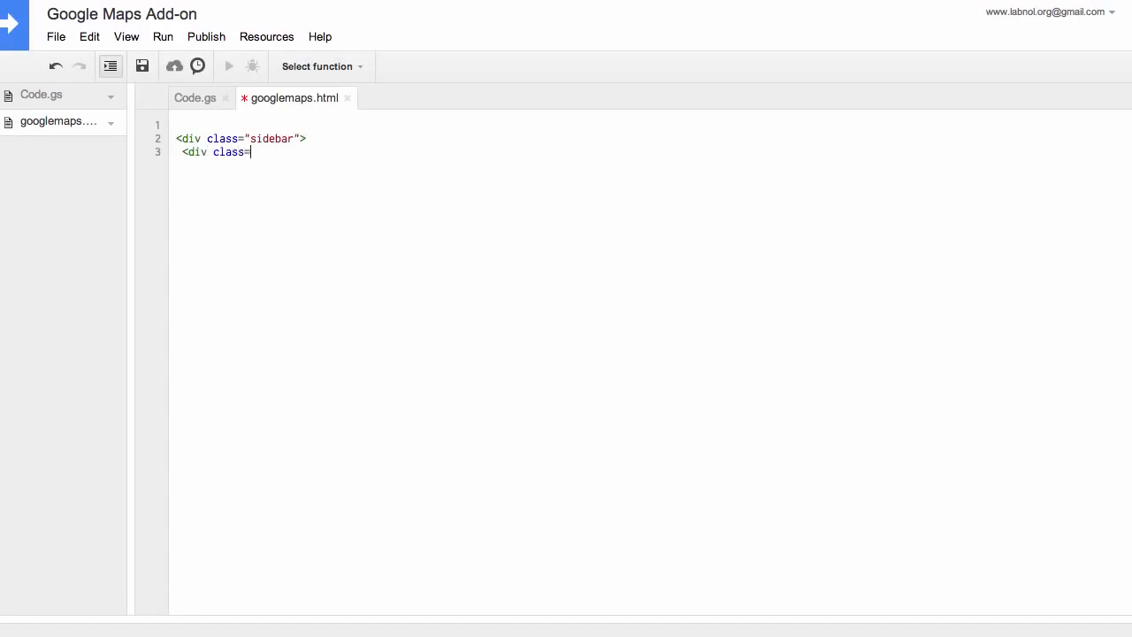
{"action": "type", "text": "\"block form-grou"}
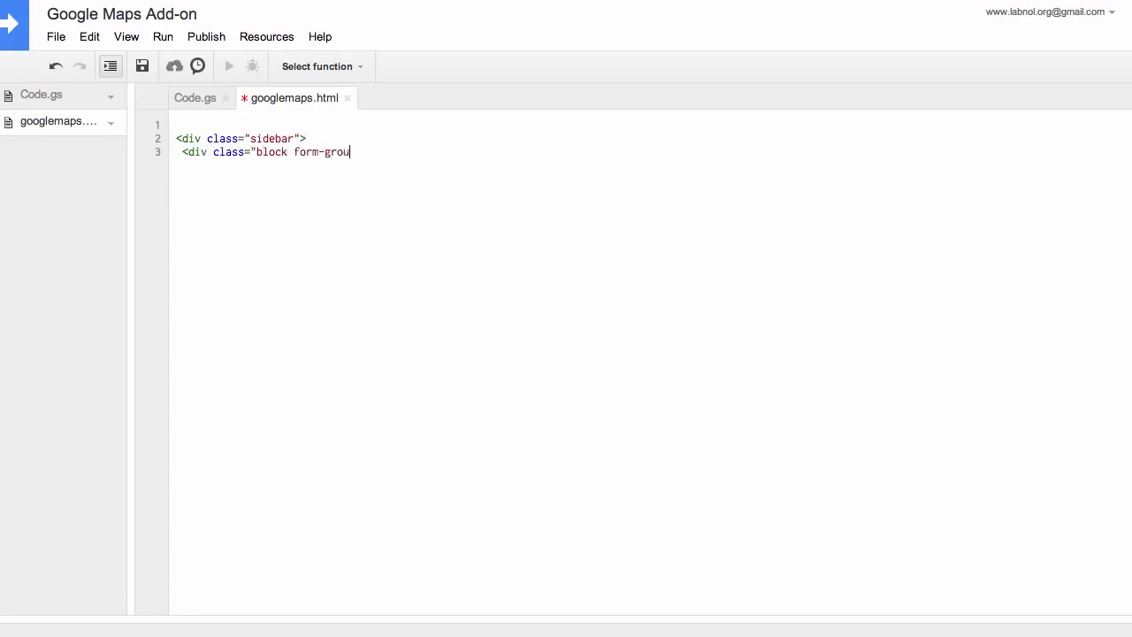
{"action": "type", "text": "p\">"}
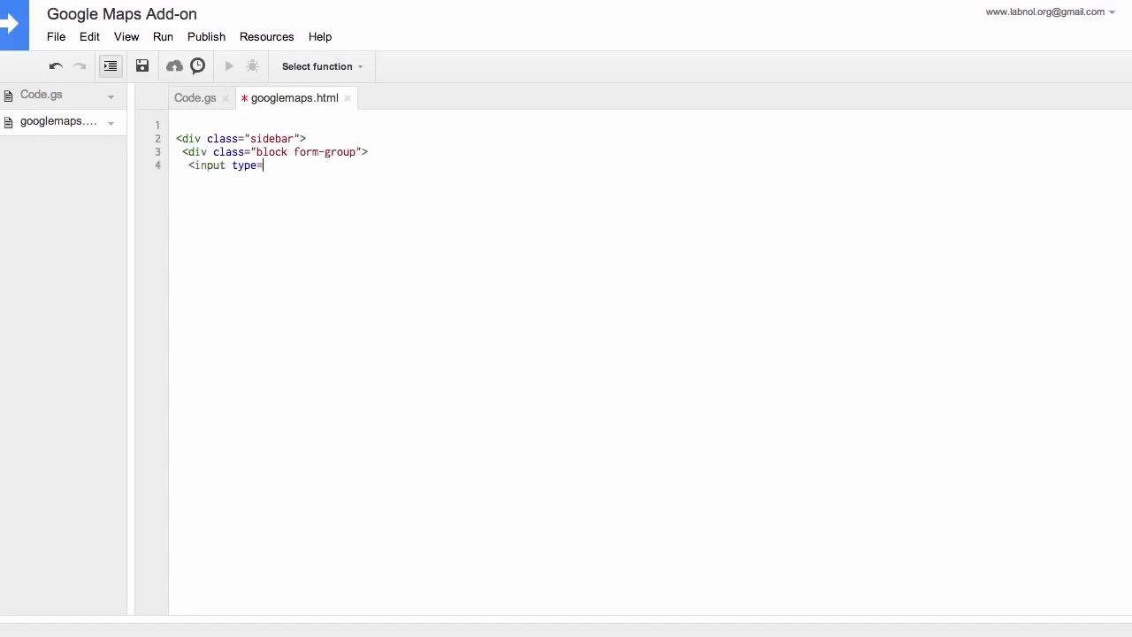
{"action": "type", "text": "\"text\" id=\"search\""}
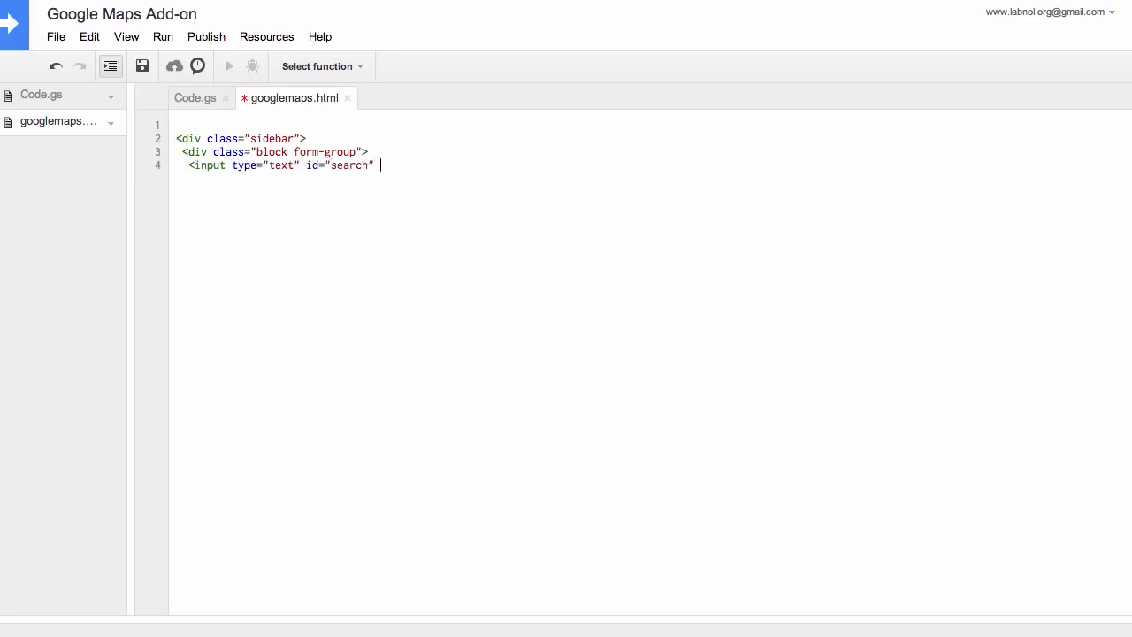
{"action": "type", "text": "name=\"search\" placeholder"}
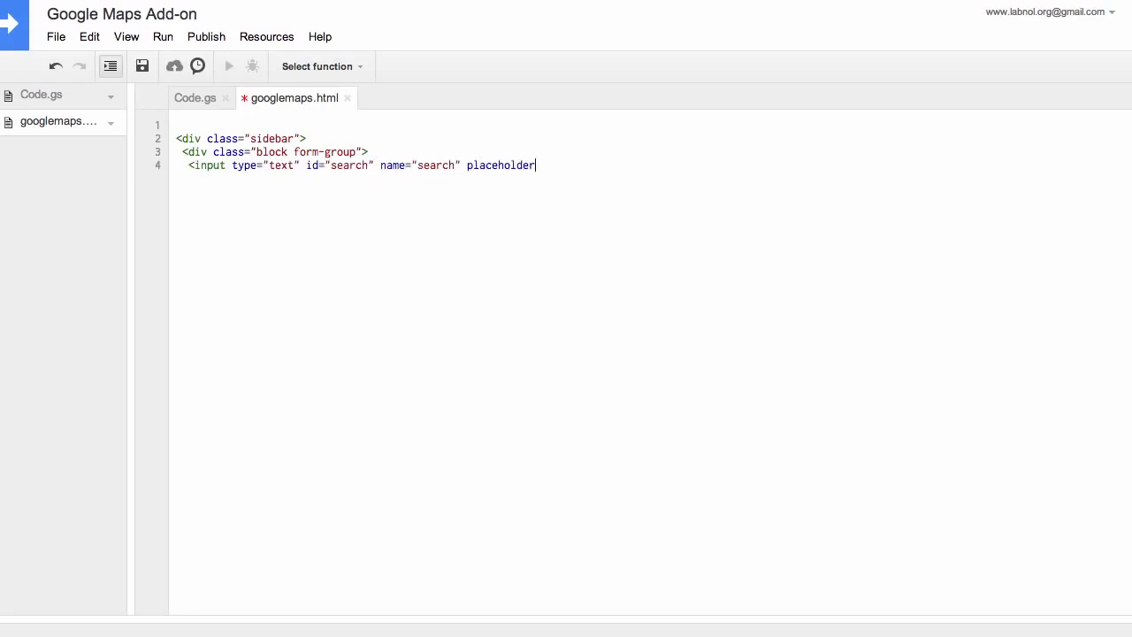
{"action": "type", "text": "=\"Enter an address..\" /"}
{"action": "type", "text": "<button class=\"blue\" id=\"load_maps"}
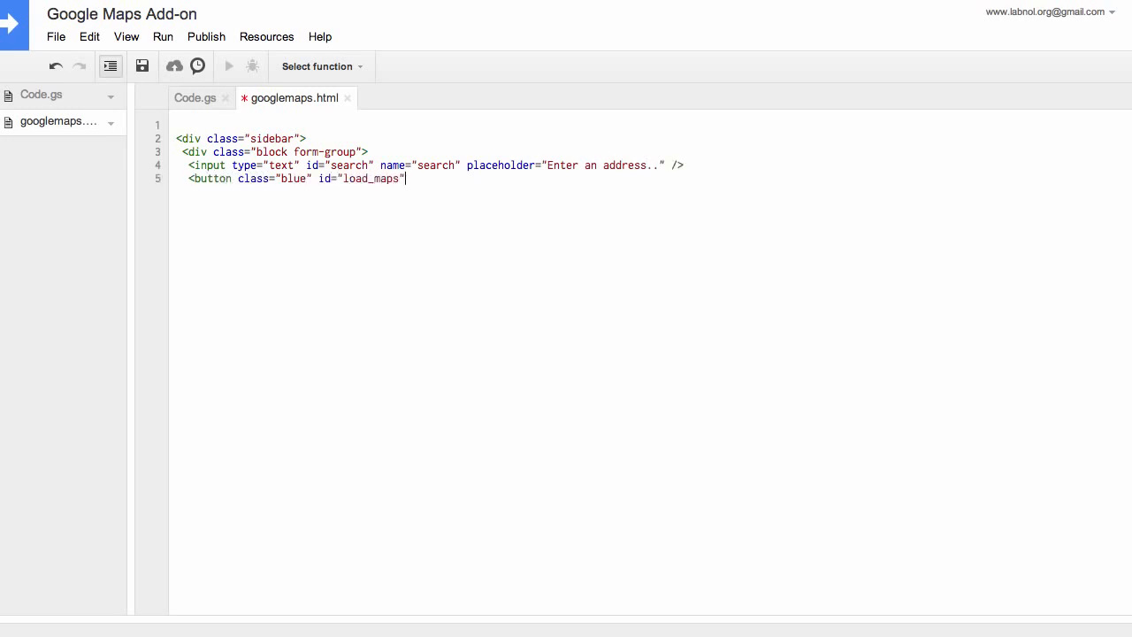
Step: Add the Search Maps button, the maps div and the add-ons.css stylesheet link
{"action": "type", "text": ">Search Maps</button>"}
{"action": "type", "text": "</div>"}
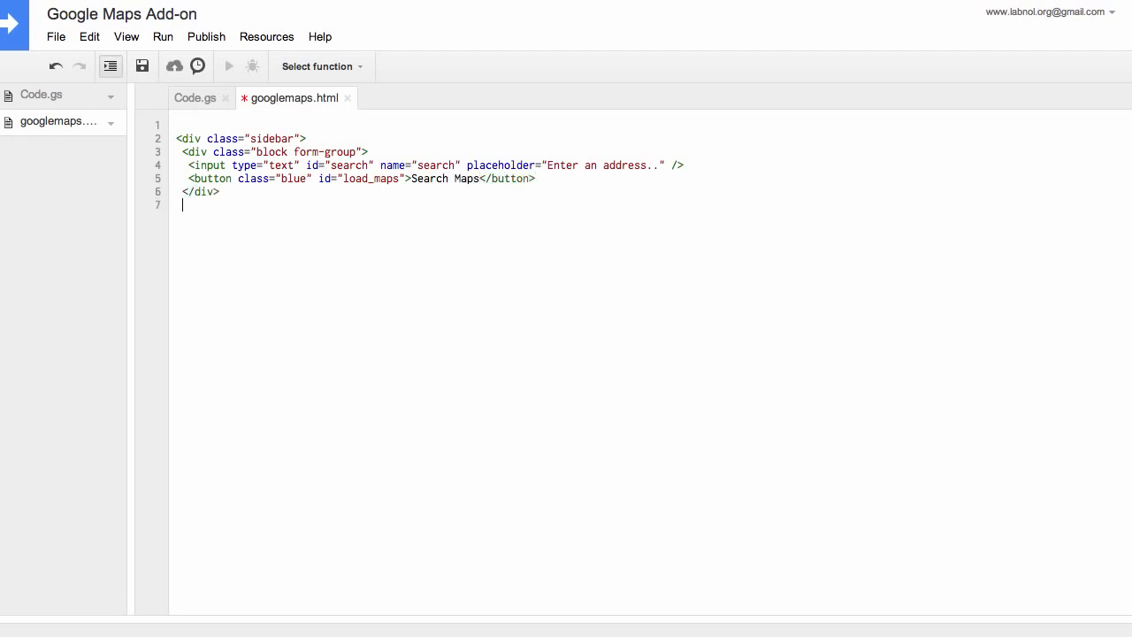
{"action": "type", "text": "<div id=\"maps\"></div>"}
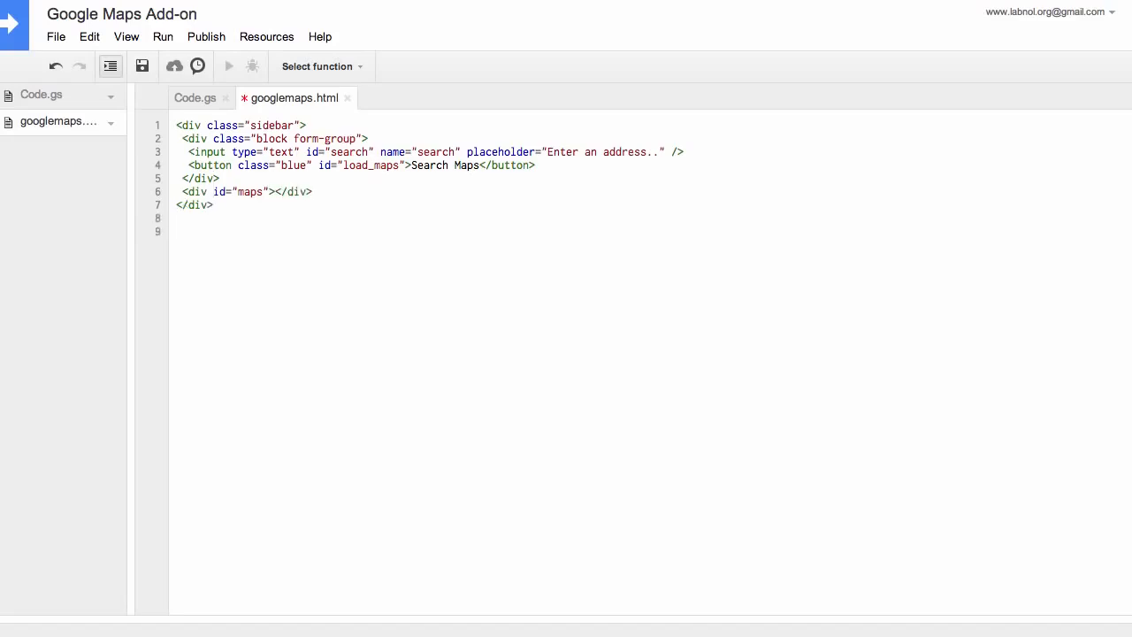
{"action": "left_click", "coordinate": [186, 230]}
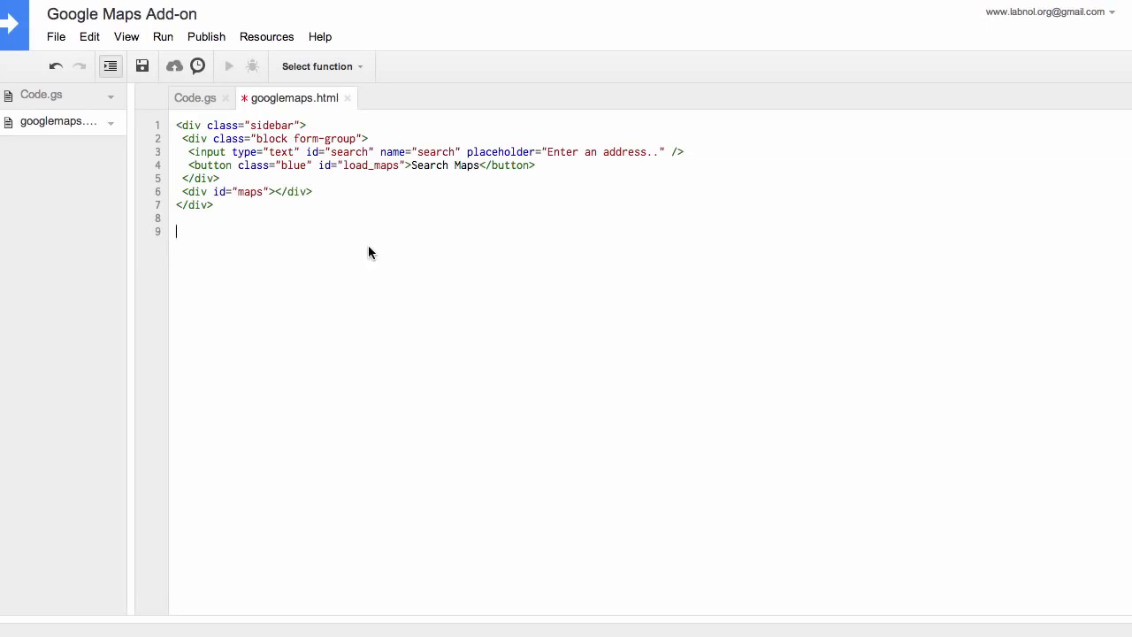
{"action": "type", "text": "<link rel=\"stylesheet\" href=\"https://googledrive.com/host/0By0COpjNTZPnZTBvVGZOSFRhREE/add-ons.css\">"}
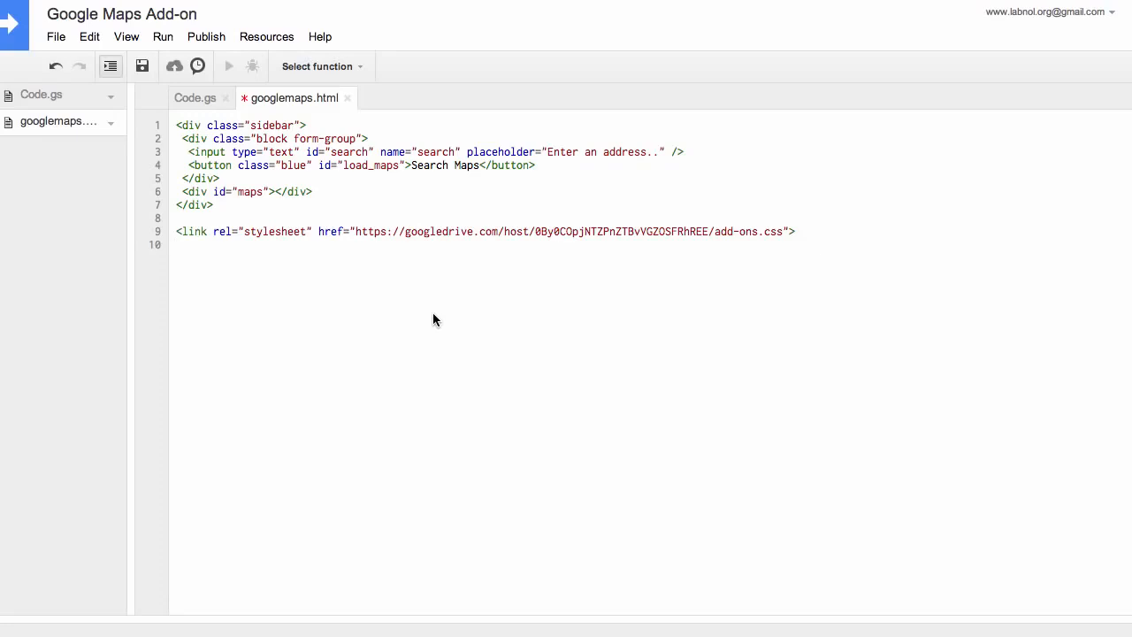
Step: Load jQuery 1.10.1 from ajax.googleapis.com and open a script with a document-ready function
{"action": "type", "text": "<"}
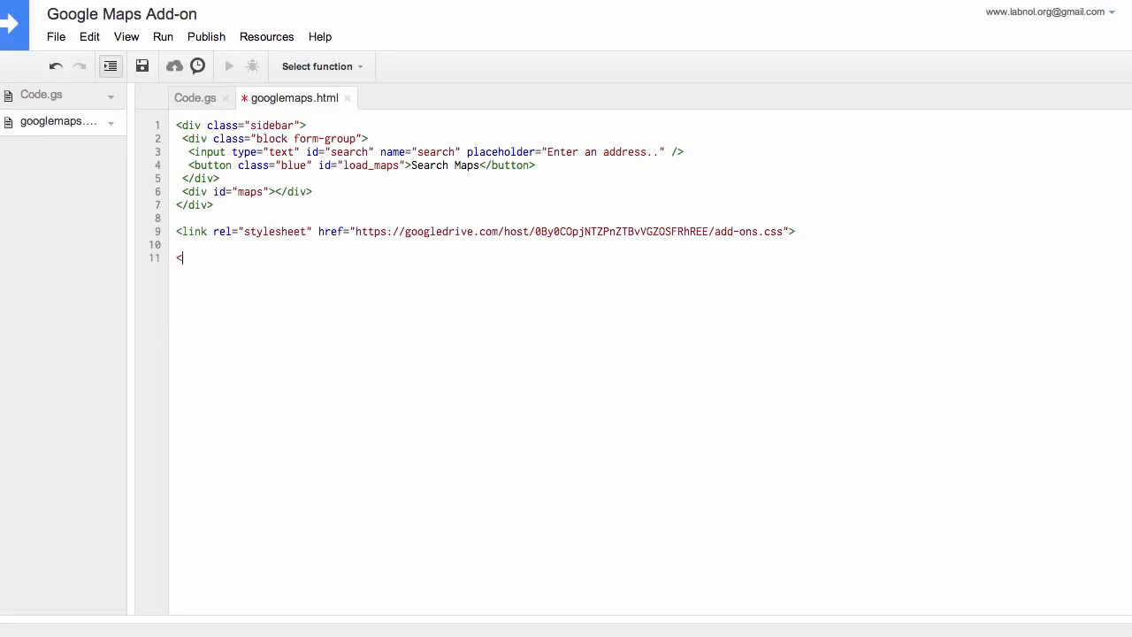
{"action": "type", "text": "script src="}
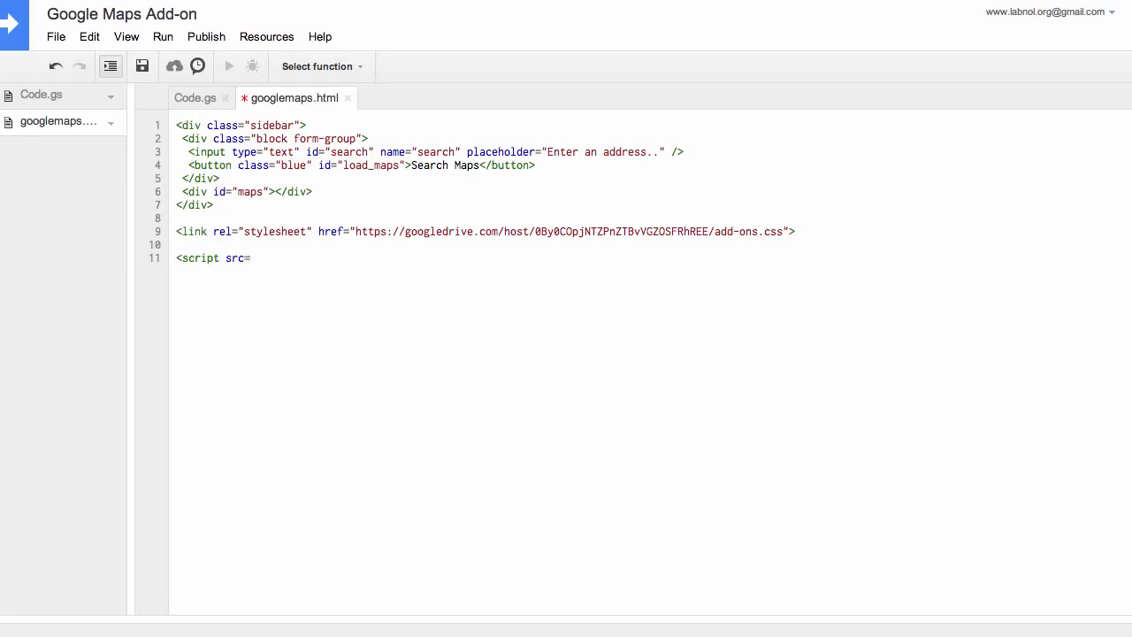
{"action": "type", "text": "\"//ajax.googleapis.com\""}
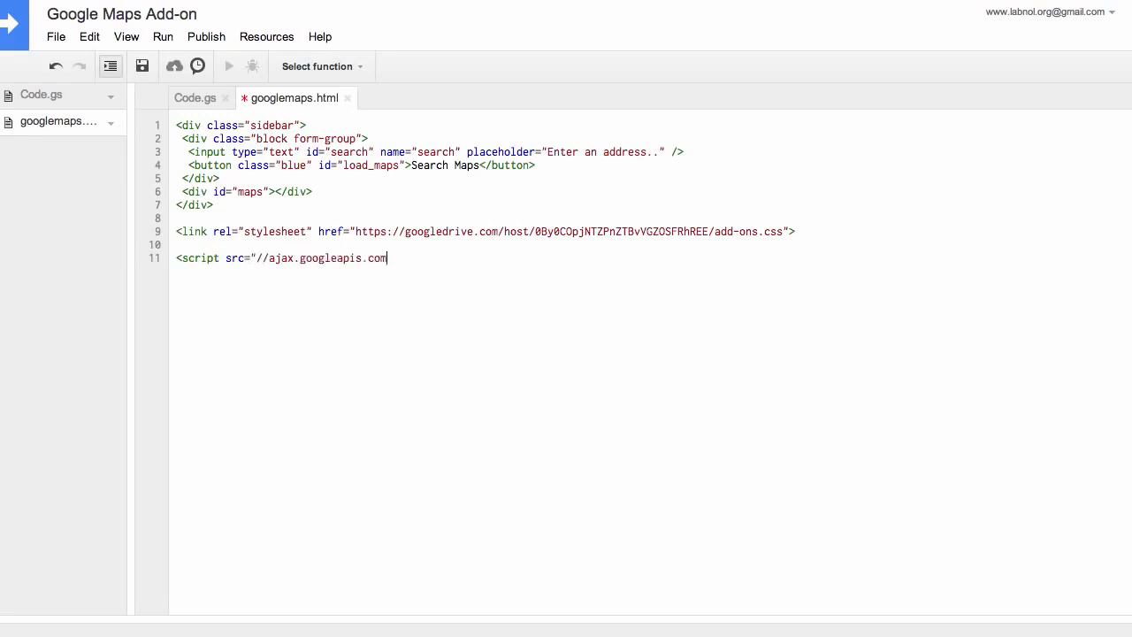
{"action": "type", "text": "/ajax/libs/jquery/1."}
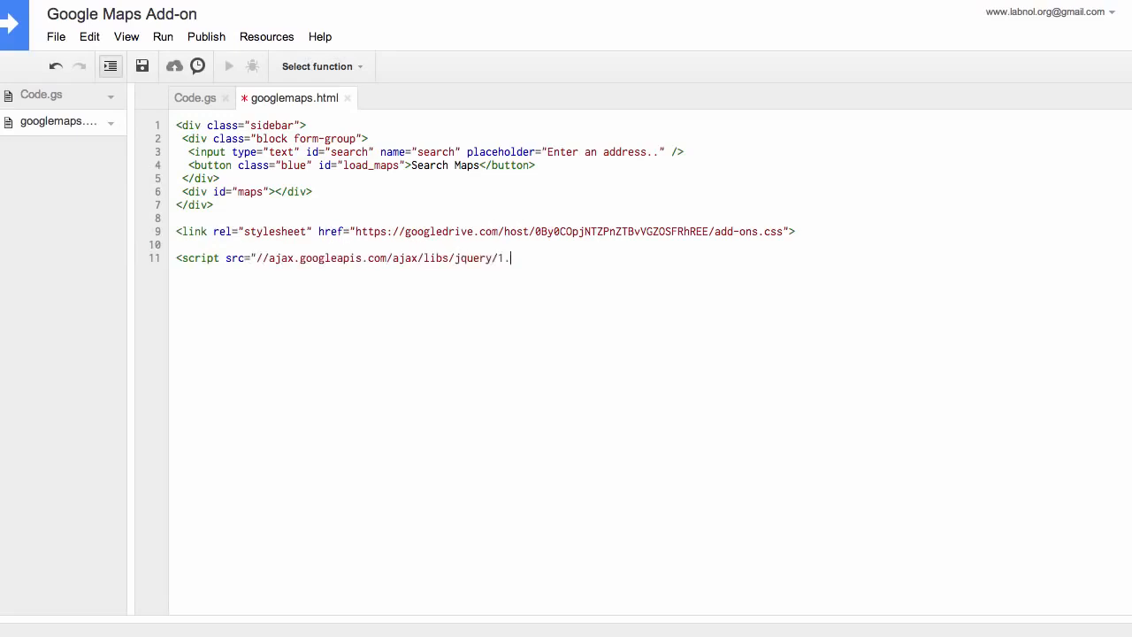
{"action": "type", "text": "10.1/jquery.min."}
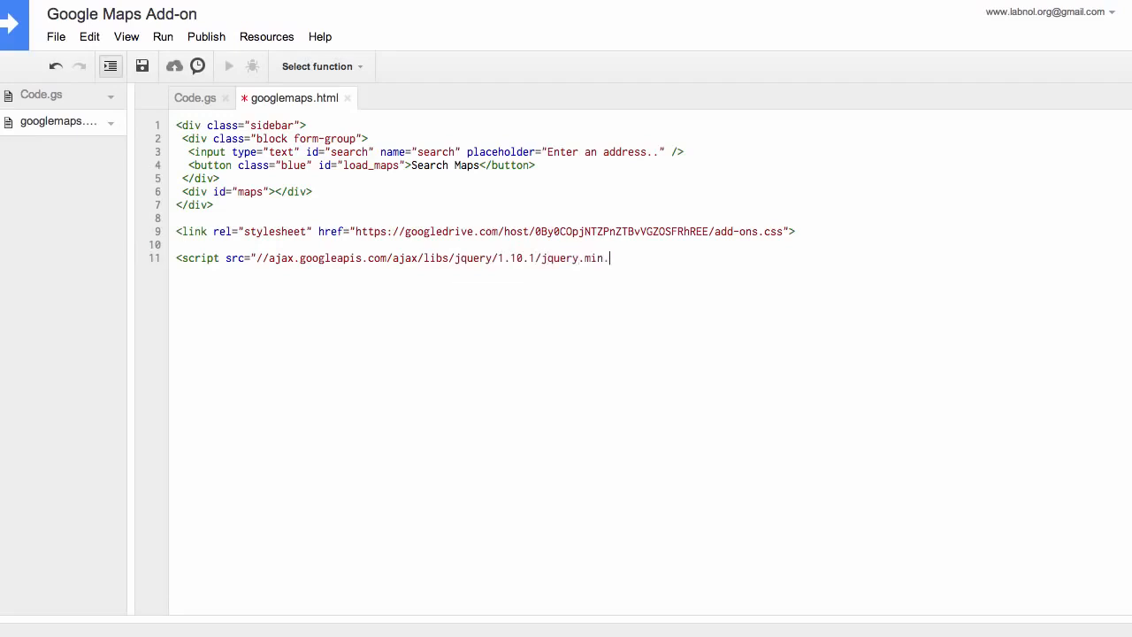
{"action": "type", "text": "js\"></script>"}
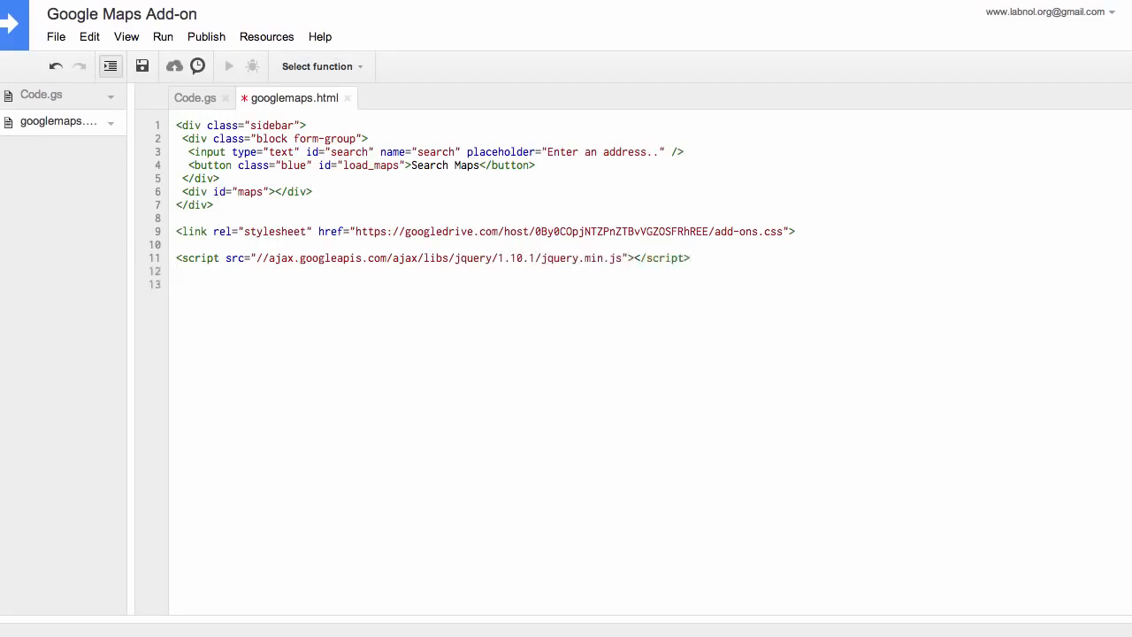
{"action": "type", "text": "<script>"}
{"action": "type", "text": "</script>"}
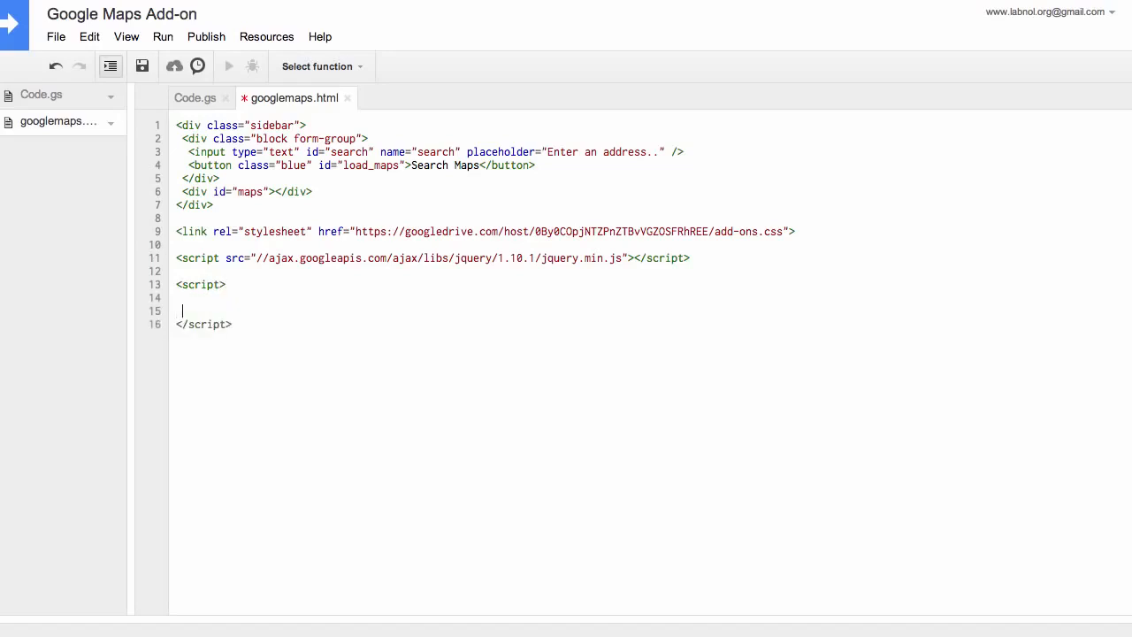
{"action": "type", "text": "$(function() {"}
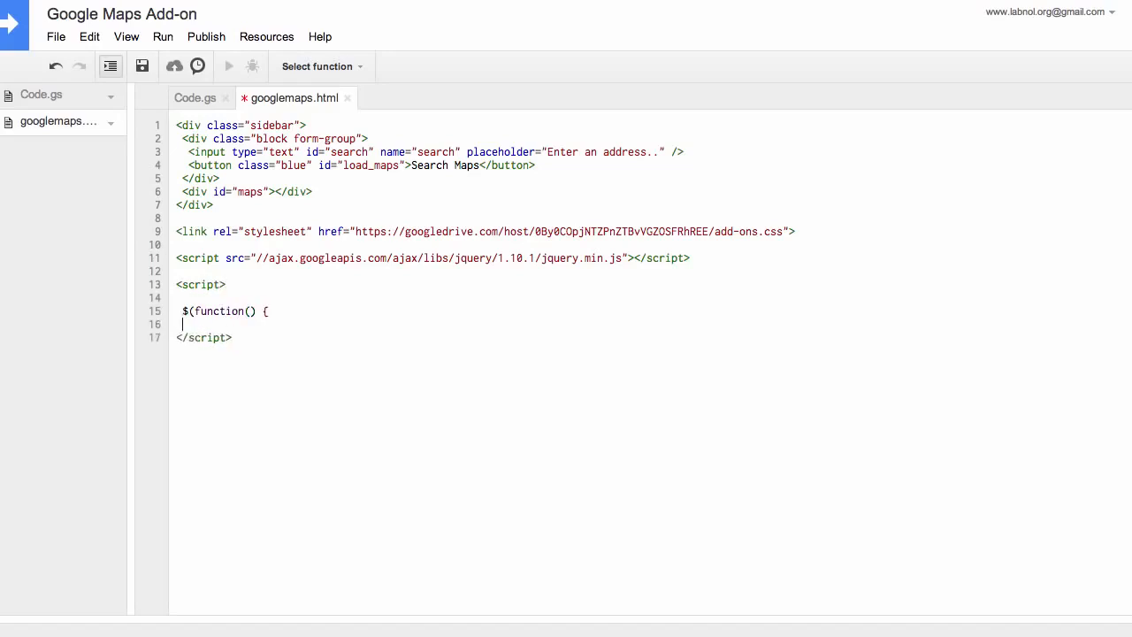
{"action": "type", "text": "});"}
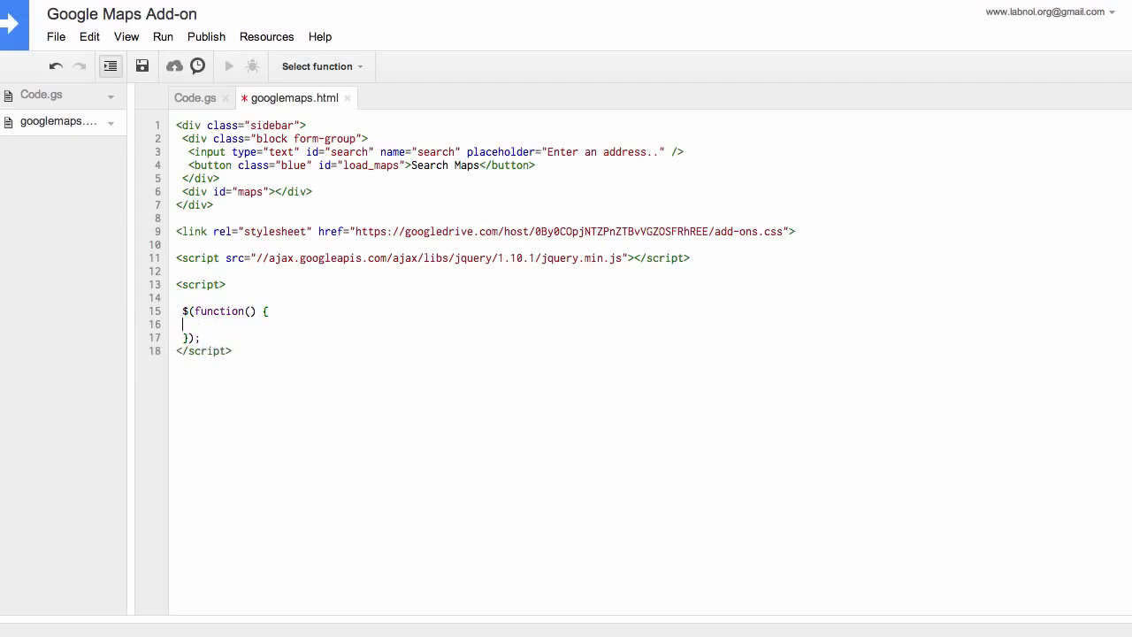
Step: Start the #load_maps click handler building a static map URL centered on the encoded address
{"action": "type", "text": "$('load"}
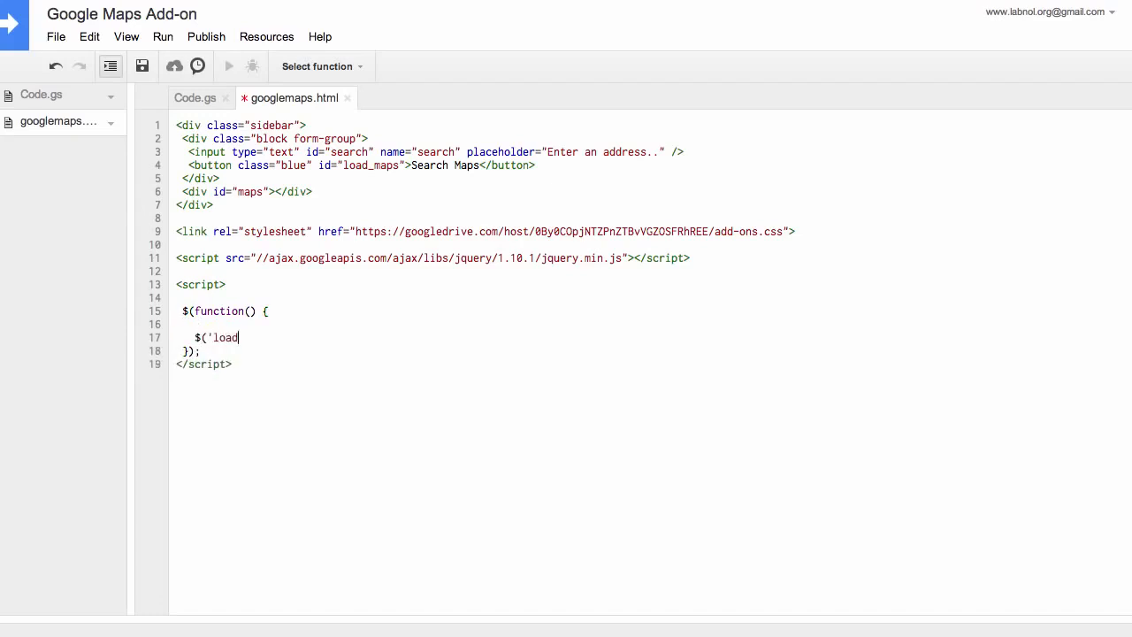
{"action": "type", "text": "#load_maps')"}
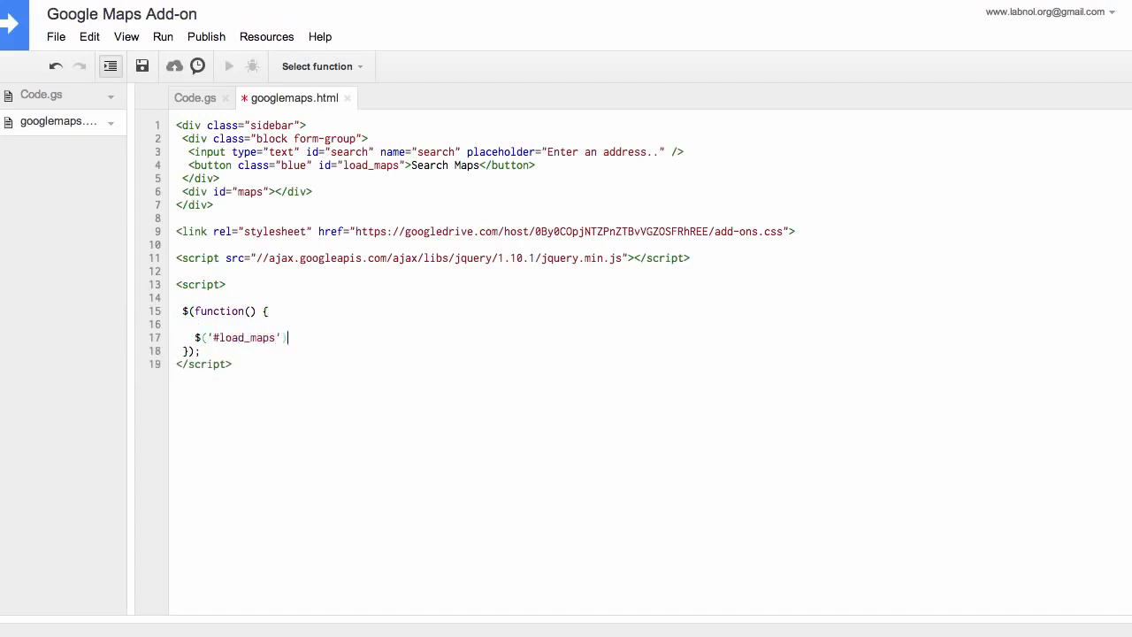
{"action": "type", "text": ".click(function() {"}
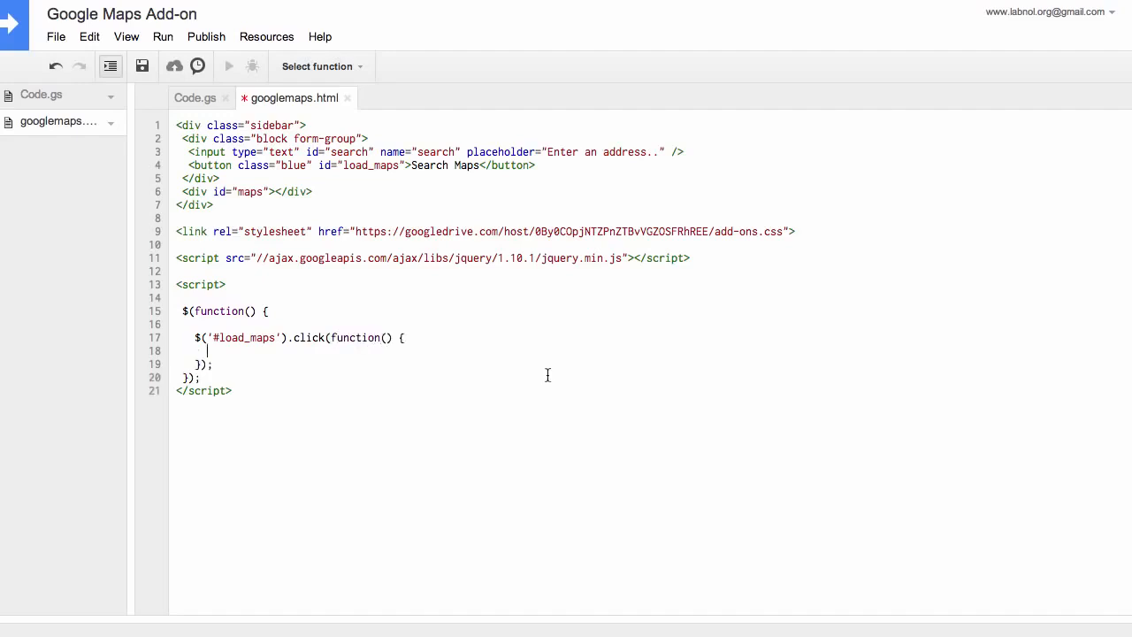
{"action": "type", "text": "var mapURL ="}
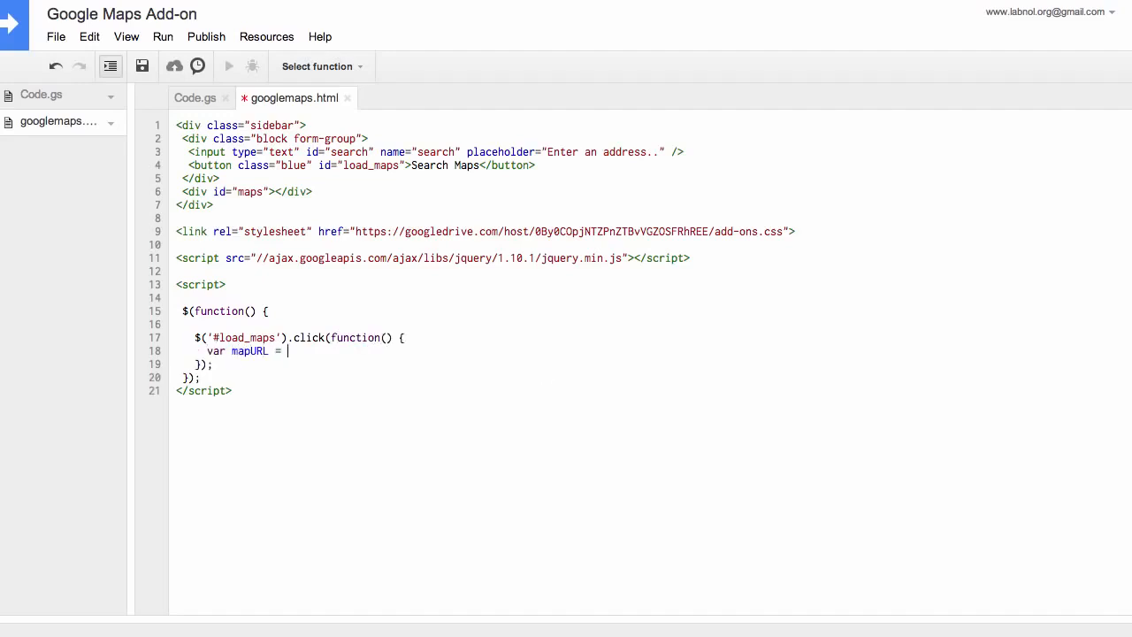
{"action": "type", "text": "'http:s"}
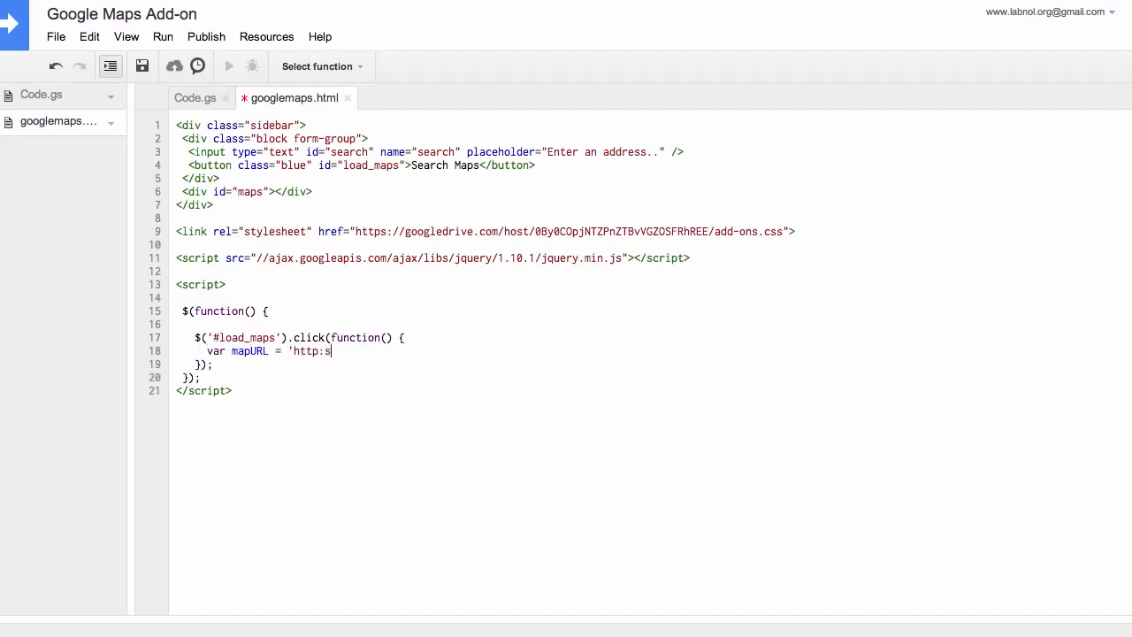
{"action": "type", "text": "ttps://maps.googleapi"}
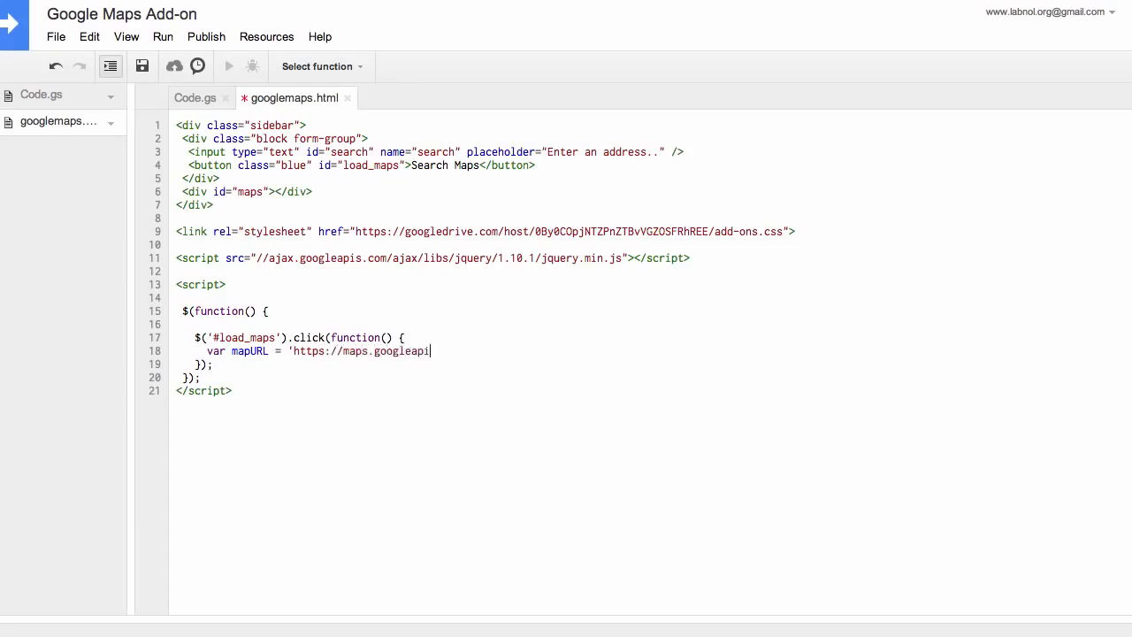
{"action": "type", "text": ".com/maps/api/s"}
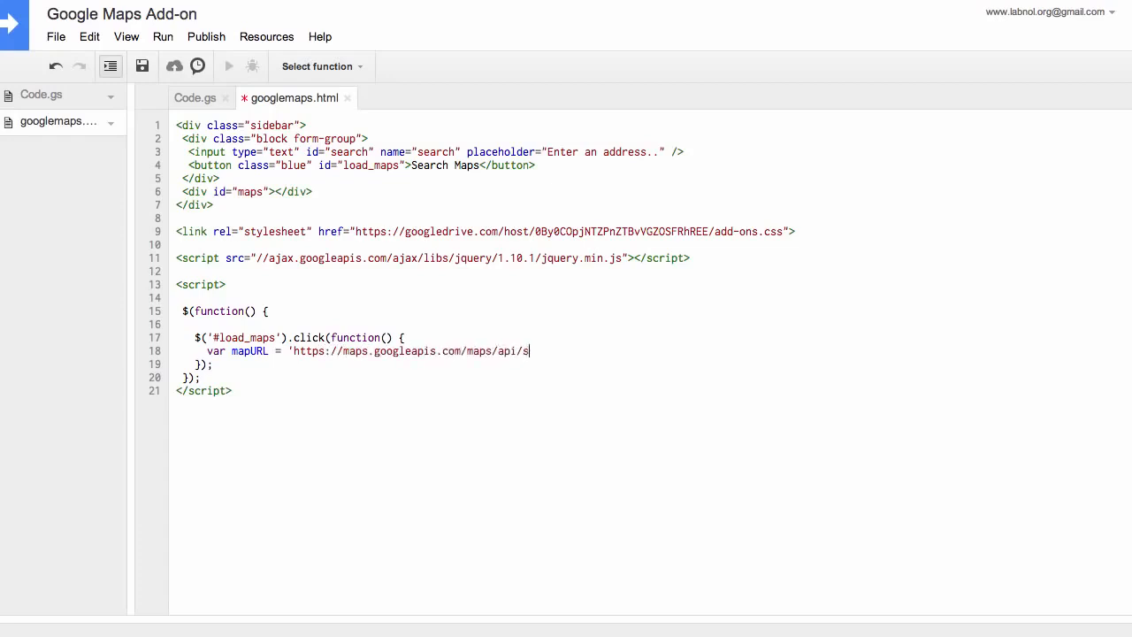
{"action": "type", "text": "taticmap?ce"}
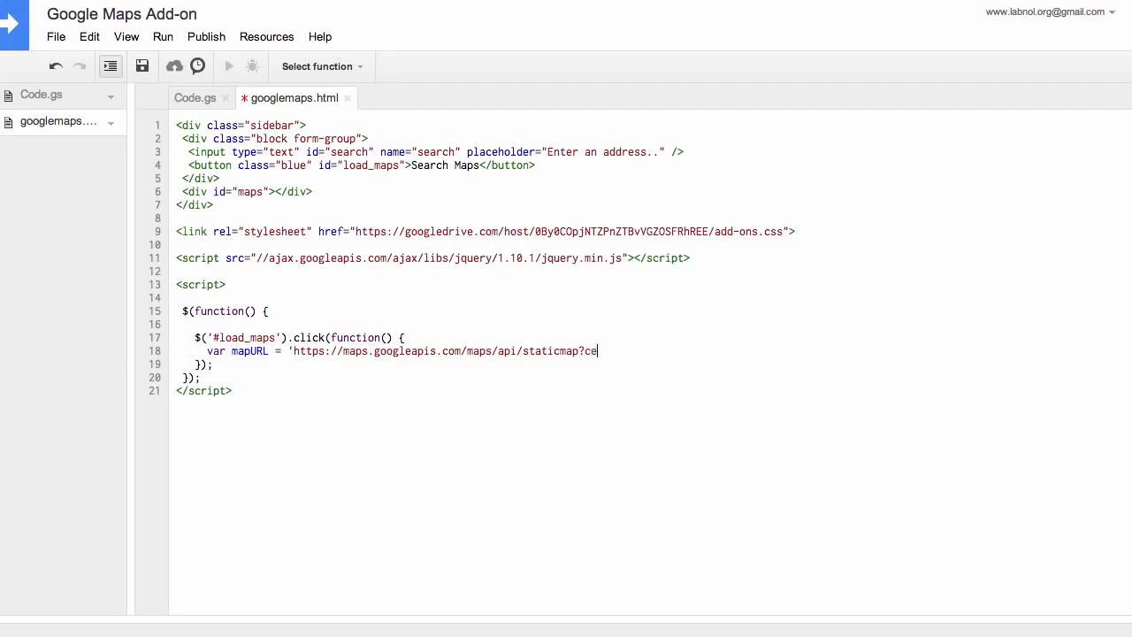
{"action": "type", "text": "nter=' + encodeURIComponent($('#search"}
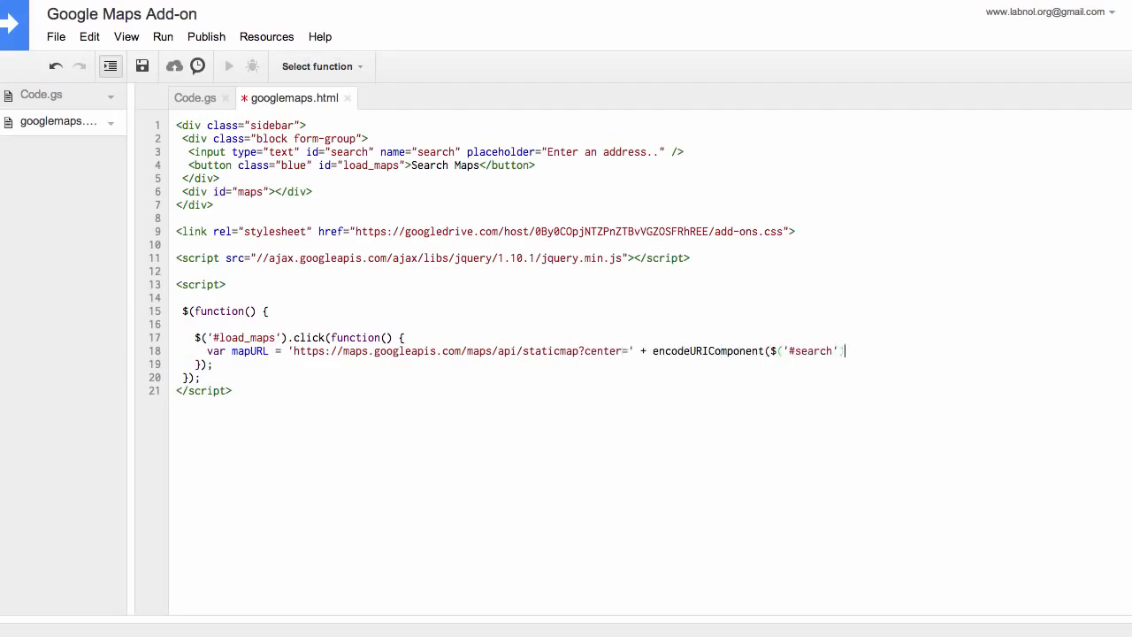
Step: Set zoom 14 and size 200x400, then fill #maps with an img of mapURL
{"action": "type", "text": ".val()) + '&z"}
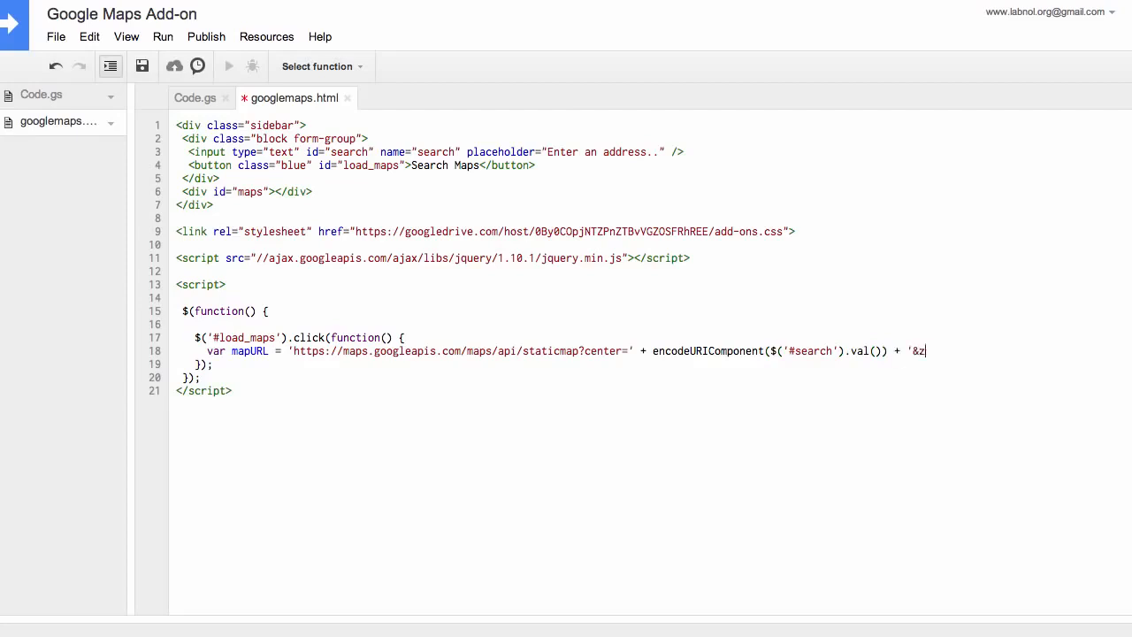
{"action": "type", "text": "oom=14&size="}
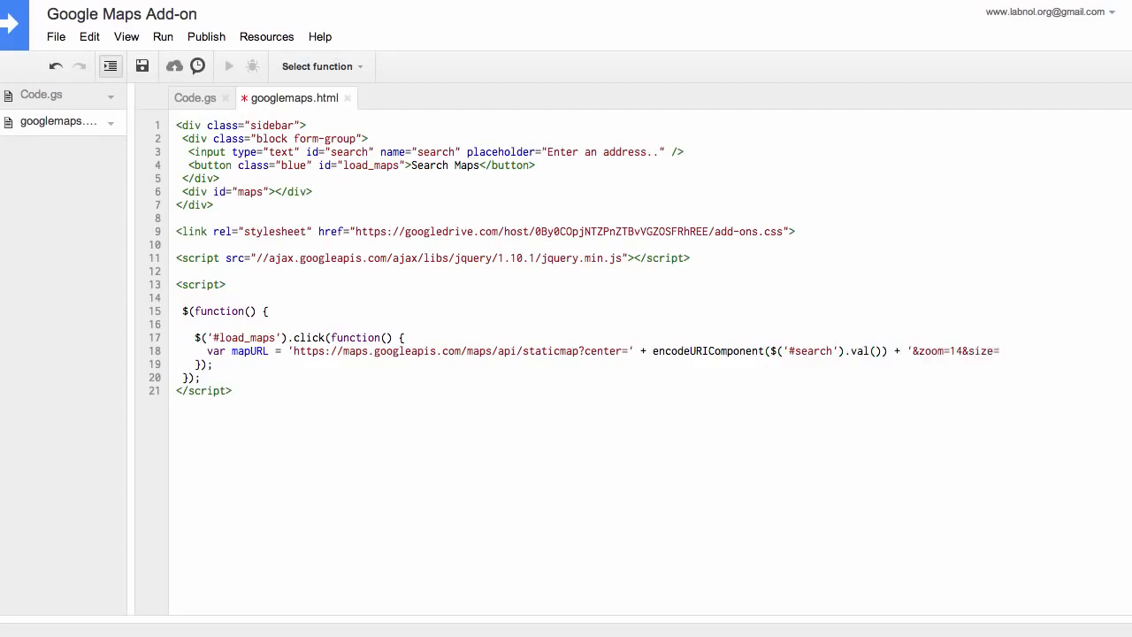
{"action": "type", "text": "200x400&sensor=false"}
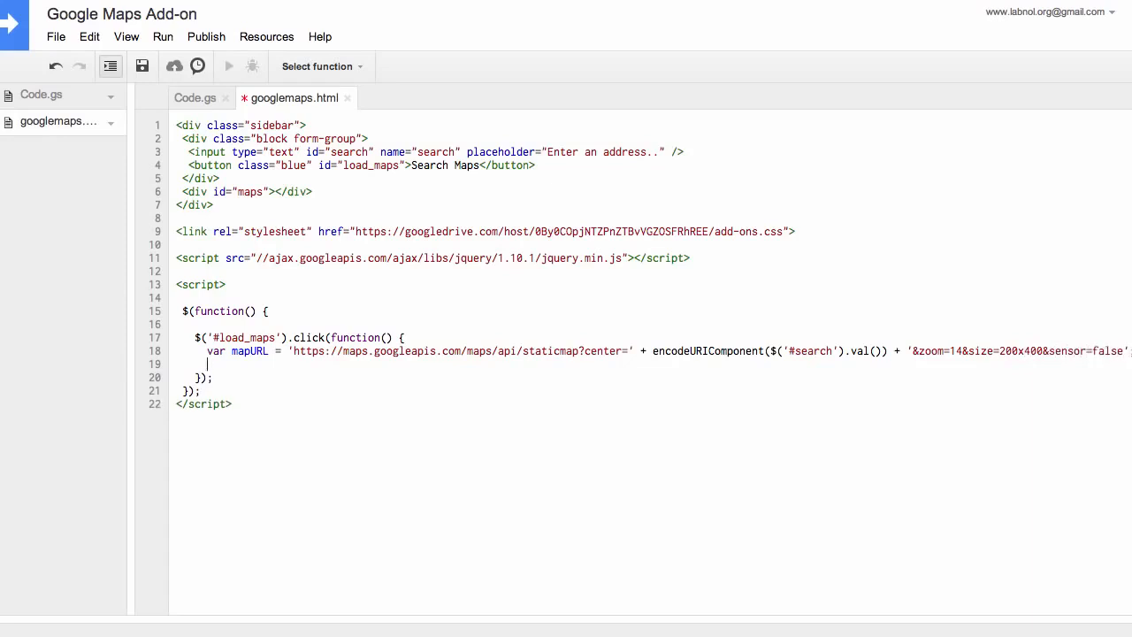
{"action": "type", "text": "$('#maps')."}
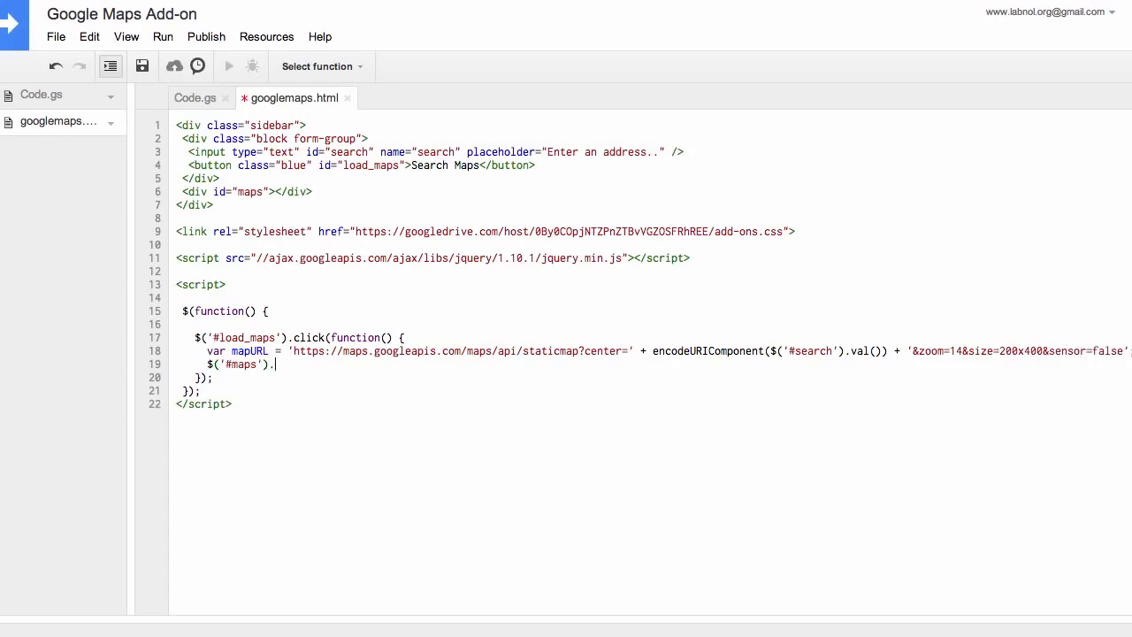
{"action": "type", "text": "html('<img src=\"' + mapURL"}
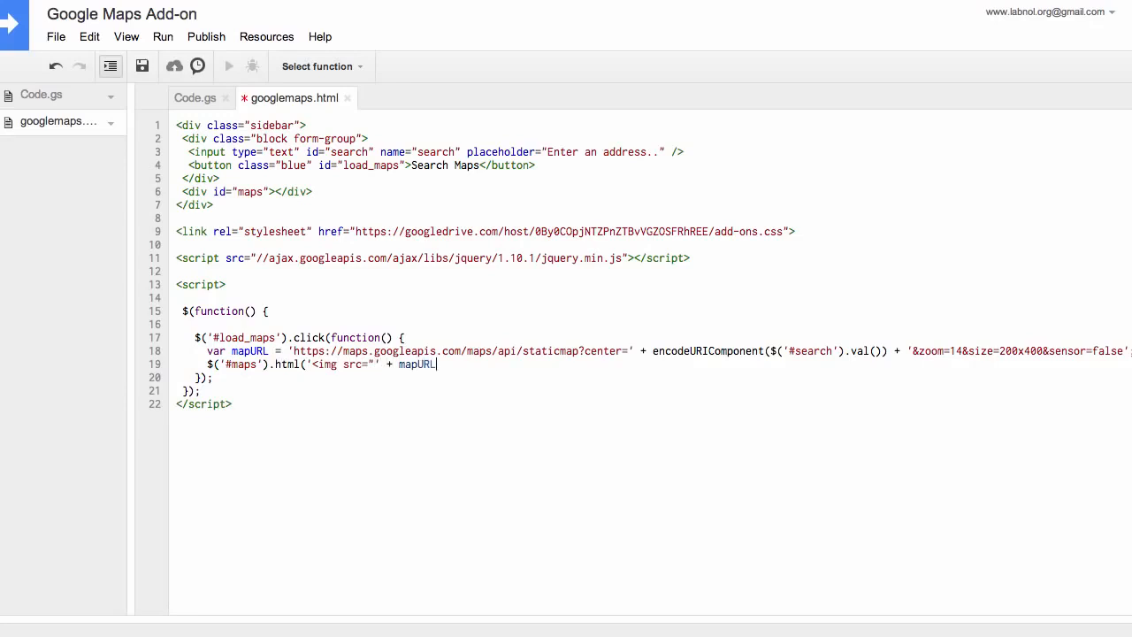
{"action": "type", "text": "+ '\"/>');"}
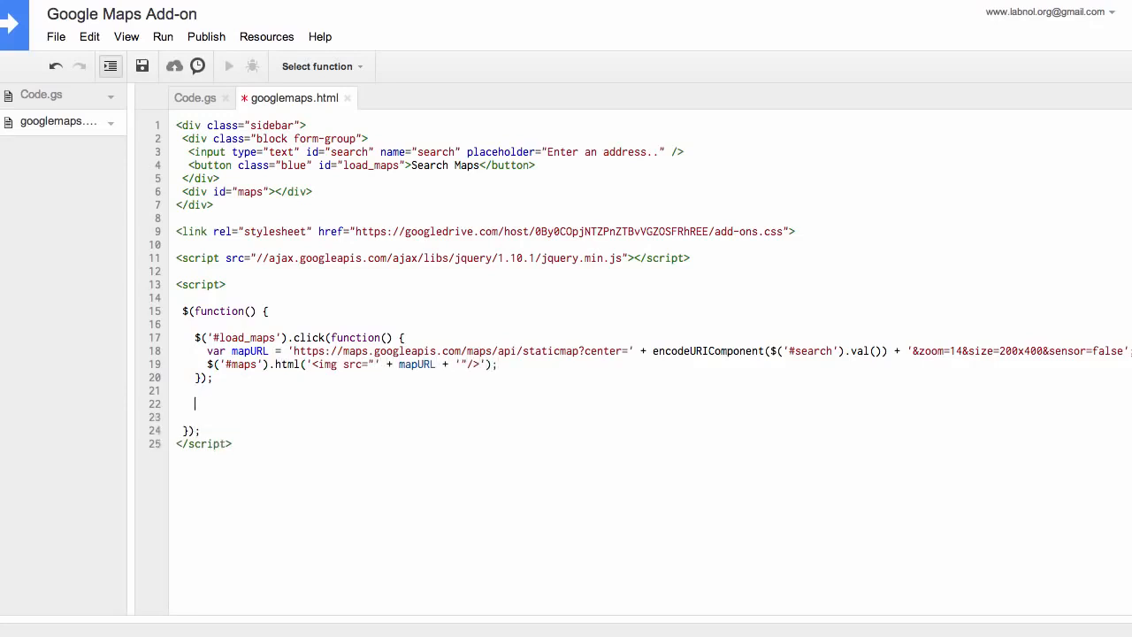
Step: Add a click handler on the #maps container below the first handler
{"action": "type", "text": "$('"}
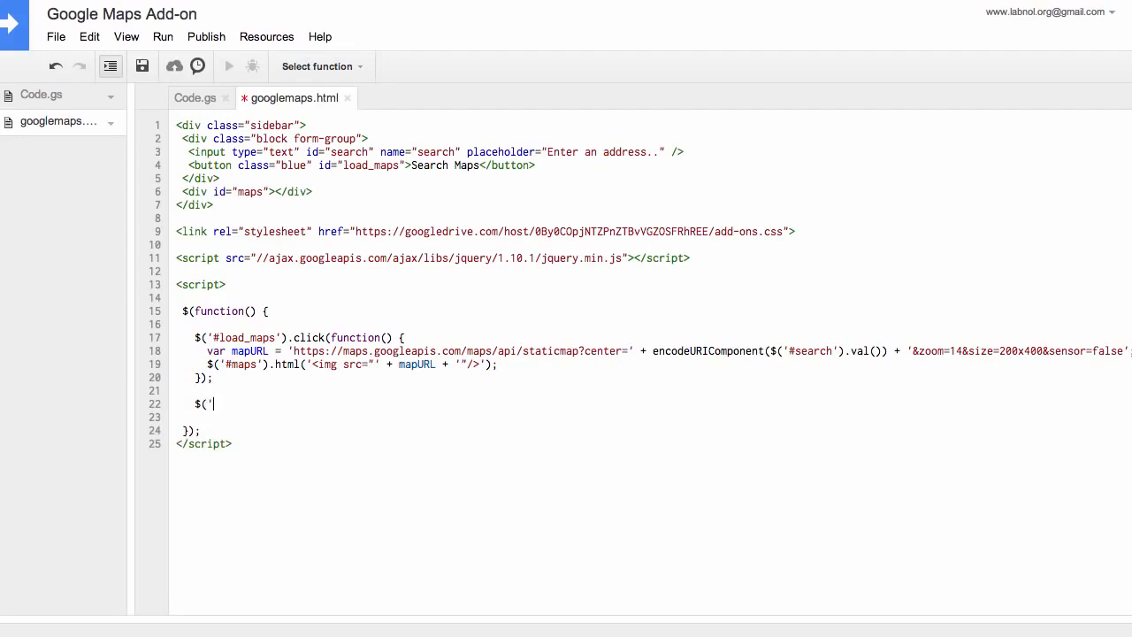
{"action": "type", "text": "#"}
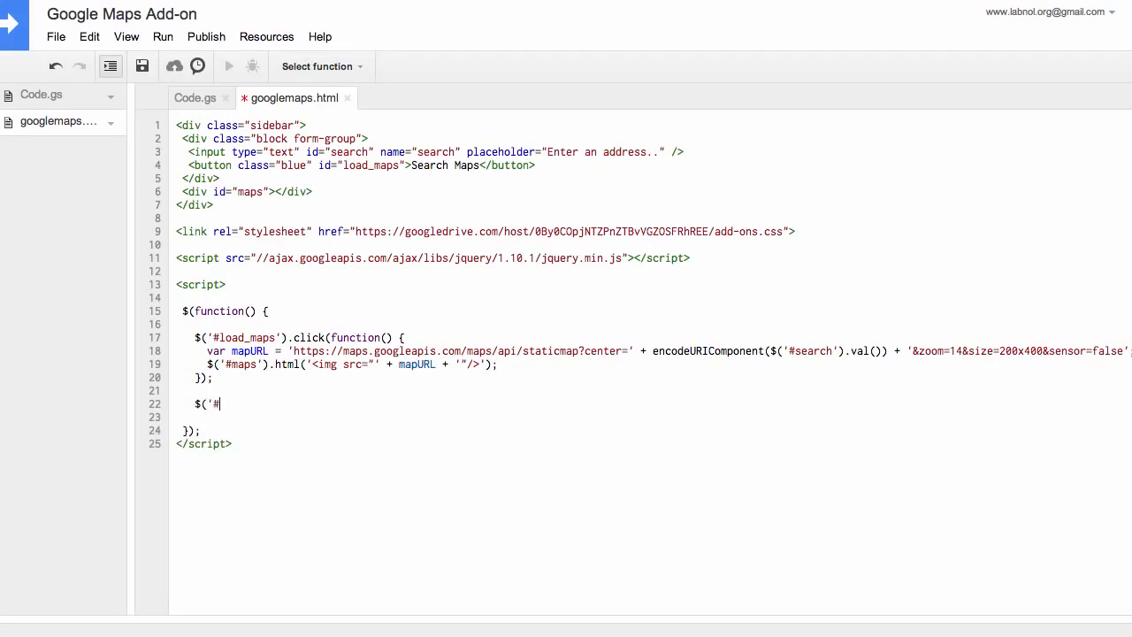
{"action": "type", "text": "maps').cli"}
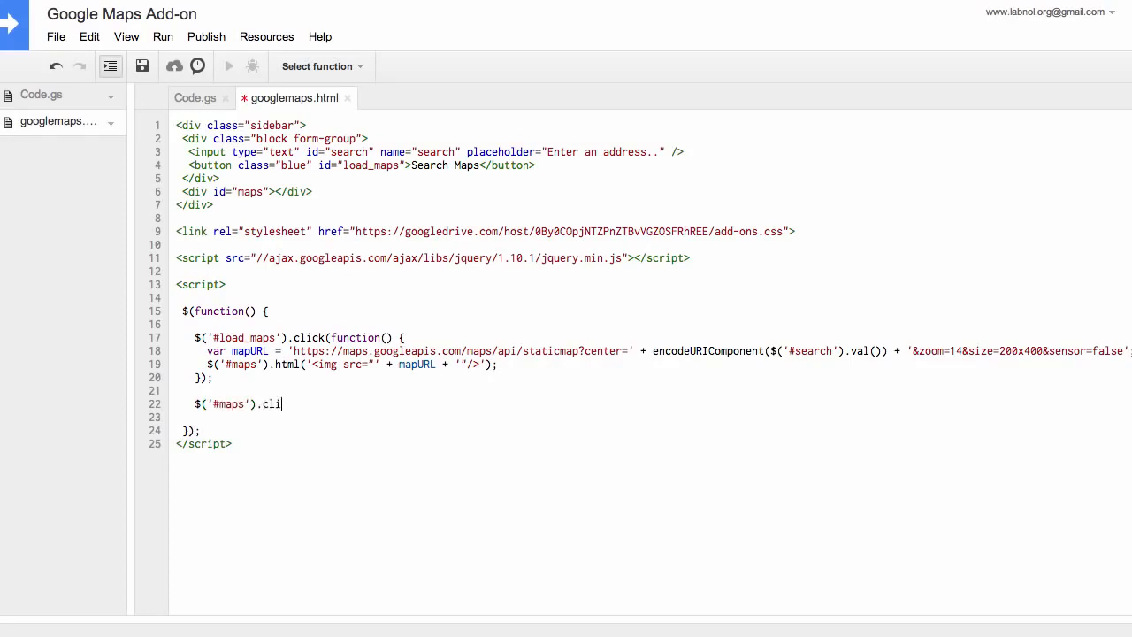
{"action": "type", "text": "ck(function() {"}
{"action": "left_click", "coordinate": [652, 417]}
{"action": "type", "text": "});"}
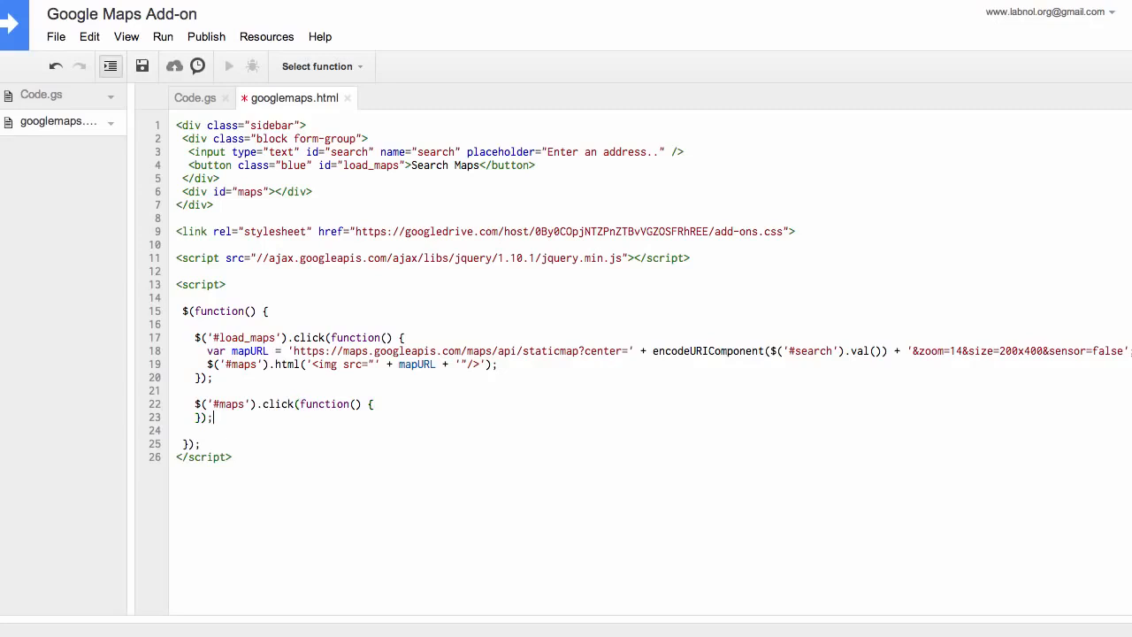
{"action": "key", "text": "Enter"}
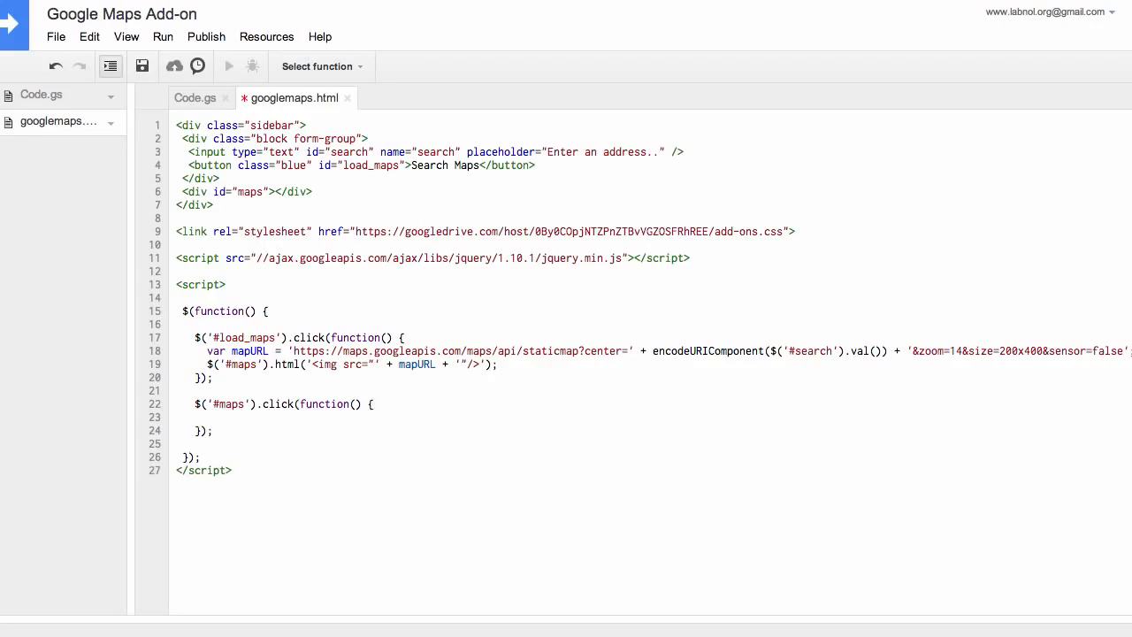
Step: Inside it, call google.script.run.insertGoogleMap with the #search box value
{"action": "type", "text": "google.scri"}
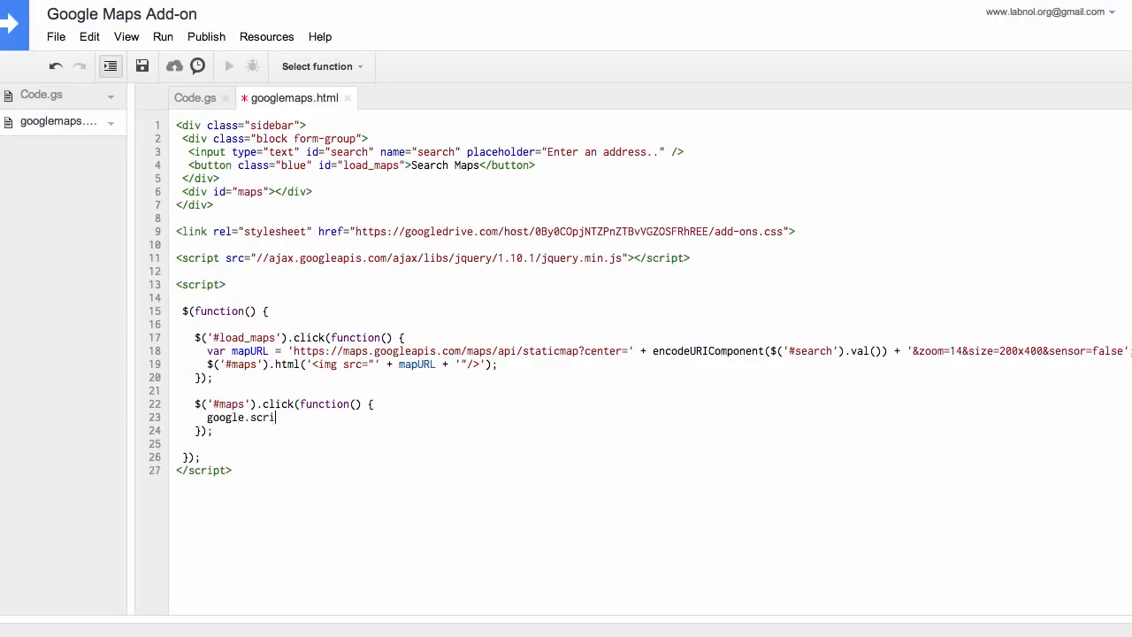
{"action": "type", "text": "pt.run"}
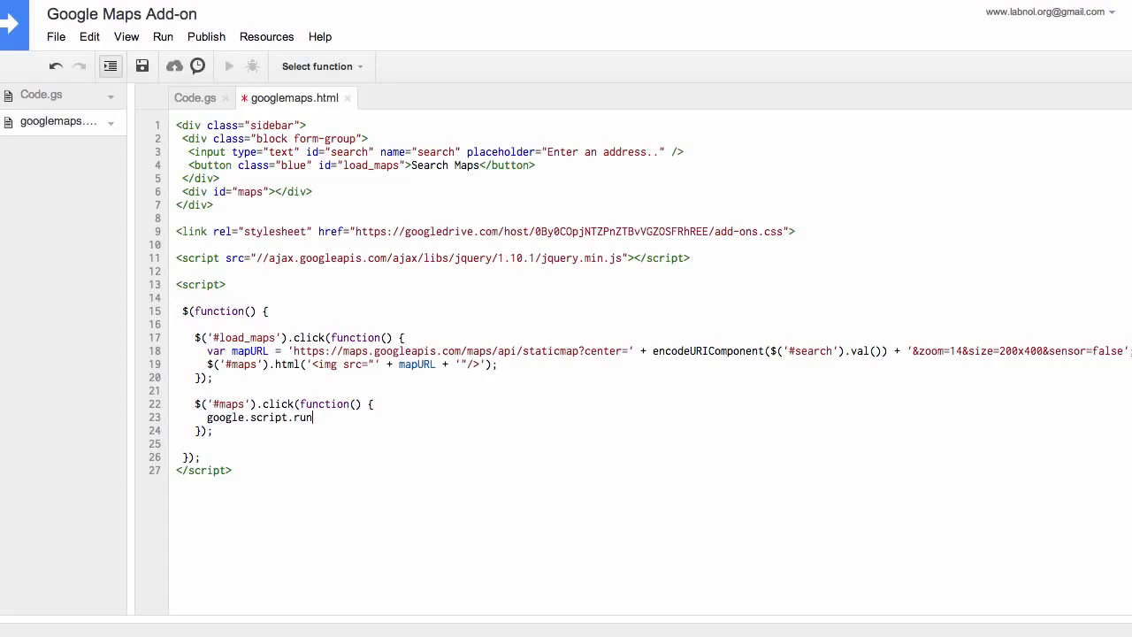
{"action": "type", "text": "."}
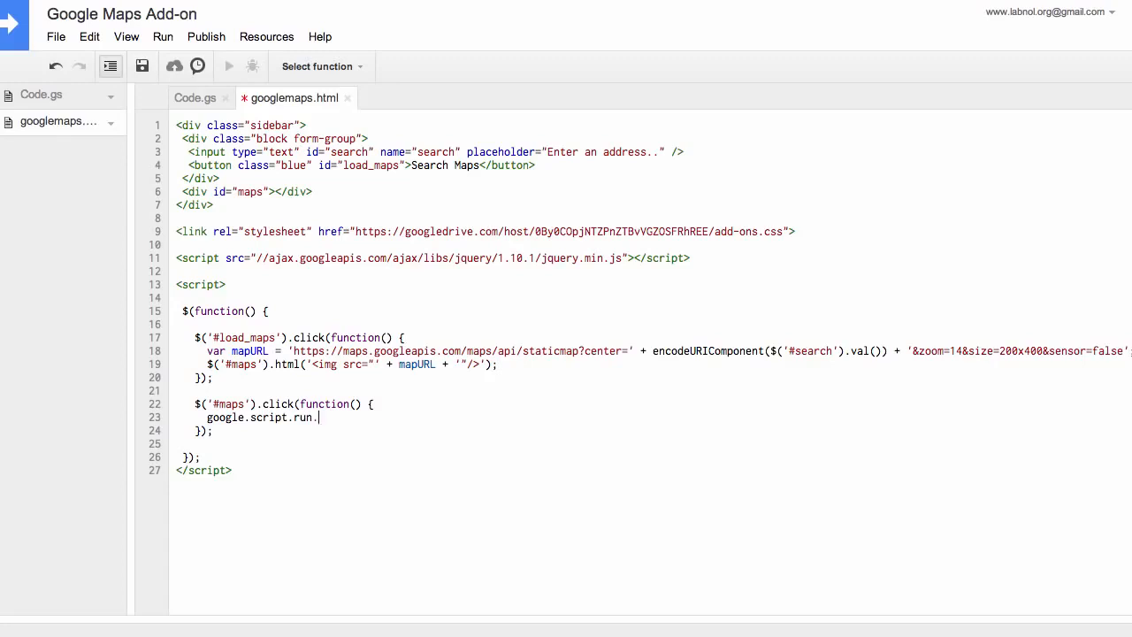
{"action": "type", "text": "insertGoogleMap"}
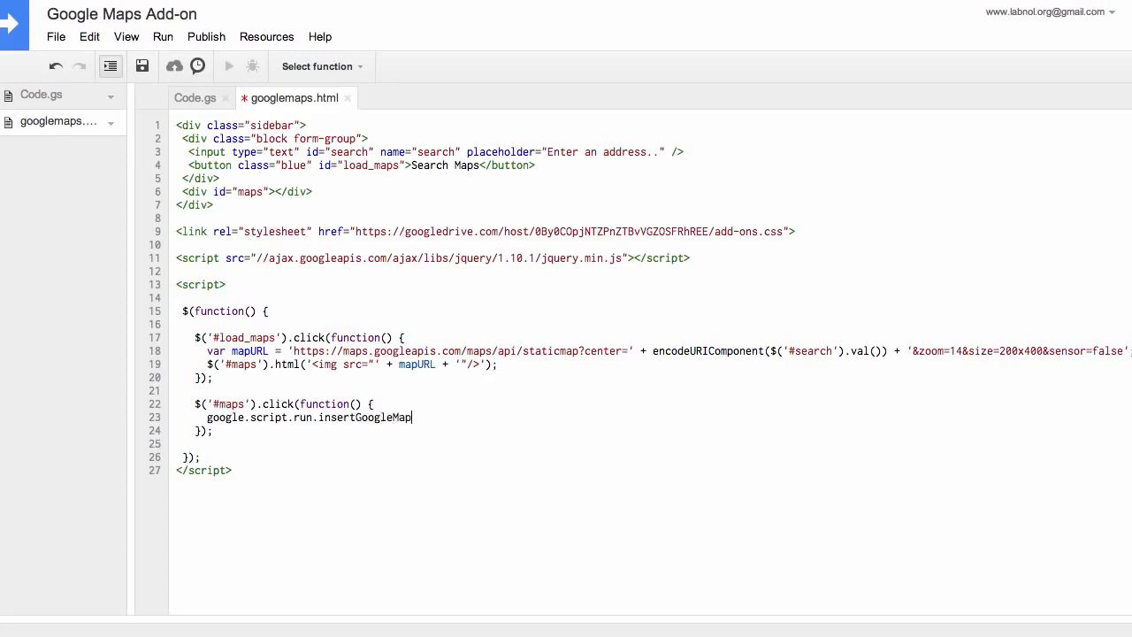
{"action": "type", "text": "("}
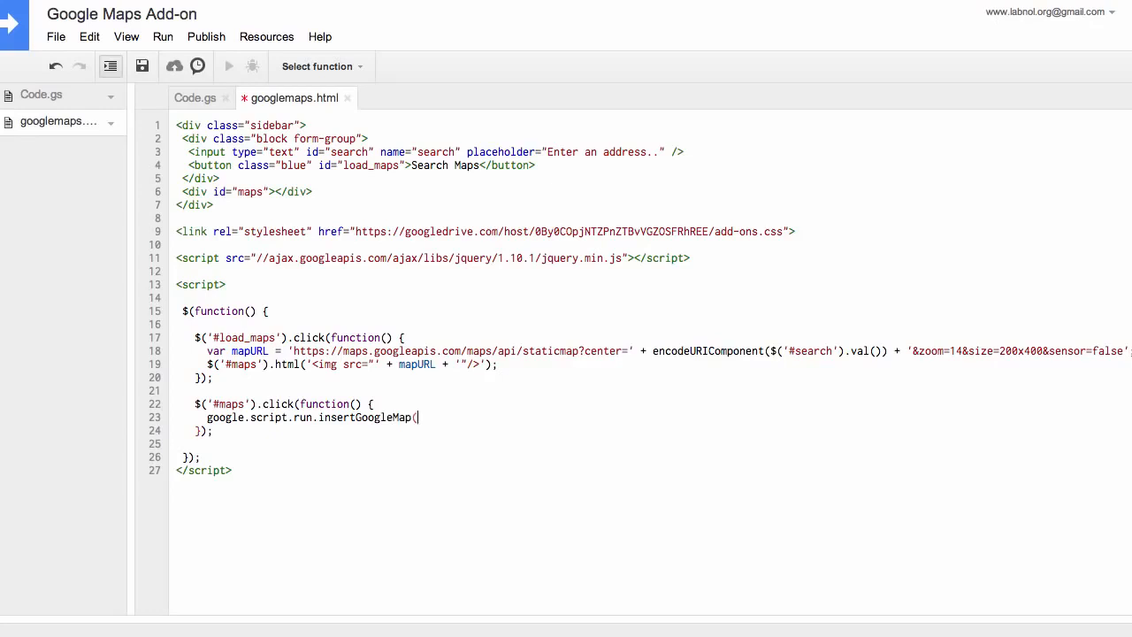
{"action": "type", "text": "$"}
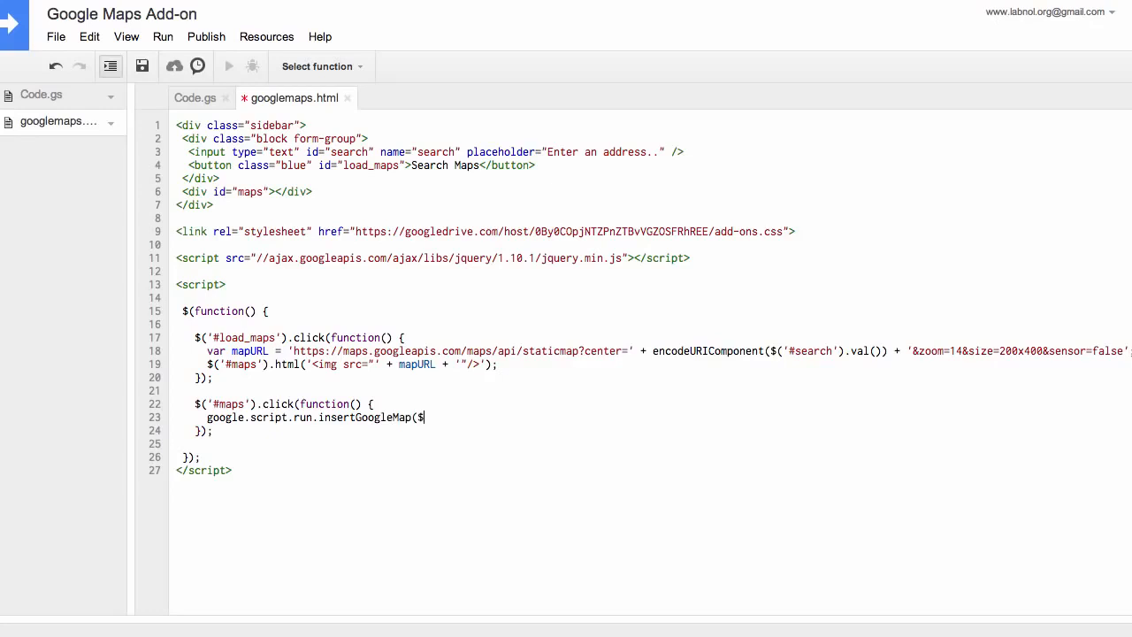
{"action": "type", "text": "('#search'"}
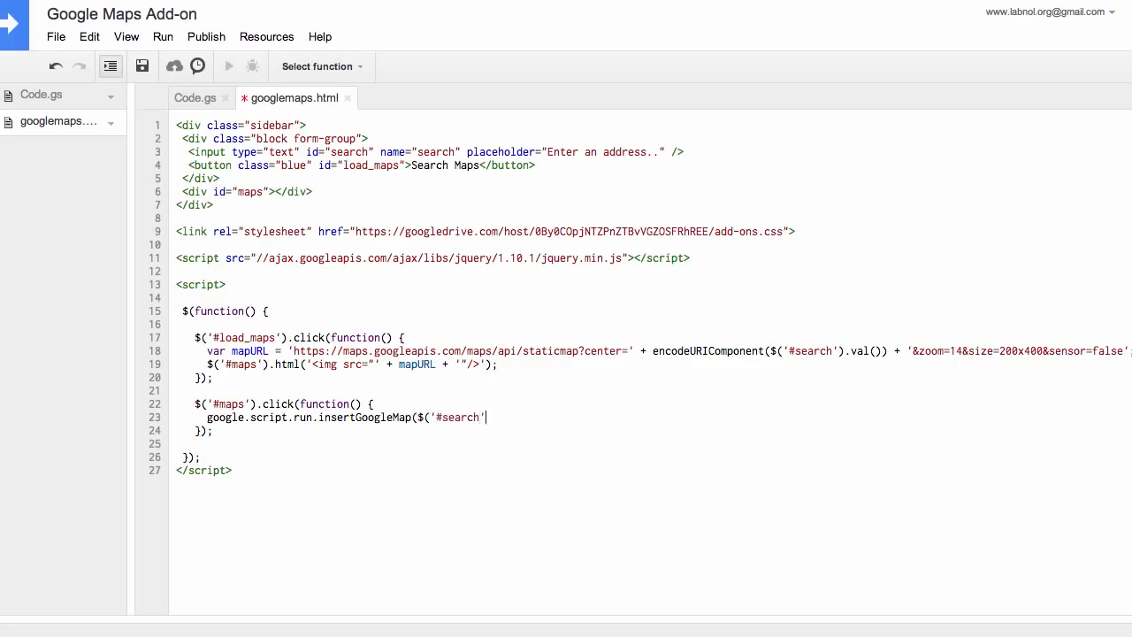
{"action": "type", "text": ".val());"}
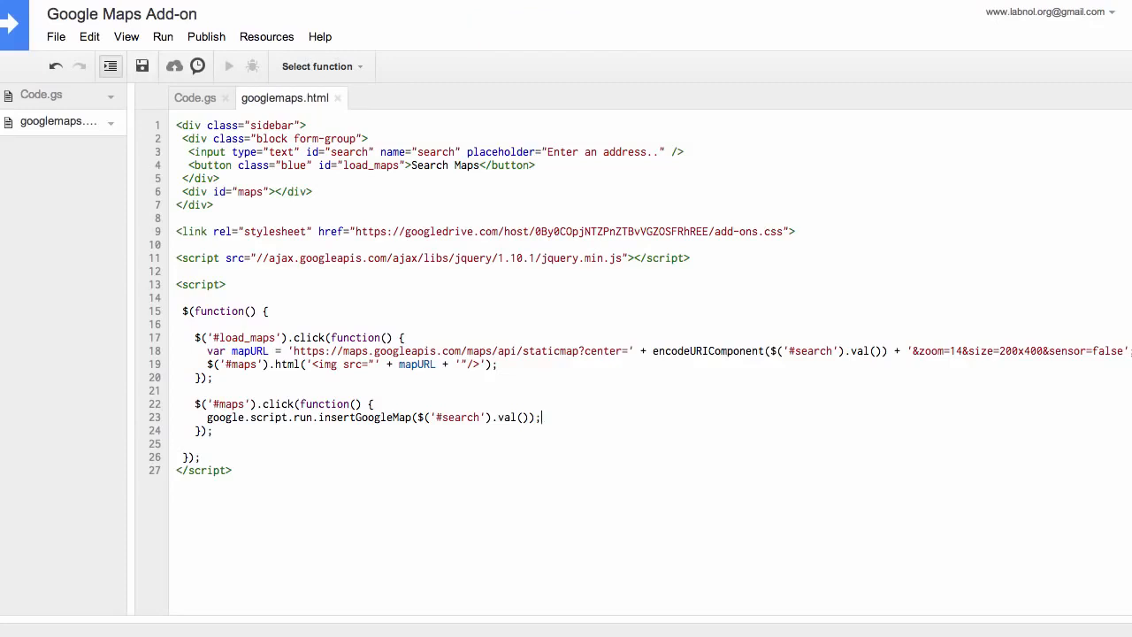
{"action": "mouse_move", "coordinate": [335, 183]}
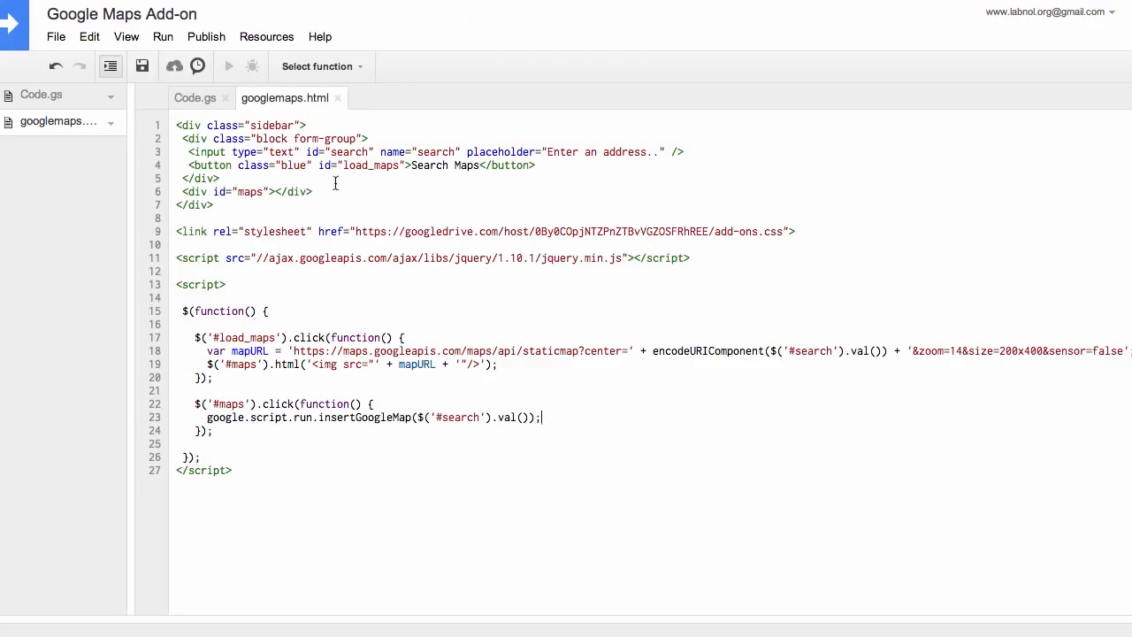
Step: In Code.gs, write onOpen adding a 'Google Maps' add-on menu item that calls showSidebar
{"action": "left_click", "coordinate": [195, 98]}
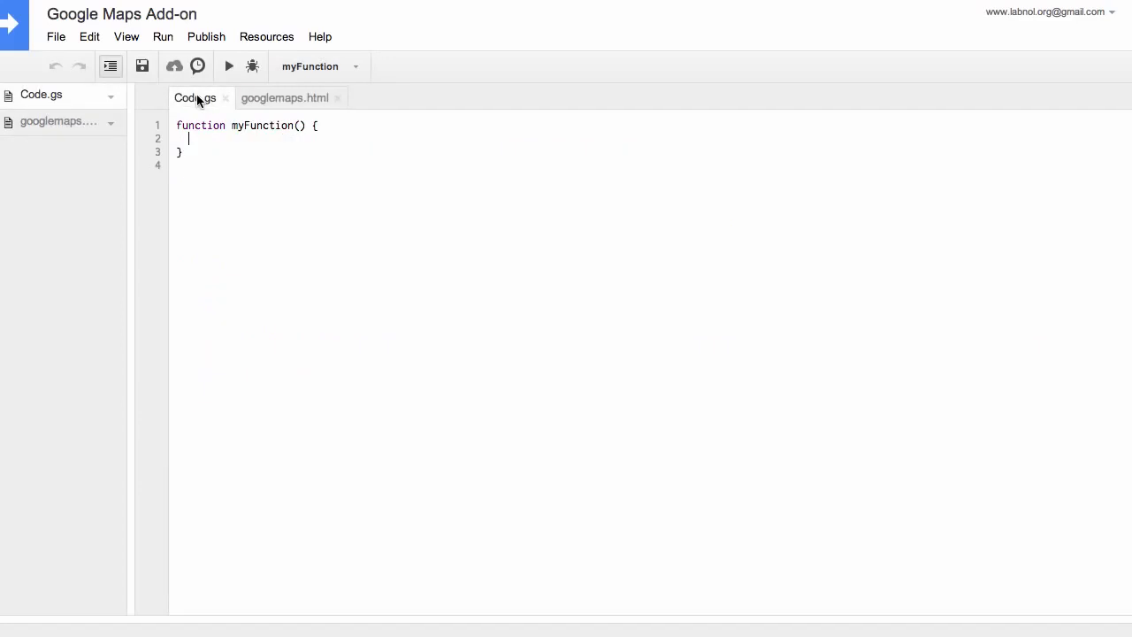
{"action": "mouse_move", "coordinate": [336, 257]}
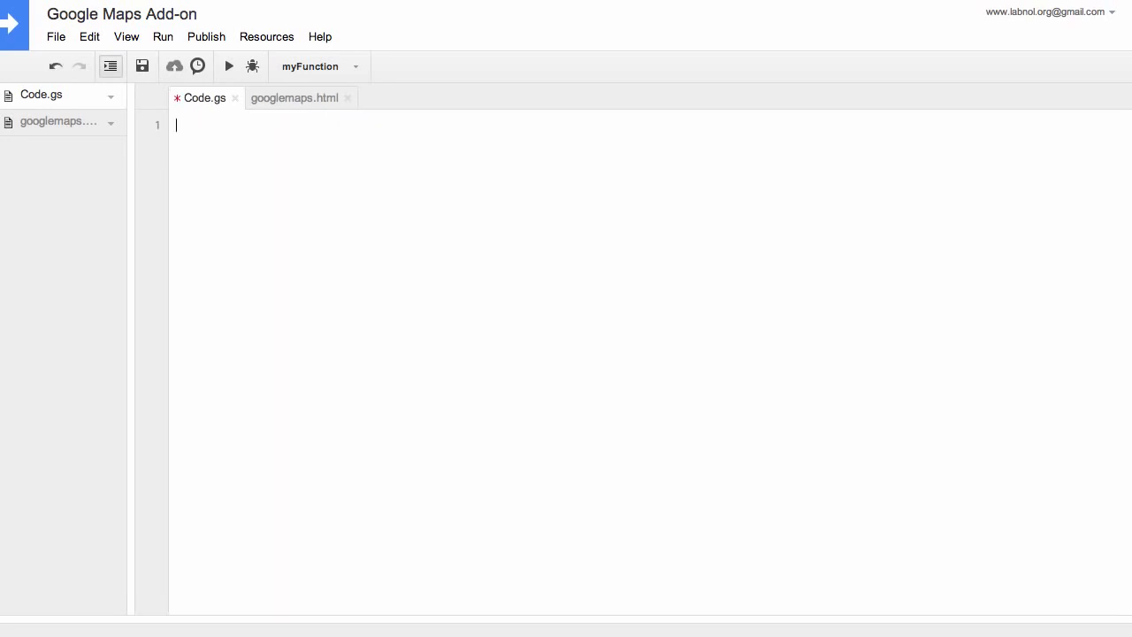
{"action": "type", "text": "function onOpen"}
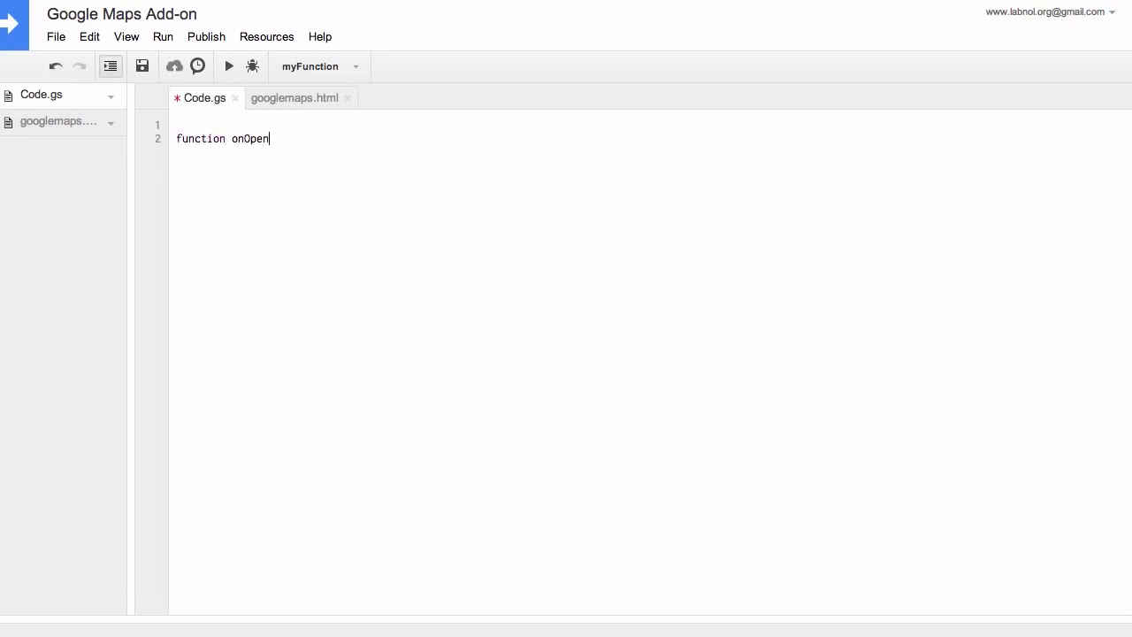
{"action": "type", "text": "()"}
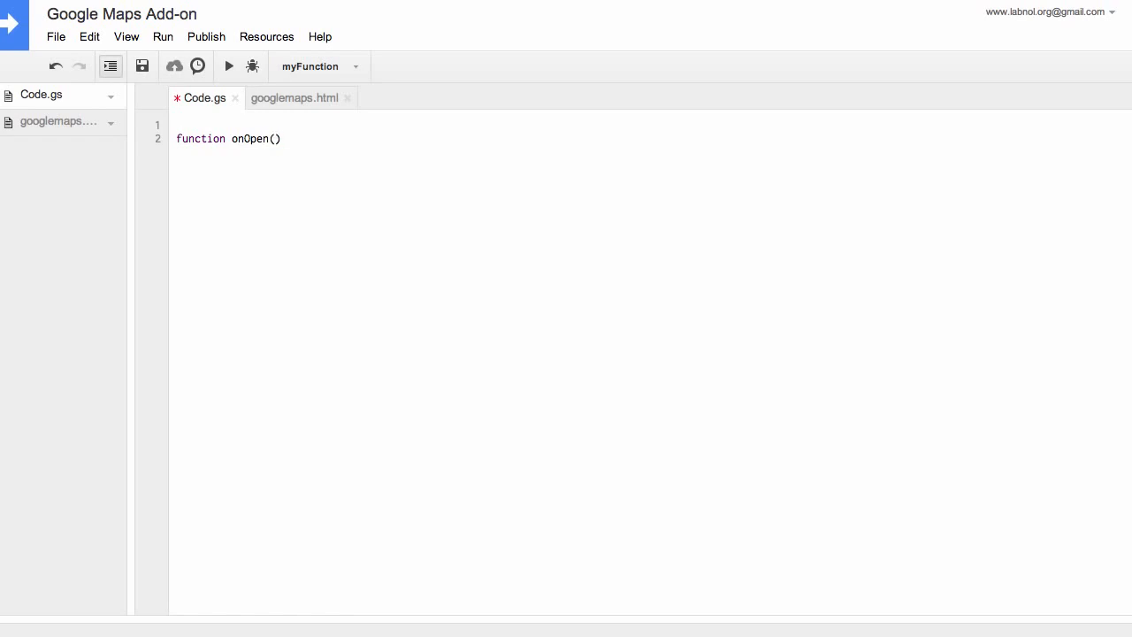
{"action": "type", "text": "{"}
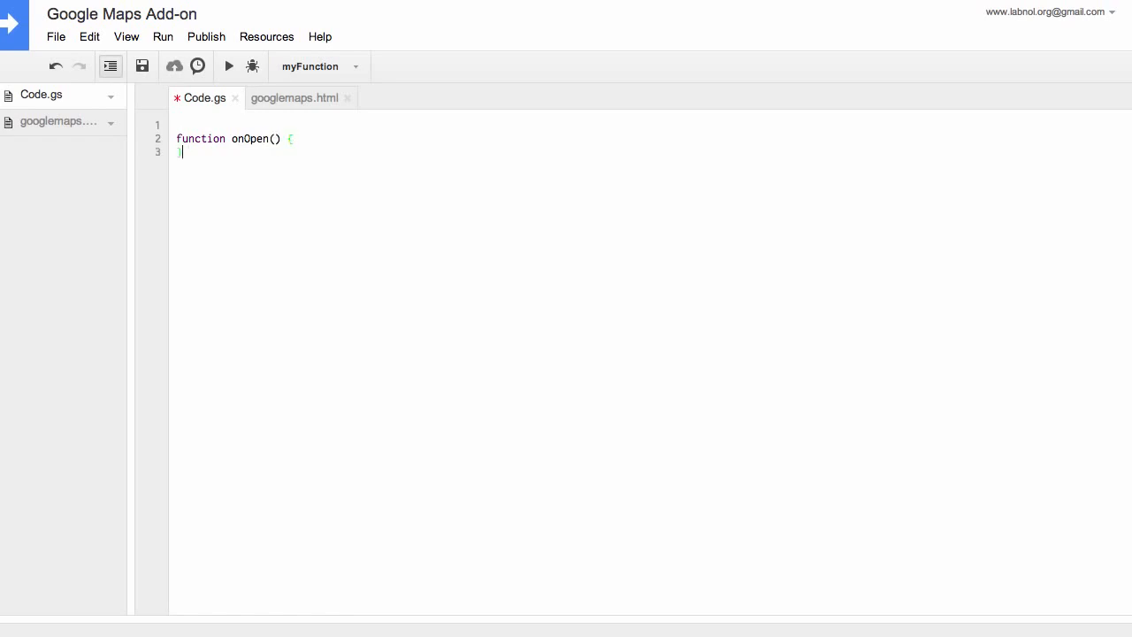
{"action": "type", "text": "Document"}
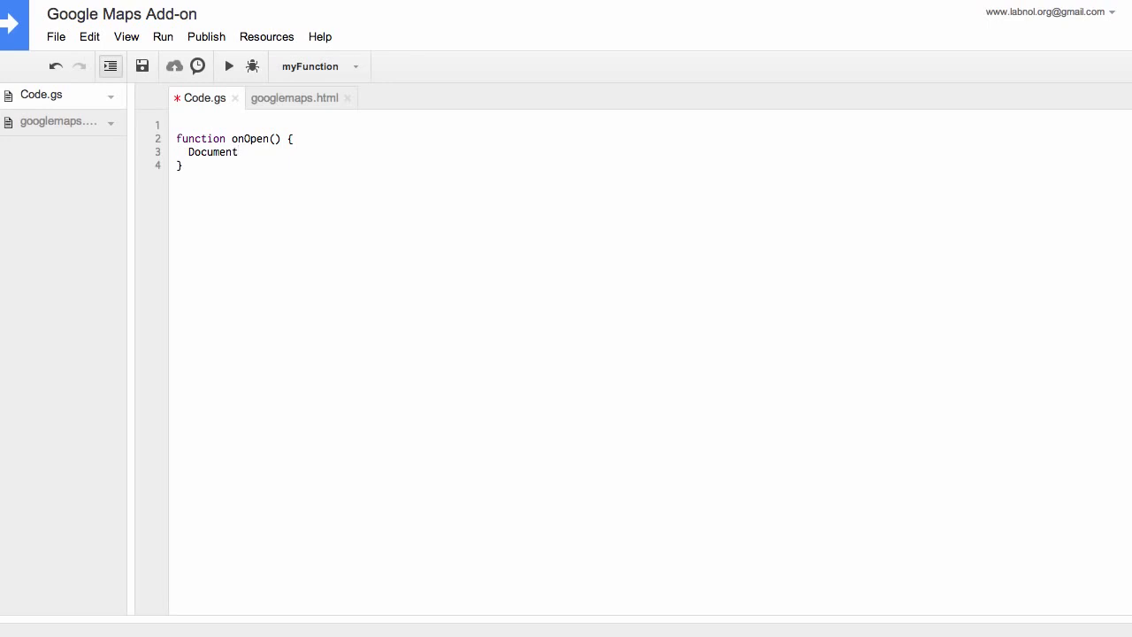
{"action": "type", "text": "App.getUi()"}
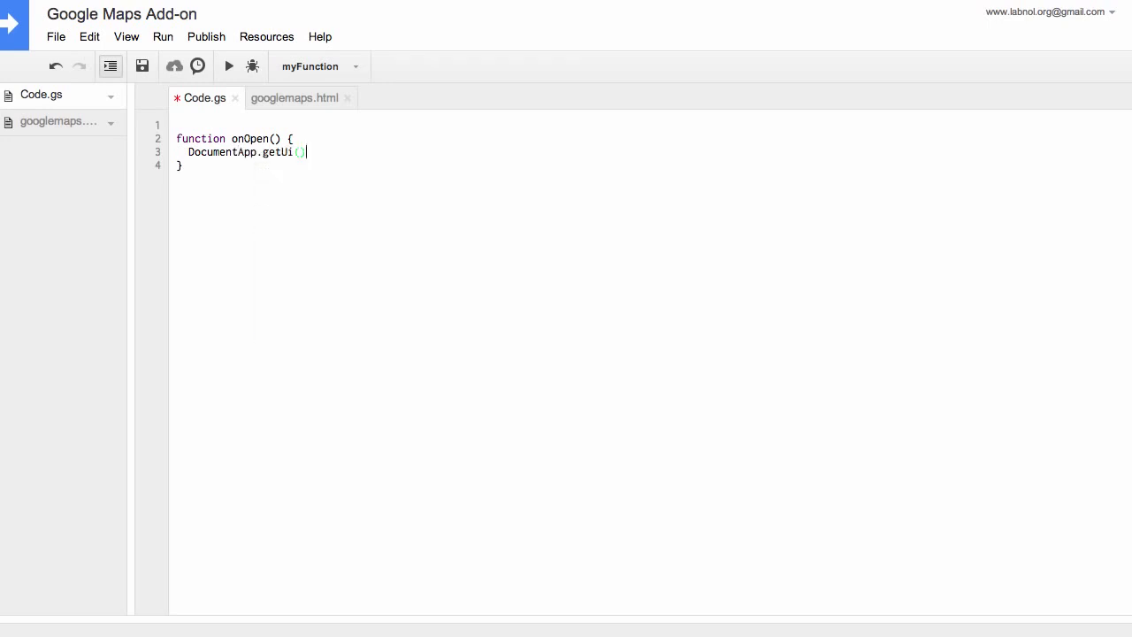
{"action": "type", "text": ".createAddo"}
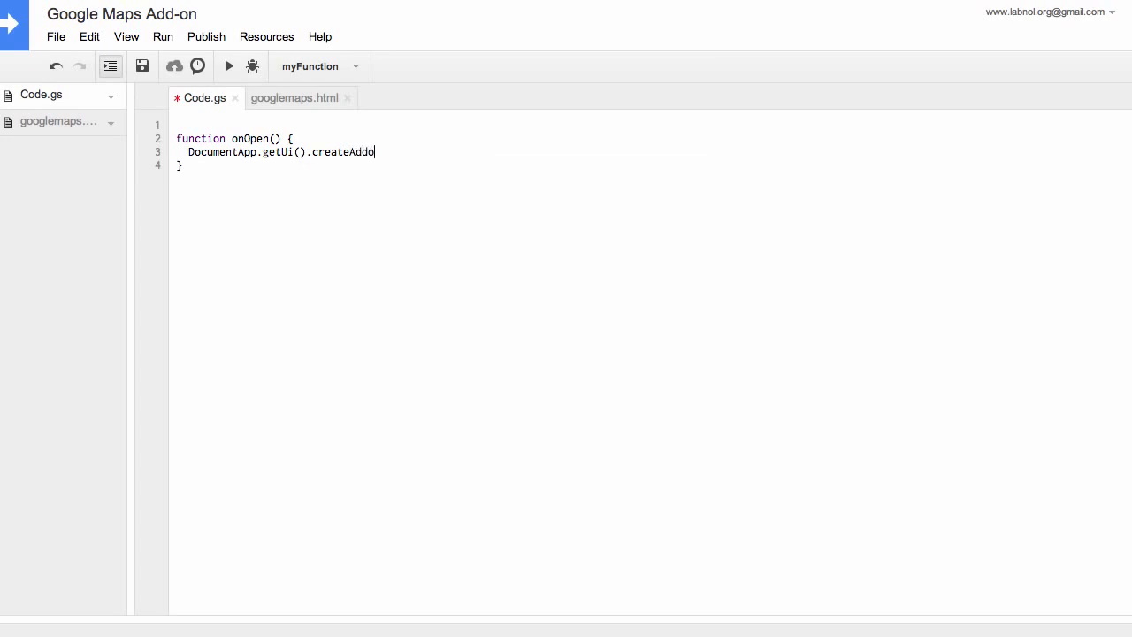
{"action": "type", "text": "nMenu().addIt"}
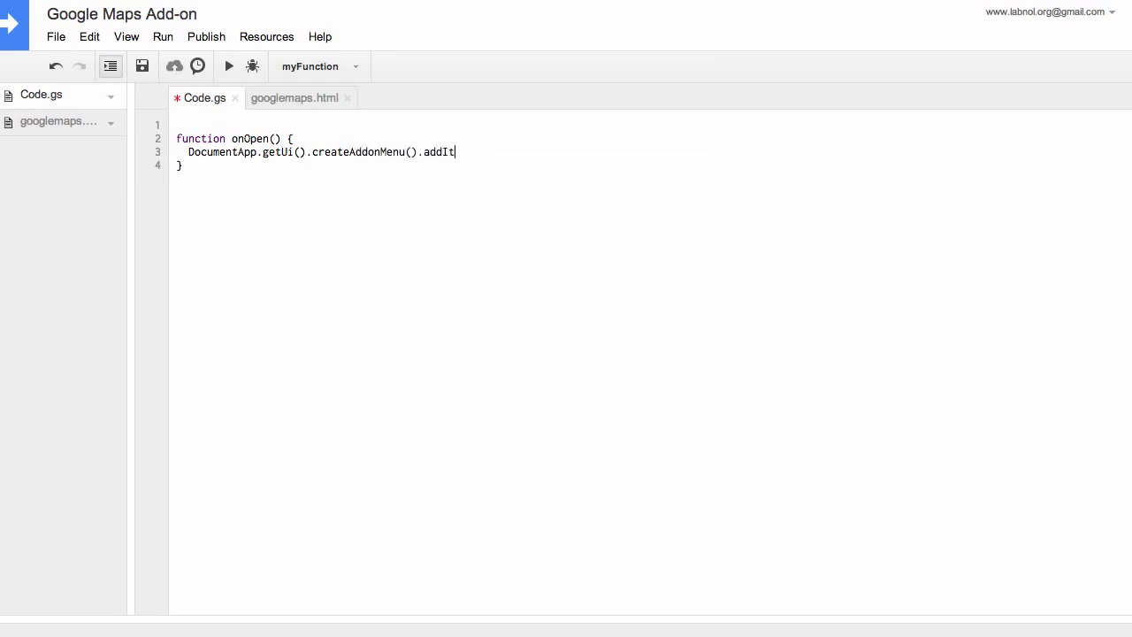
{"action": "type", "text": "em('Gool"}
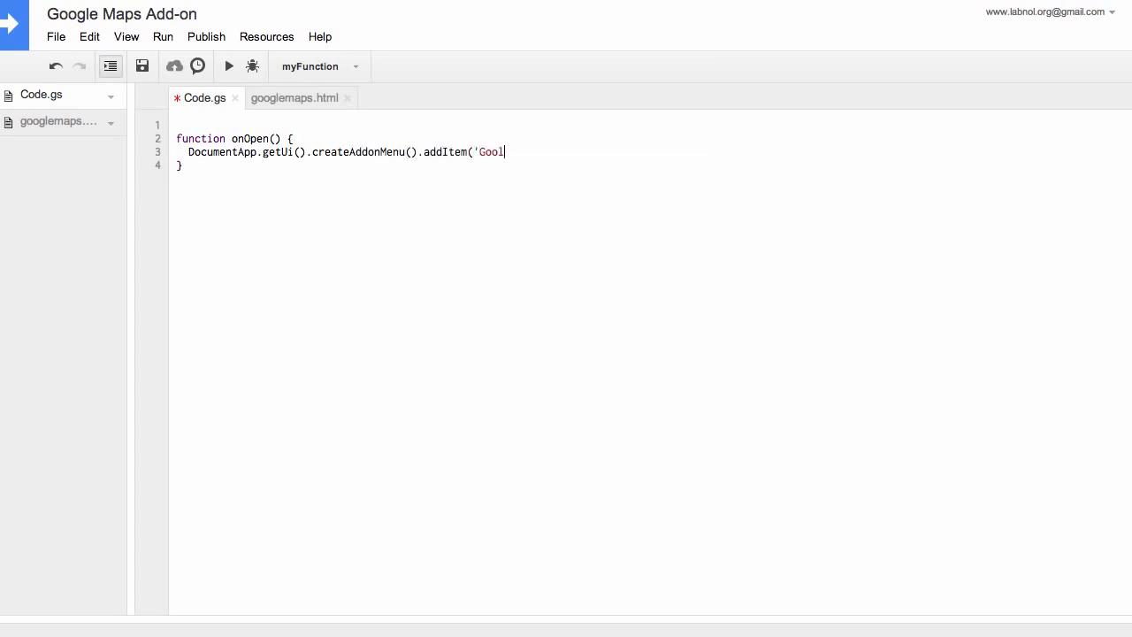
{"action": "type", "text": "gle Maps', '"}
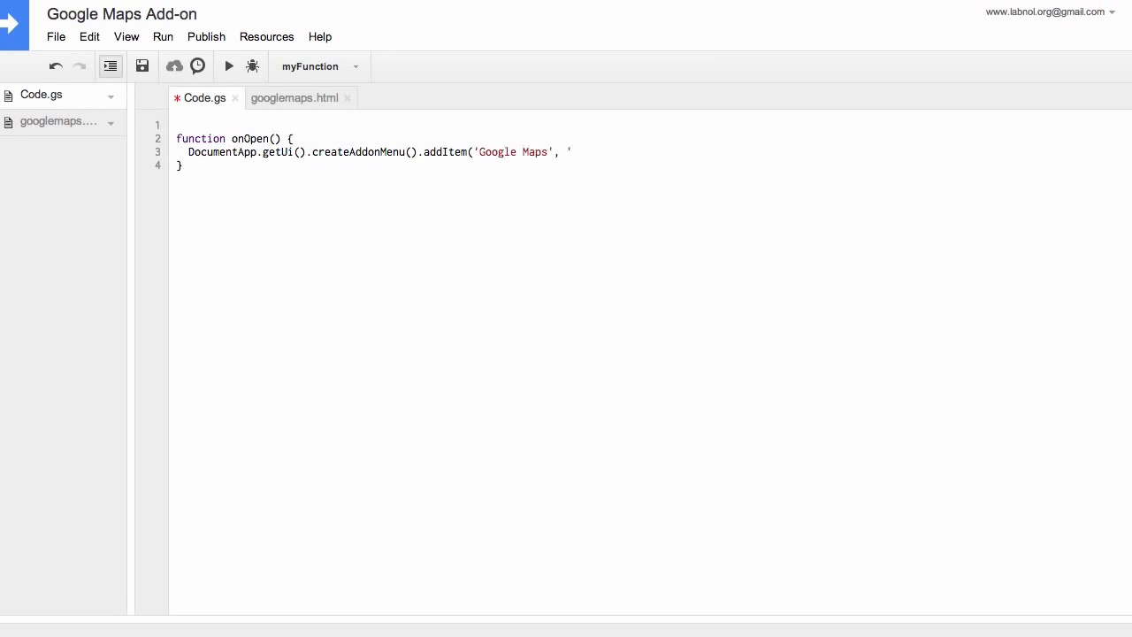
{"action": "type", "text": "'showSidebar'"}
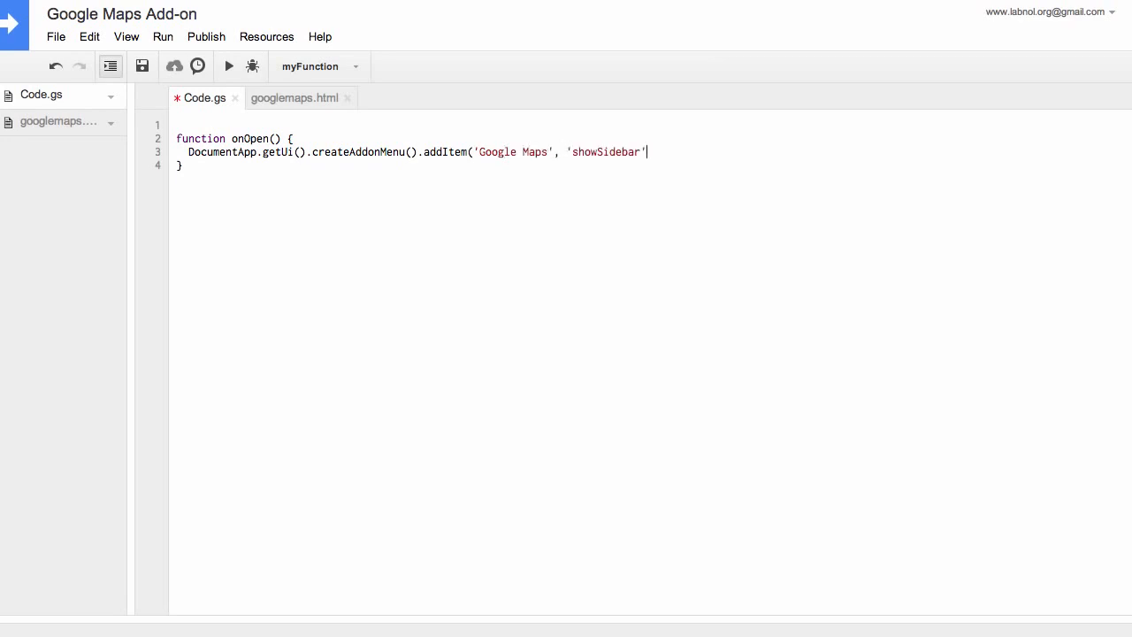
{"action": "type", "text": ").addT"}
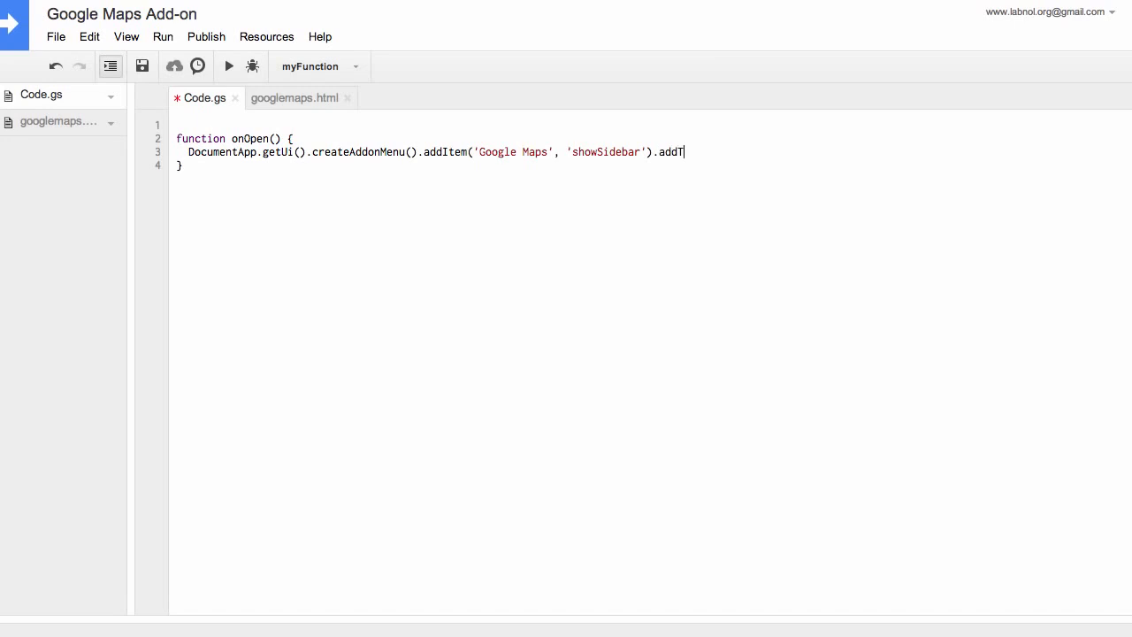
{"action": "type", "text": "oUi();"}
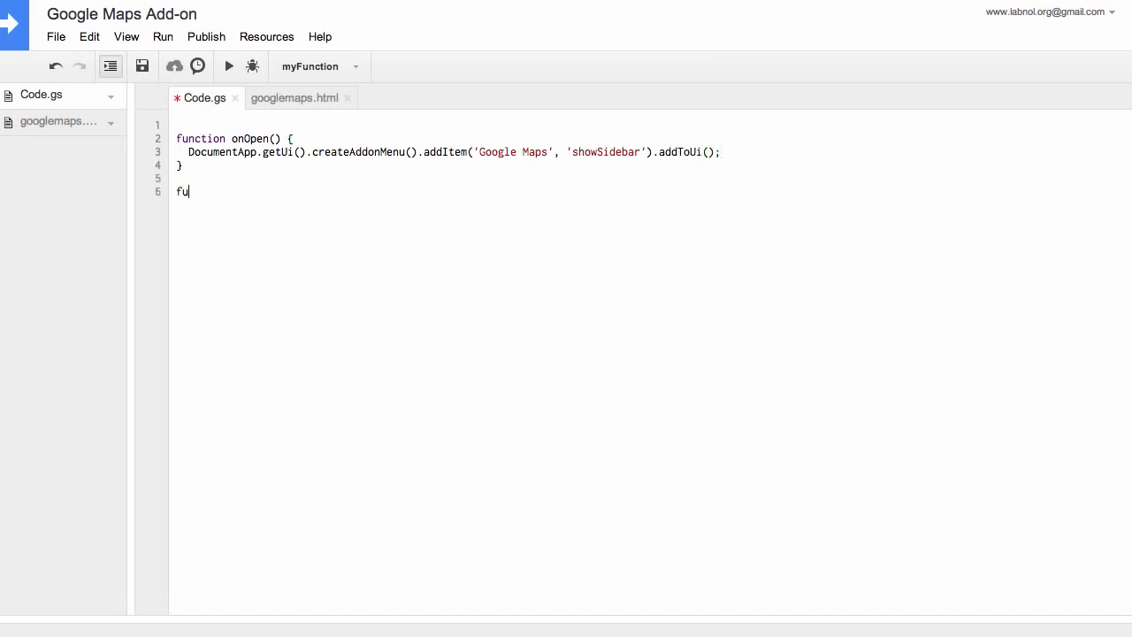
Step: Write showSidebar evaluating the googlemaps template with title 'Google Maps'
{"action": "type", "text": "nction showSidebar() {"}
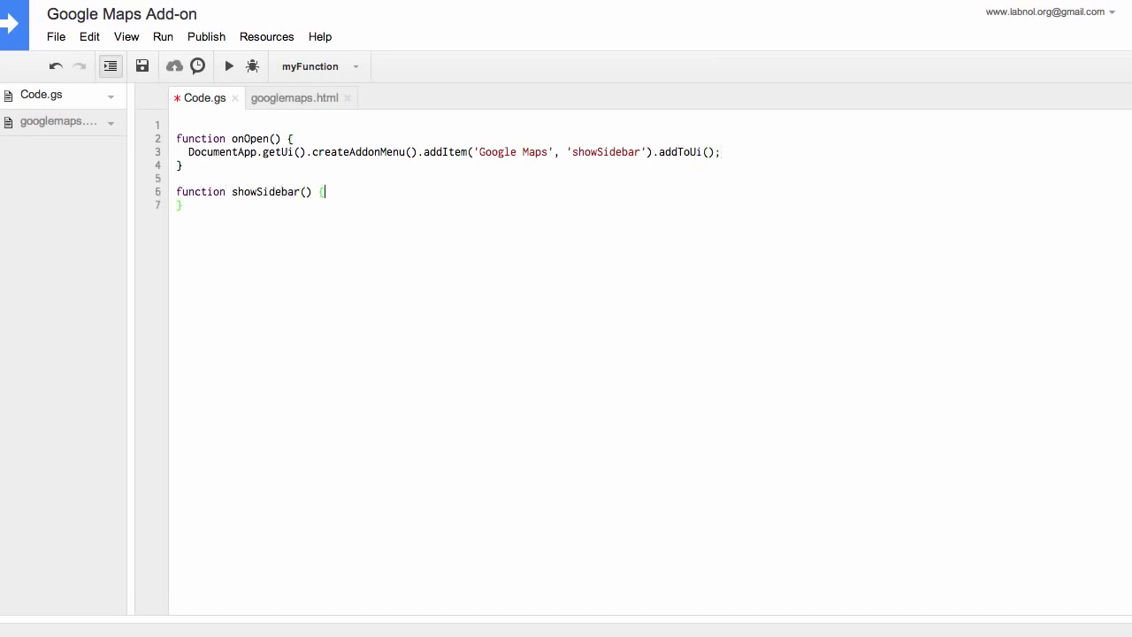
{"action": "key", "text": "Enter"}
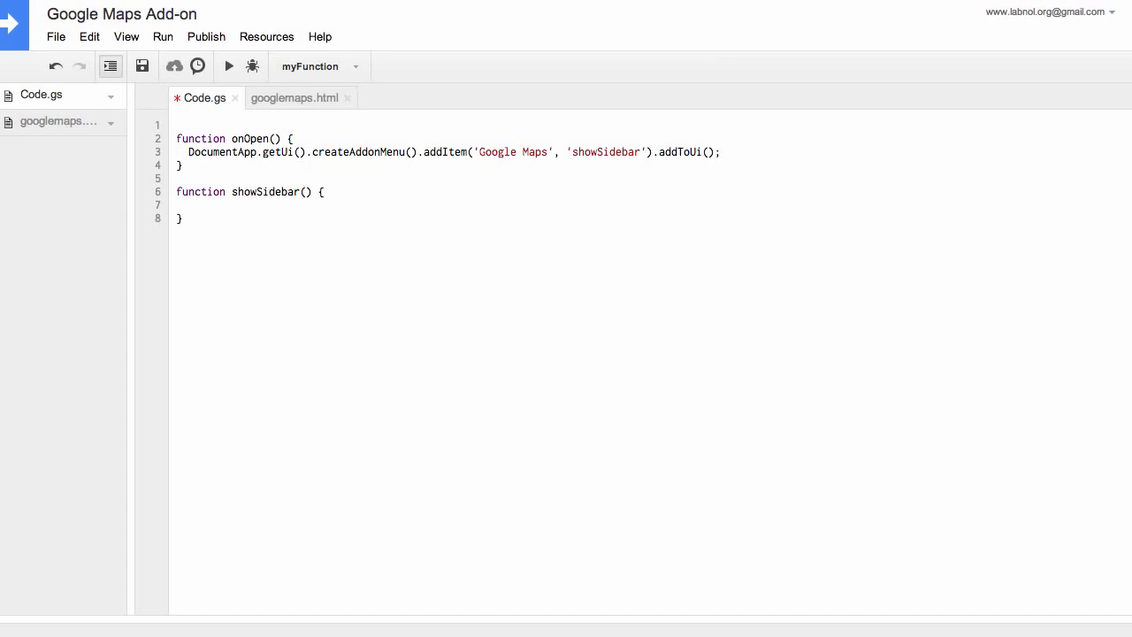
{"action": "type", "text": "var html ="}
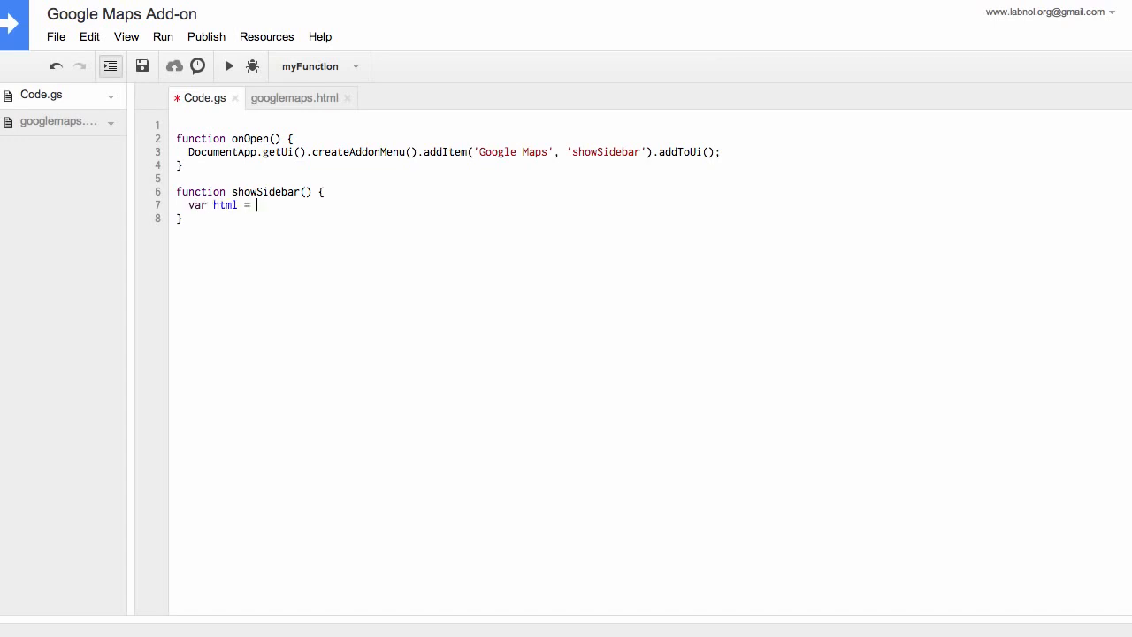
{"action": "type", "text": "HtmlService.createTemplateFromFile(filename)"}
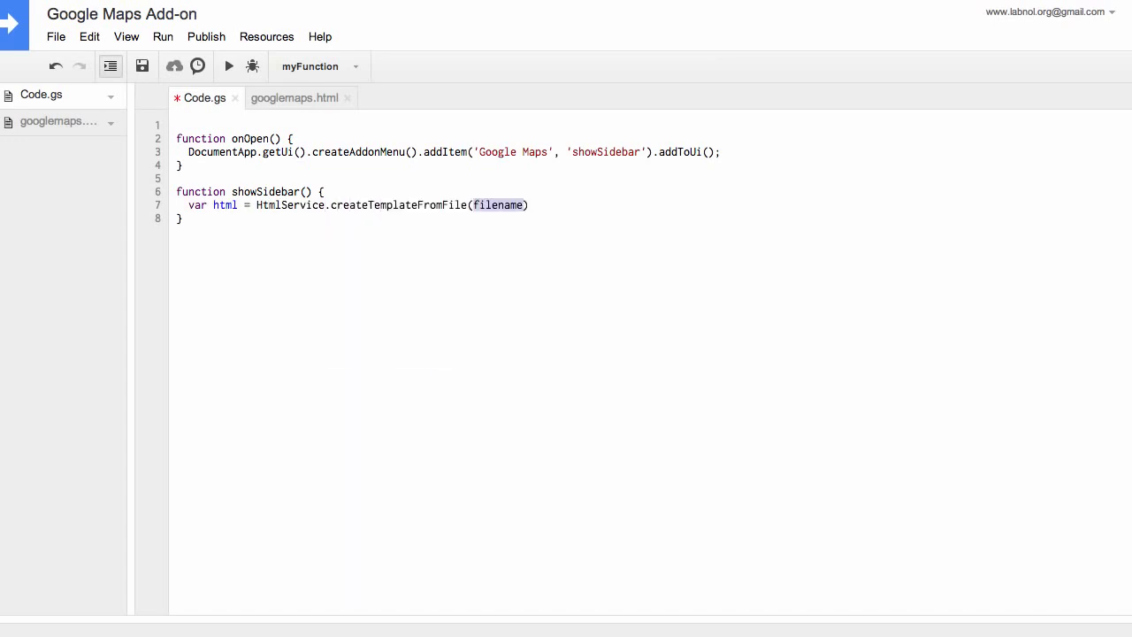
{"action": "type", "text": "\"googlemaps\""}
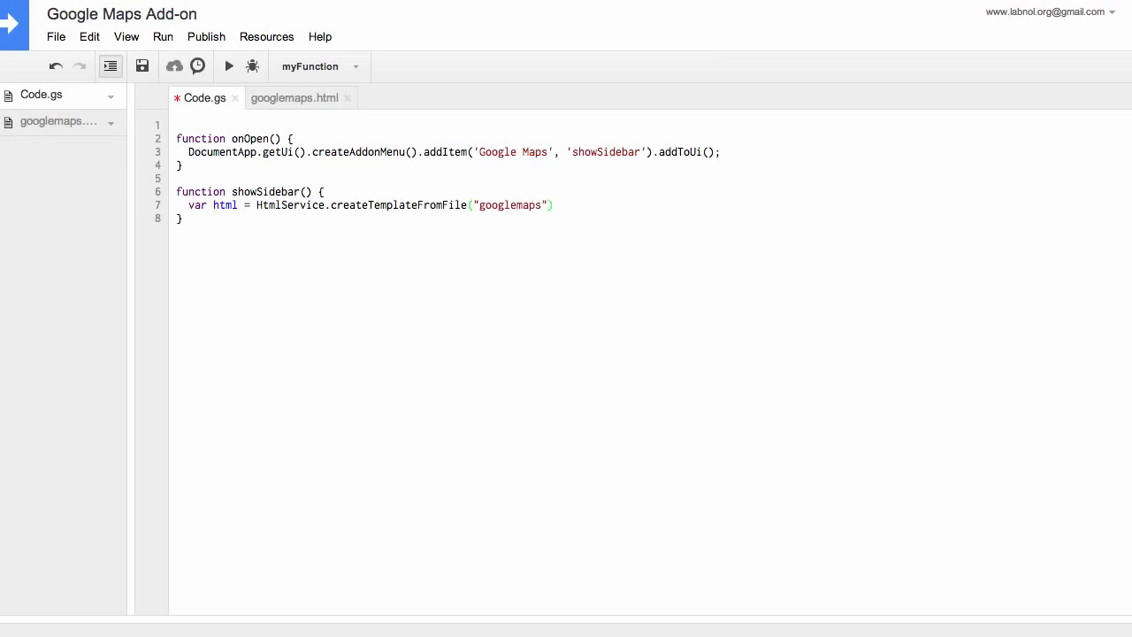
{"action": "type", "text": ".evaluate().setTitle(\"Google Maps\");"}
{"action": "type", "text": "DocumentApp.getUi().showSidebar(html);"}
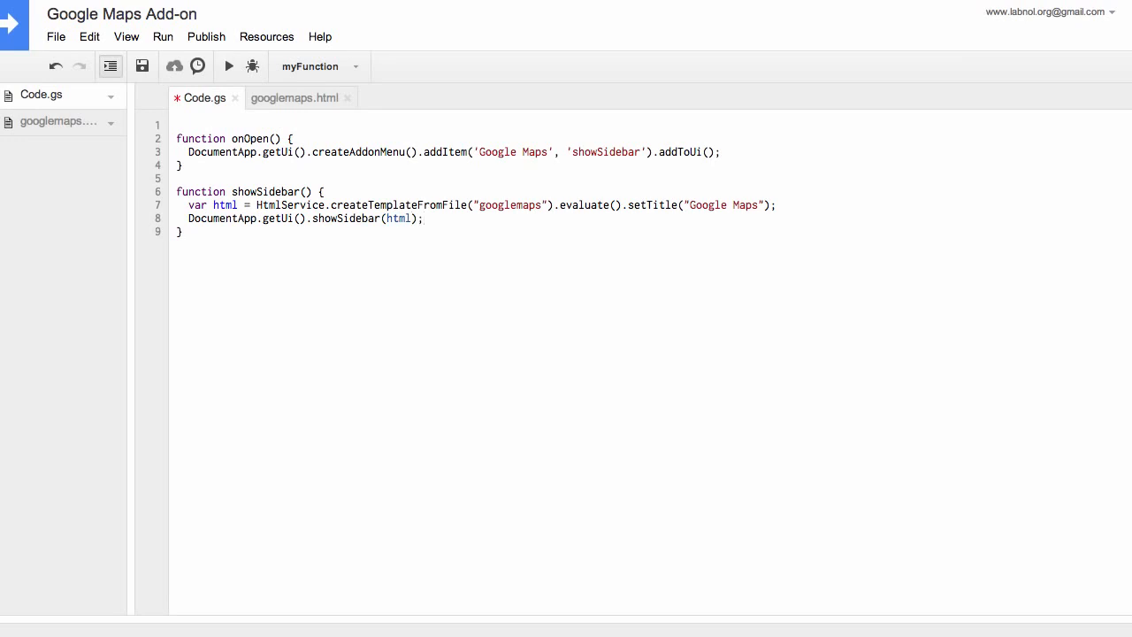
Step: Write insertGoogleMap(address) building an 800x600, zoom-15 static map and inserting its blob at the cursor
{"action": "type", "text": "function inse"}
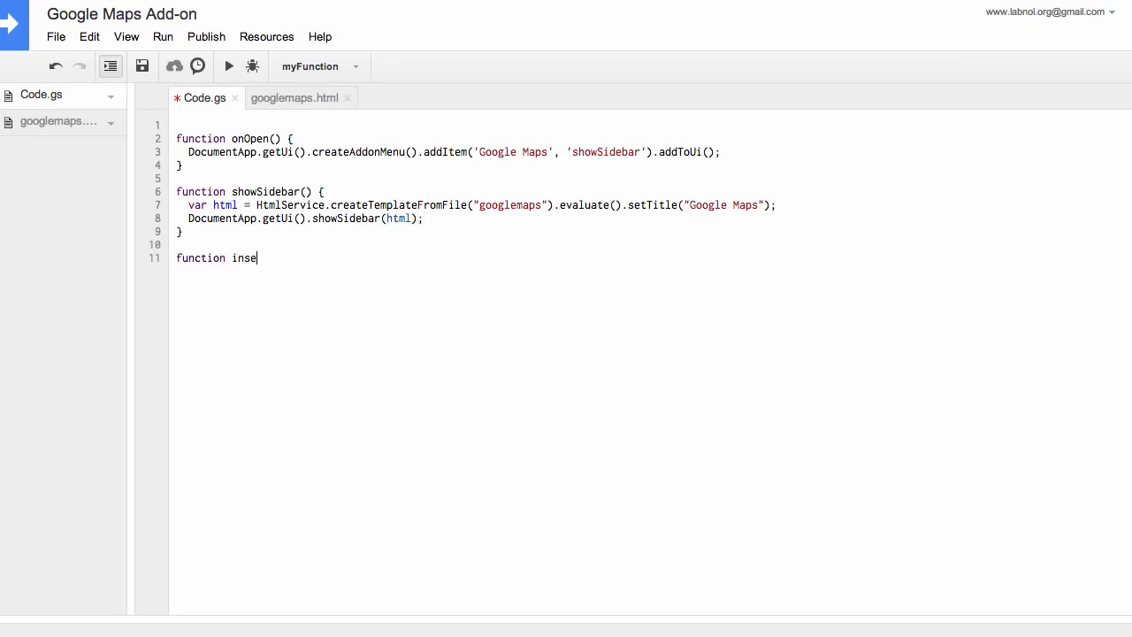
{"action": "type", "text": "rtGoogleMap(address)"}
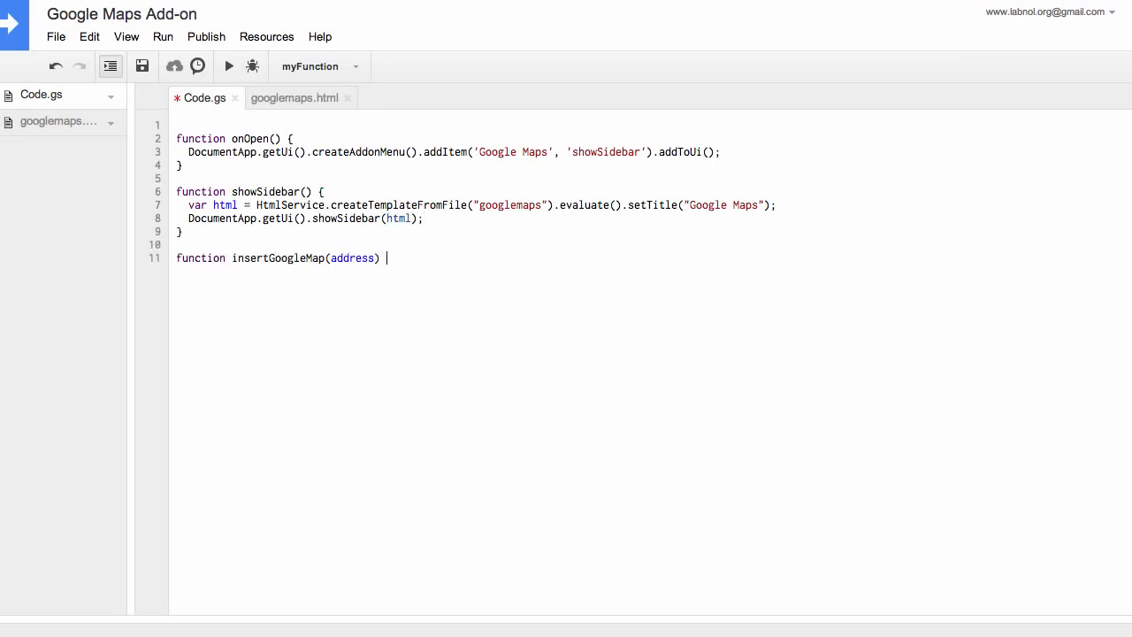
{"action": "type", "text": "{"}
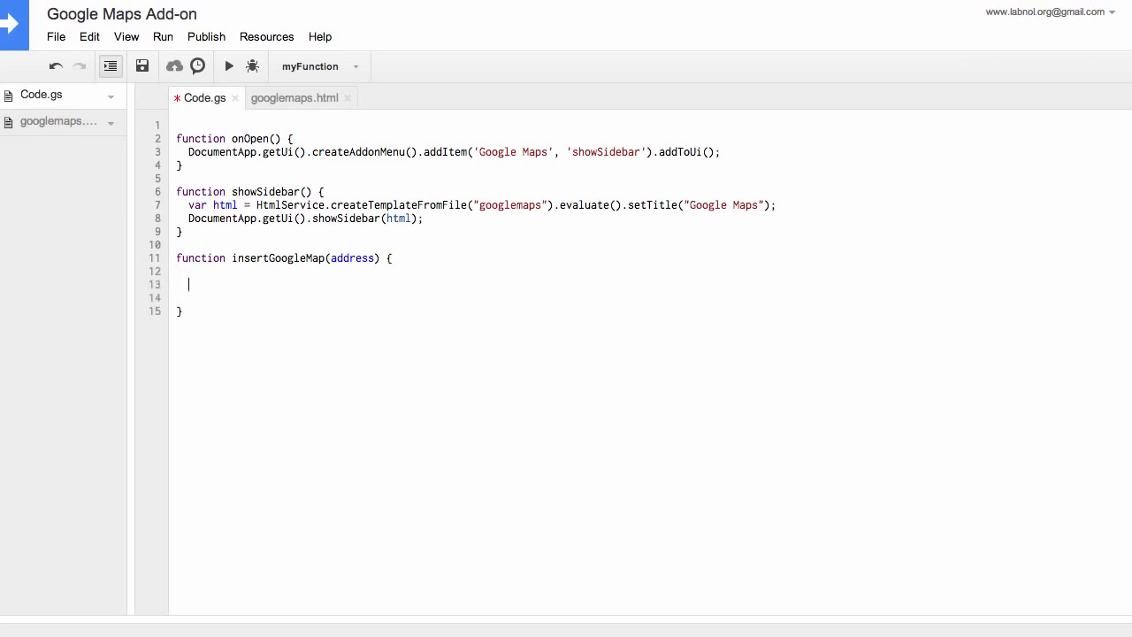
{"action": "type", "text": "var map = Ma"}
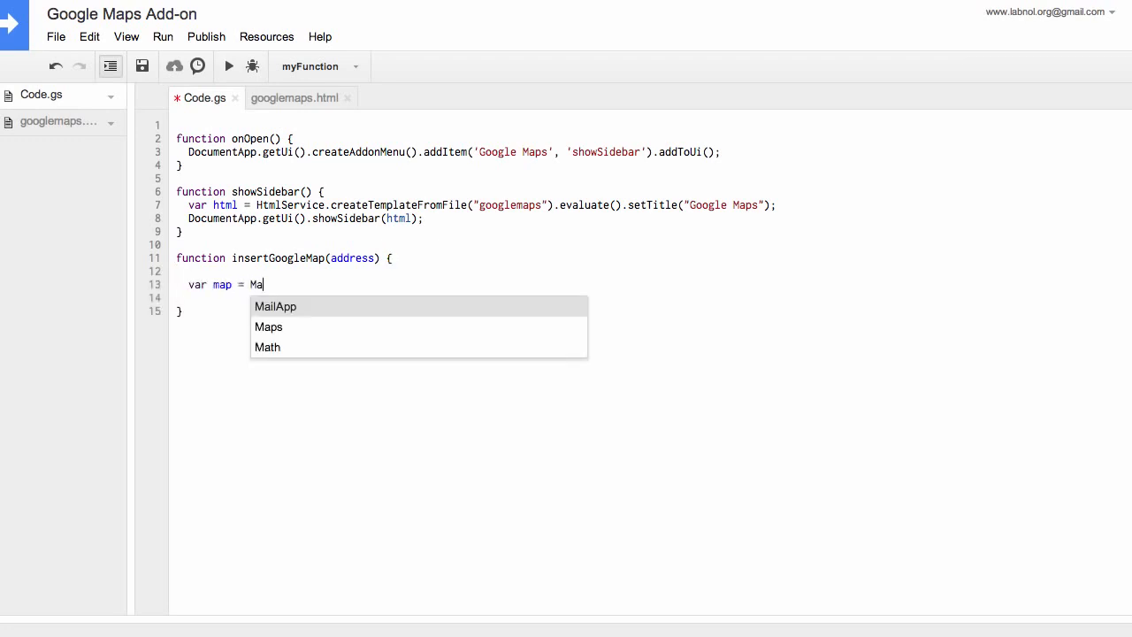
{"action": "type", "text": "Maps.newStaticMap()"}
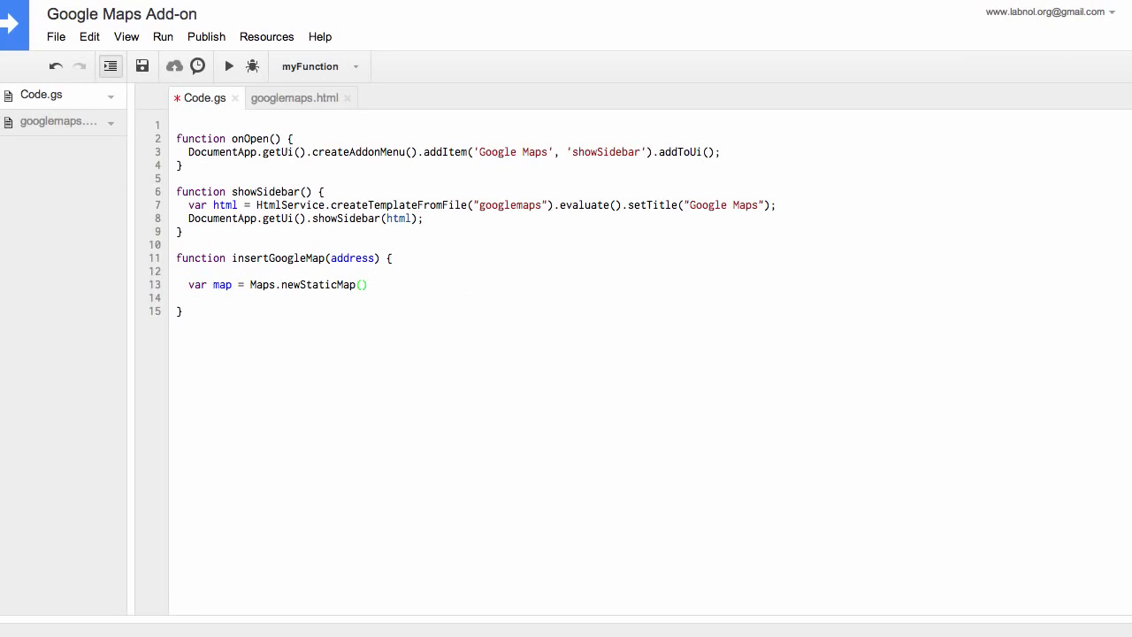
{"action": "type", "text": ".setSize(width, height)"}
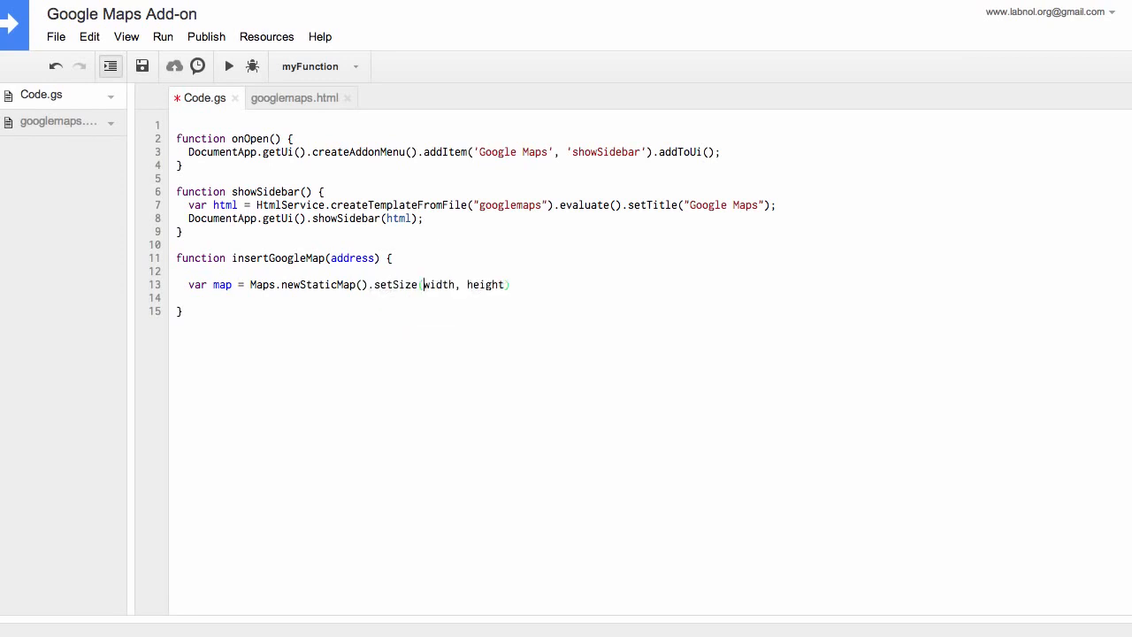
{"action": "type", "text": "800"}
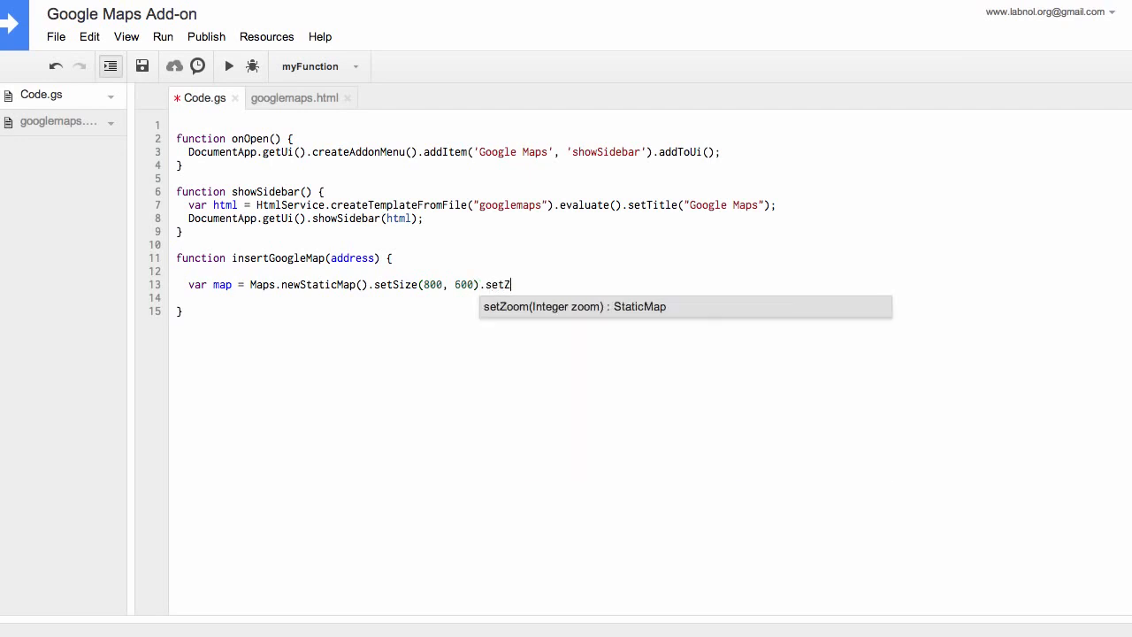
{"action": "type", "text": "oom(15).setCenter(address);"}
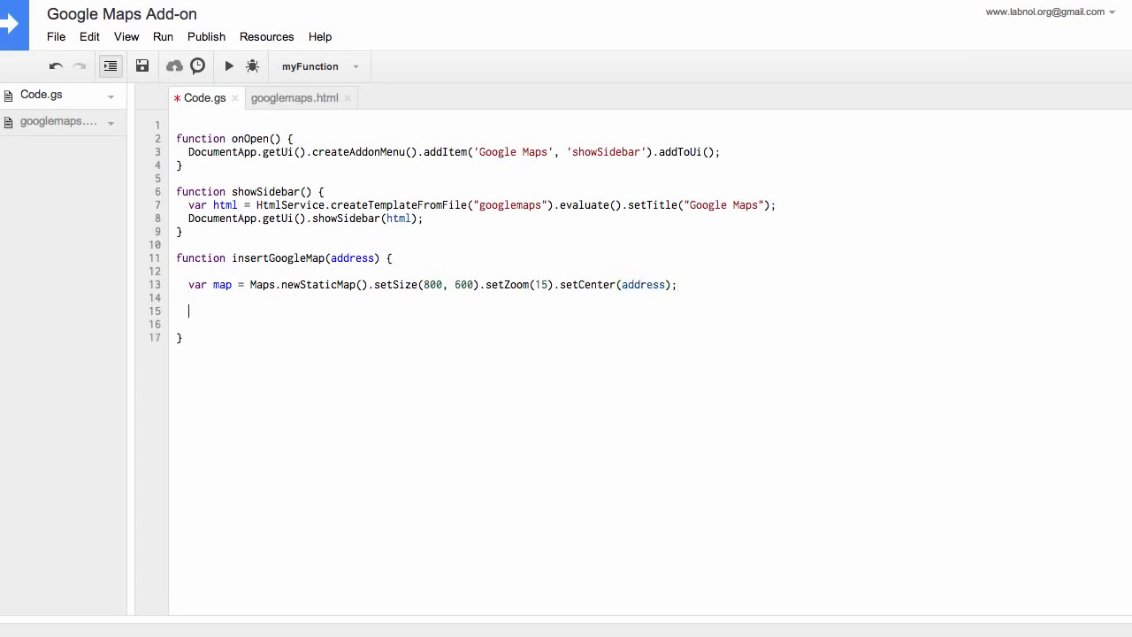
{"action": "type", "text": "DocumentApp.getActiveDocument().getCursor("}
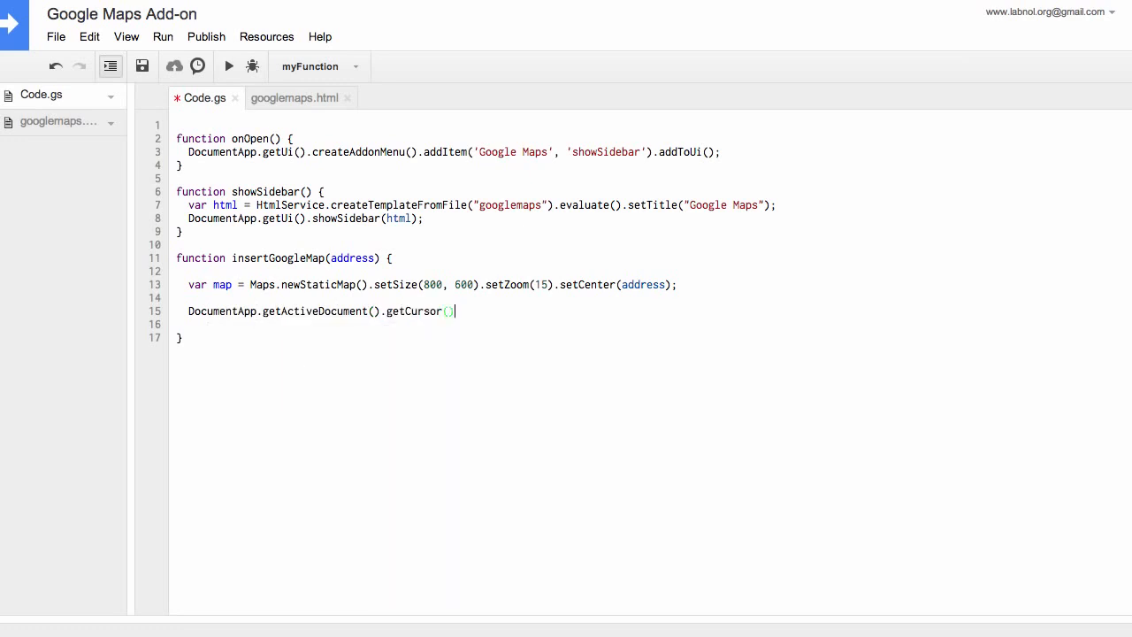
{"action": "type", "text": ".insertInlineImage(map"}
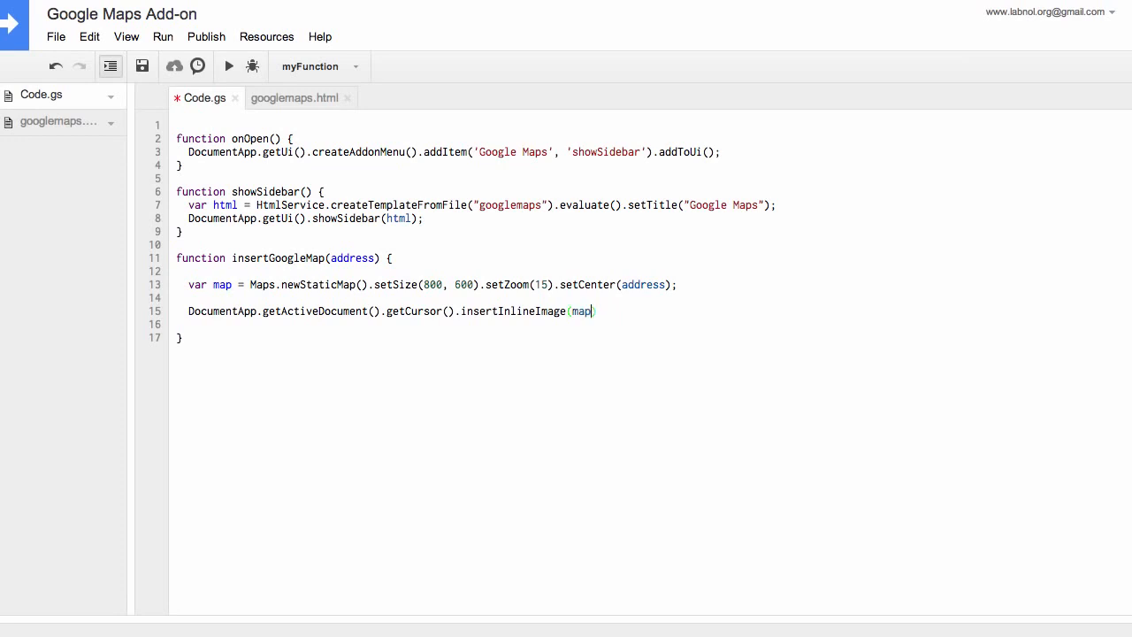
{"action": "type", "text": ".getBlob());"}
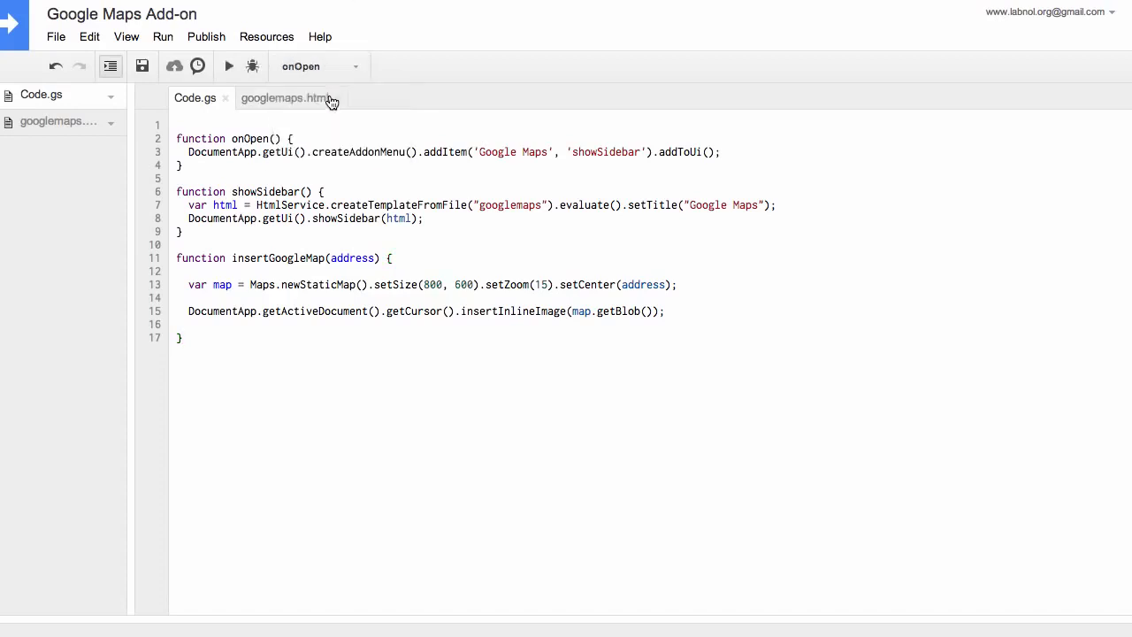
Step: Run onOpen, continue through Authorization required, and accept Drive document access
{"action": "left_click", "coordinate": [229, 67]}
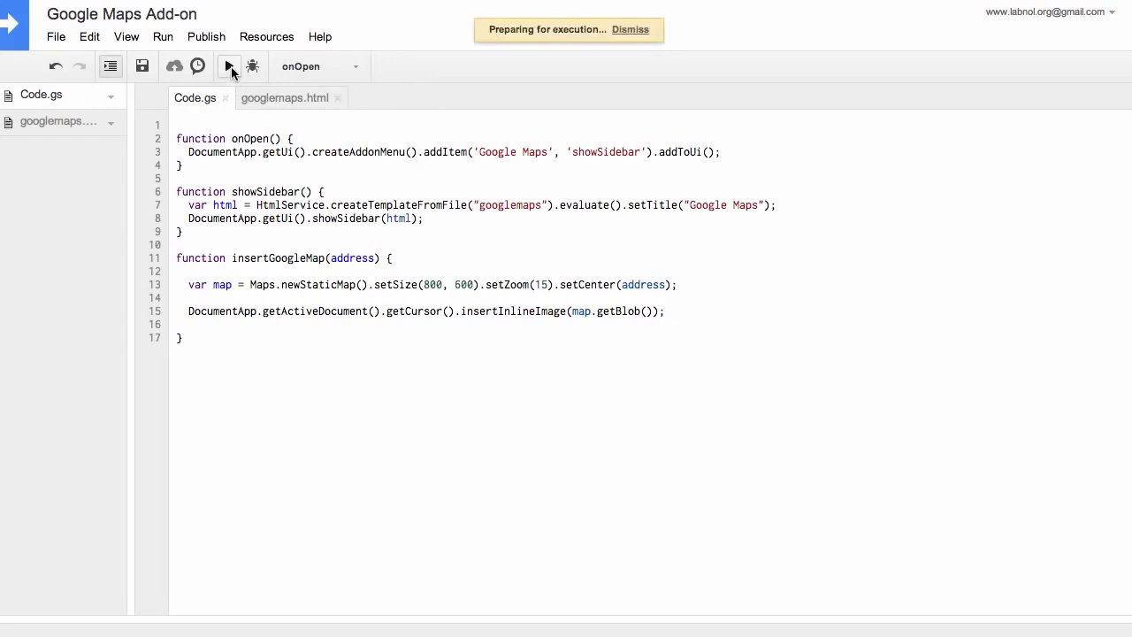
{"action": "left_click", "coordinate": [226, 67]}
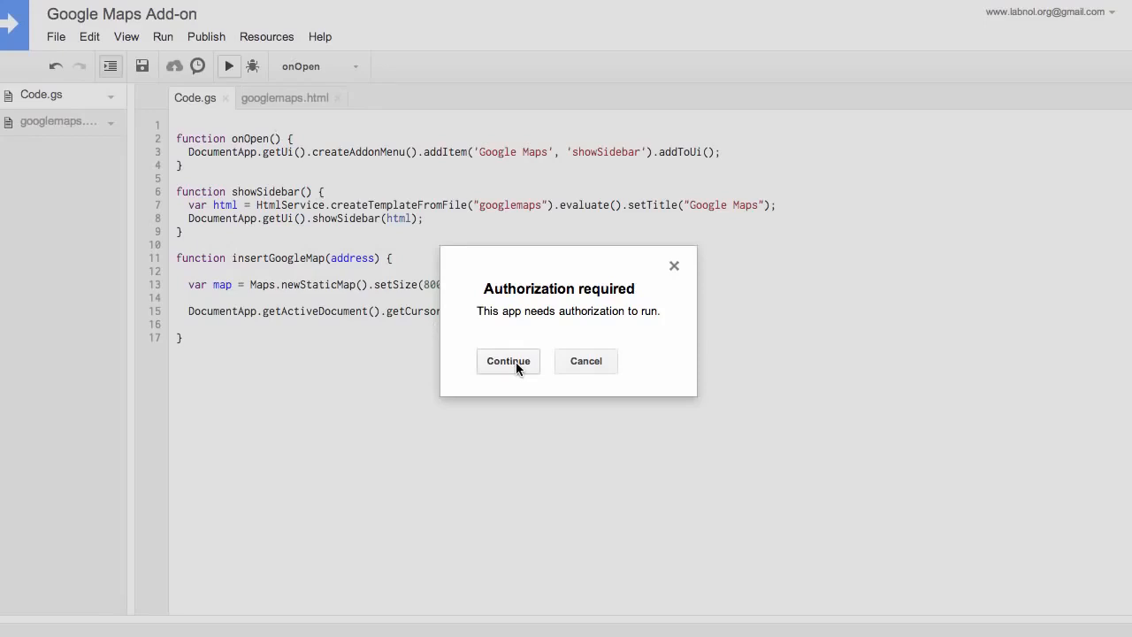
{"action": "left_click", "coordinate": [507, 360]}
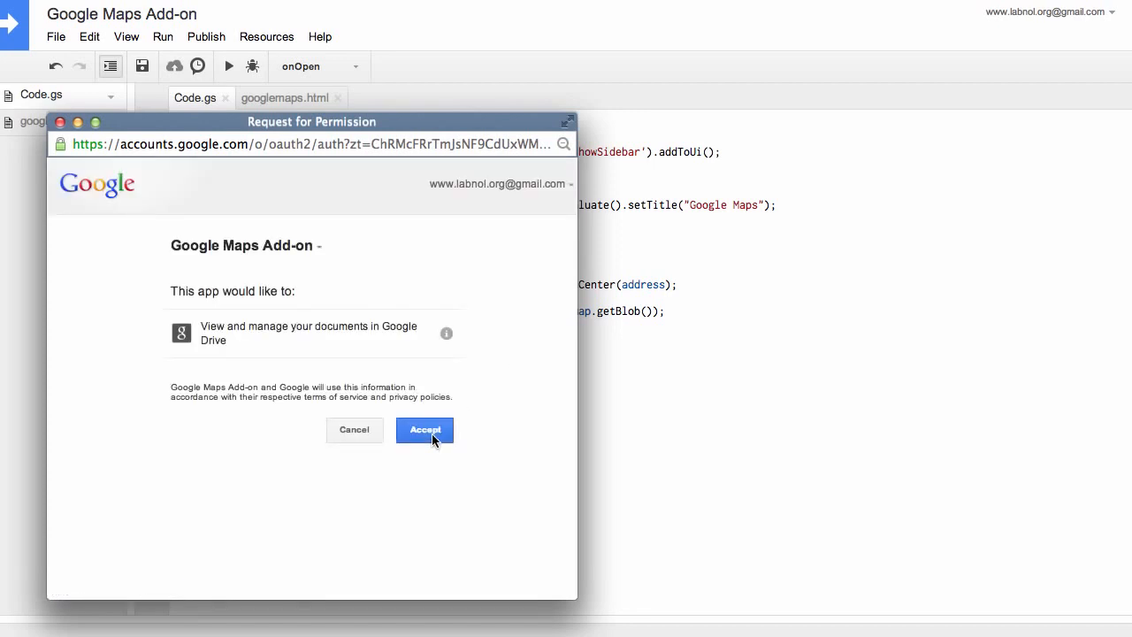
{"action": "left_click", "coordinate": [424, 430]}
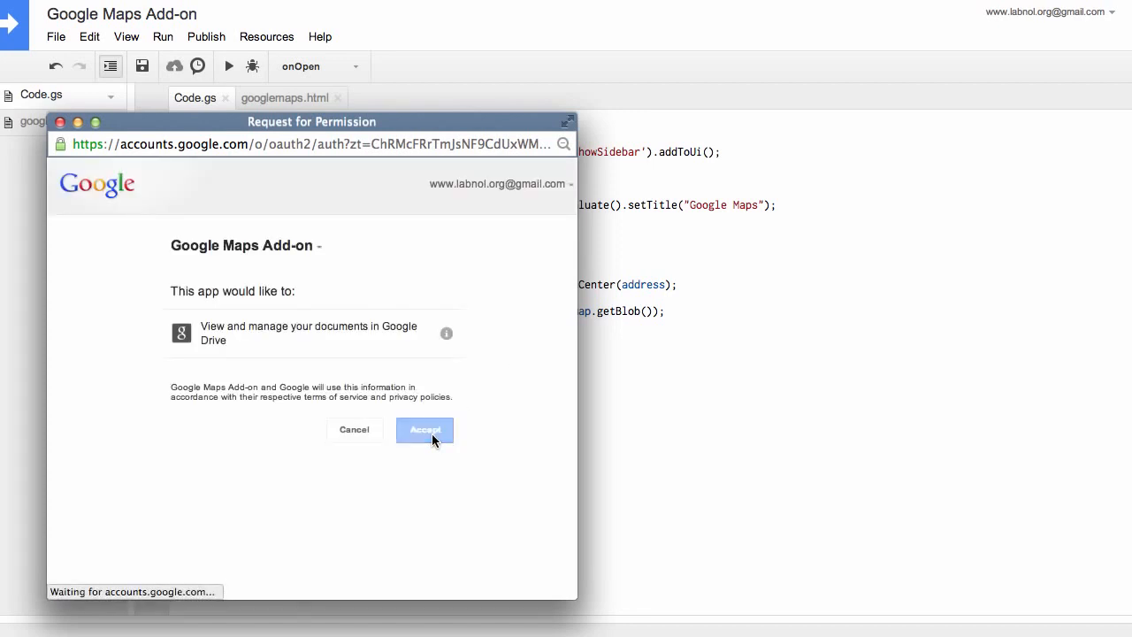
{"action": "left_click", "coordinate": [424, 430]}
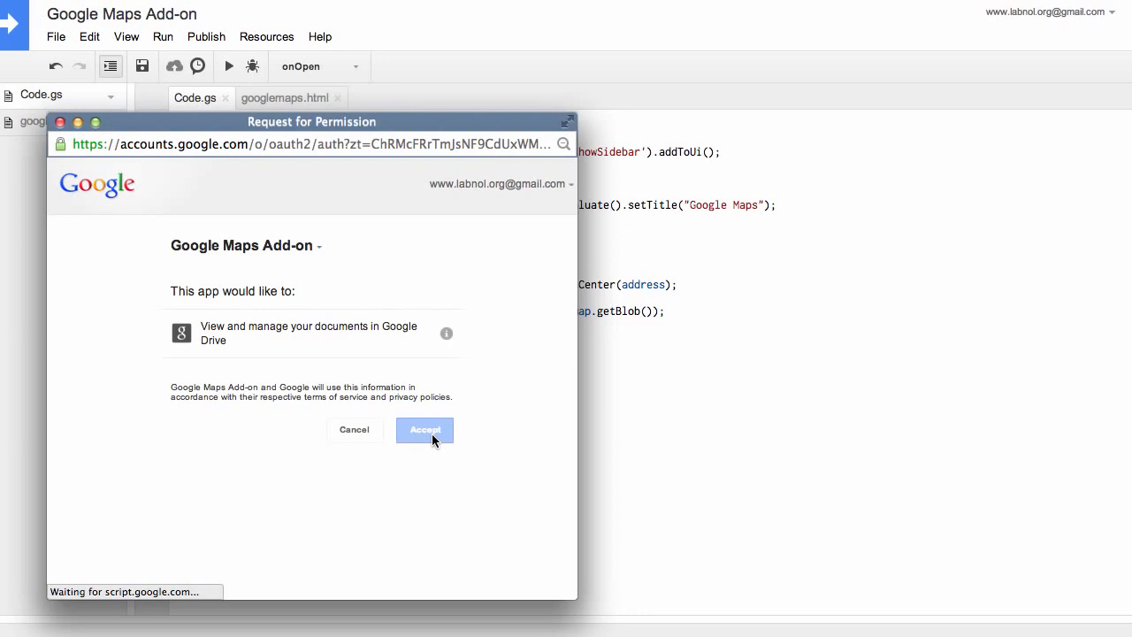
{"action": "left_click", "coordinate": [424, 430]}
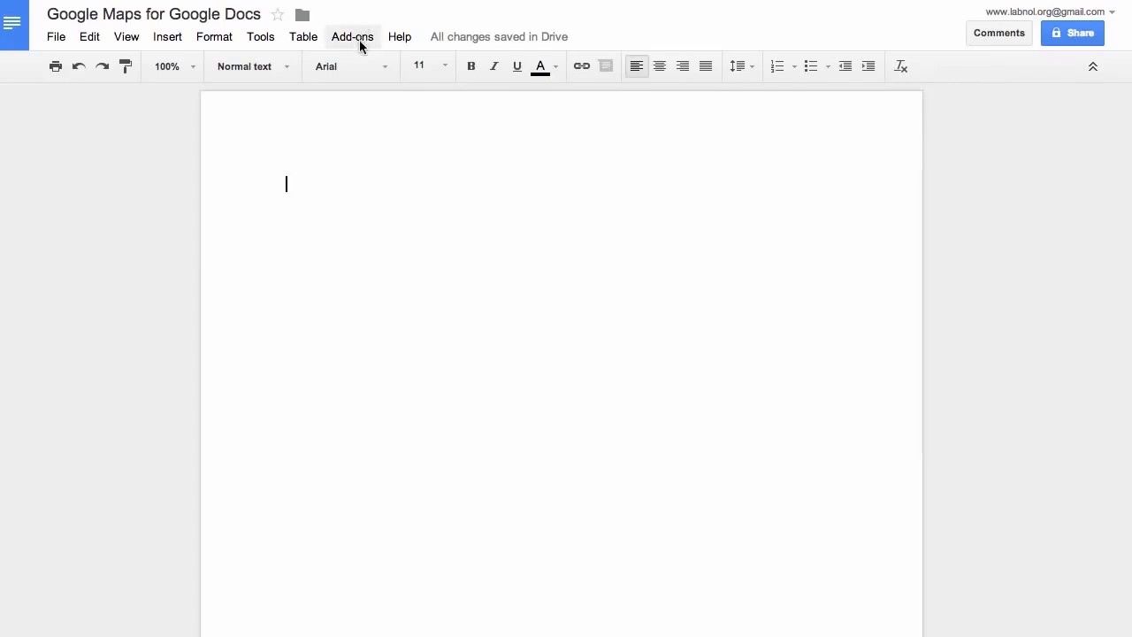
Step: Open the Google Maps add-on sidebar, search '10 Hanover Square, NY', and insert the map thumbnail
{"action": "left_click", "coordinate": [352, 37]}
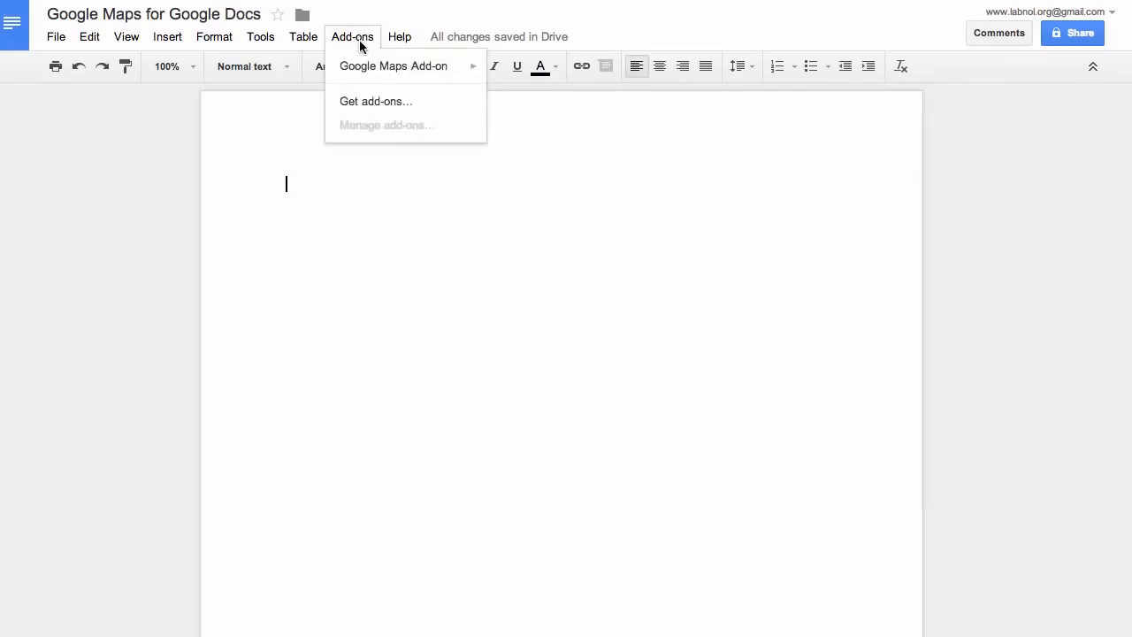
{"action": "mouse_move", "coordinate": [405, 66]}
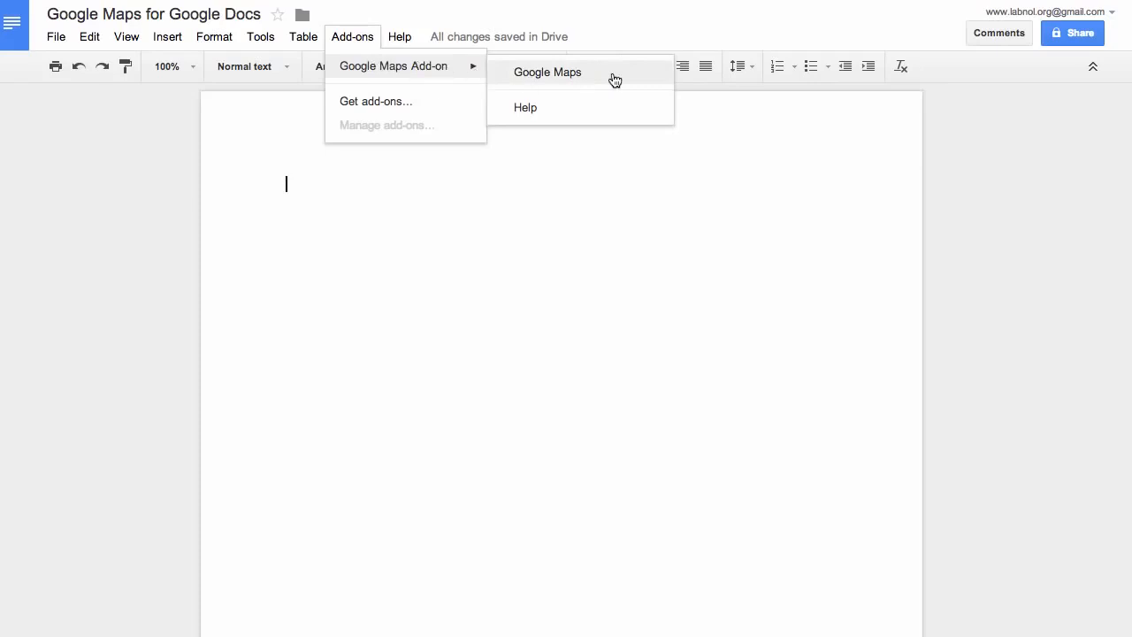
{"action": "left_click", "coordinate": [547, 72]}
{"action": "type", "text": "1"}
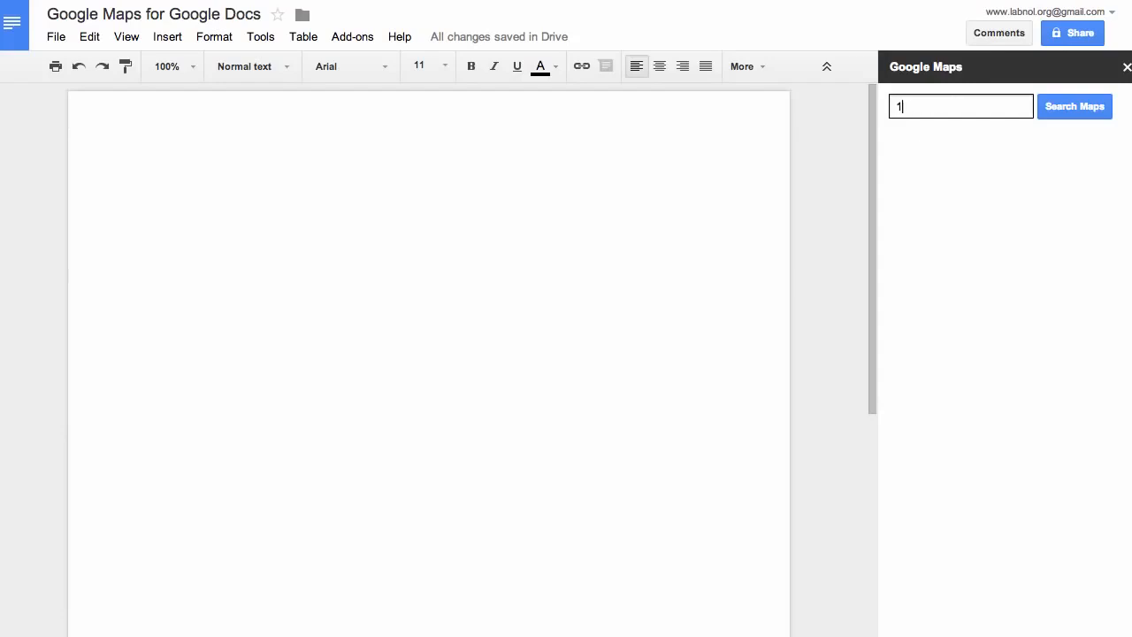
{"action": "type", "text": "0 Hanover"}
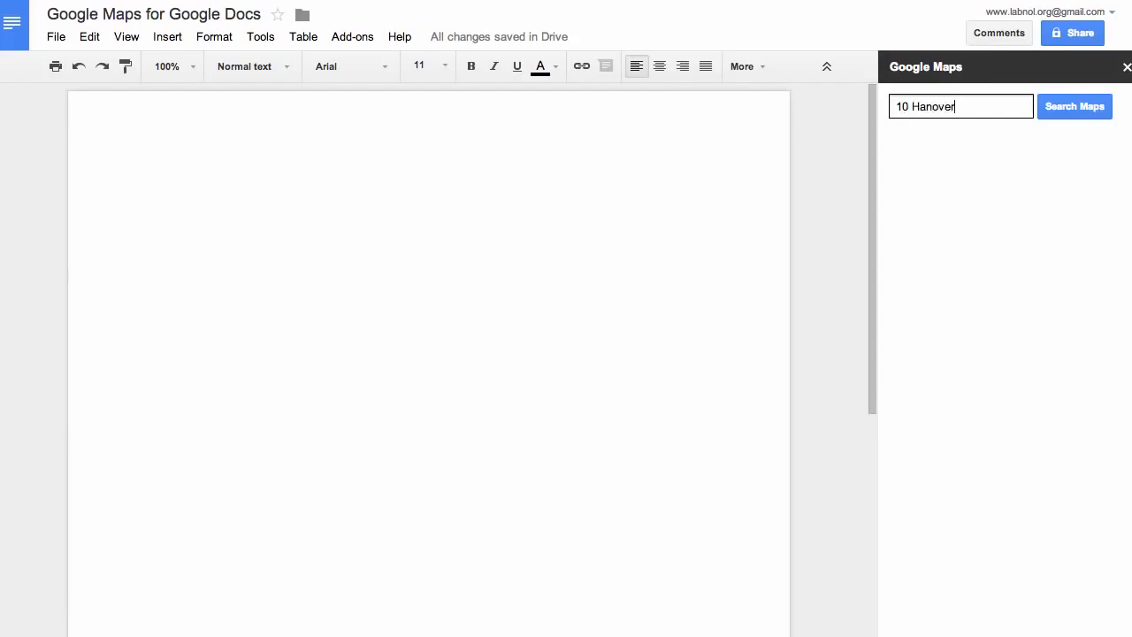
{"action": "type", "text": "Square, NY"}
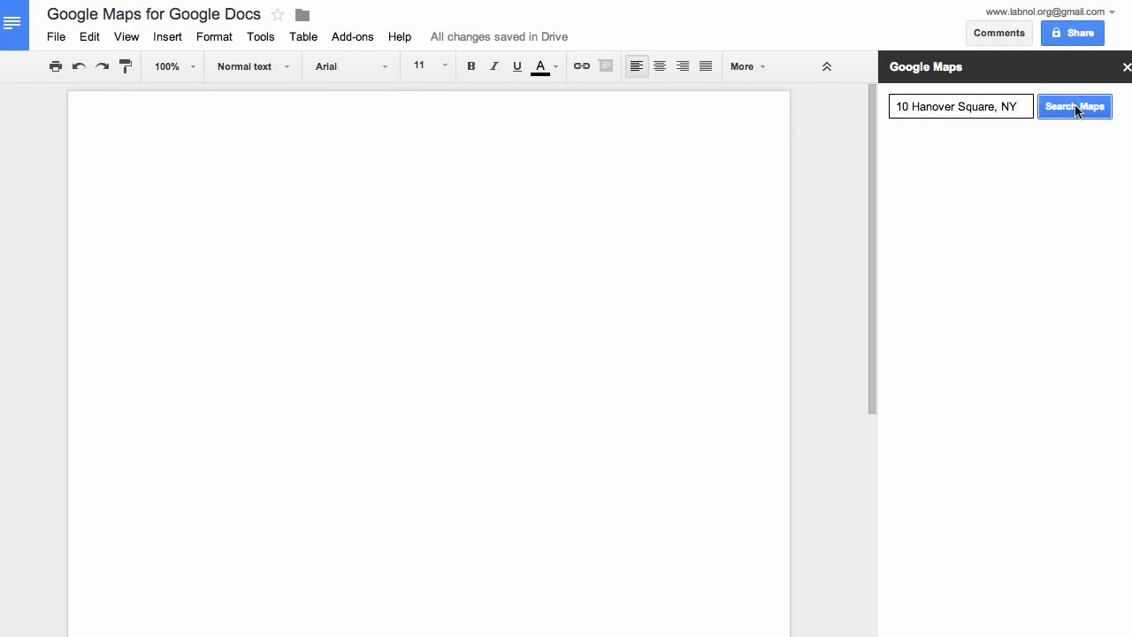
{"action": "left_click", "coordinate": [1074, 106]}
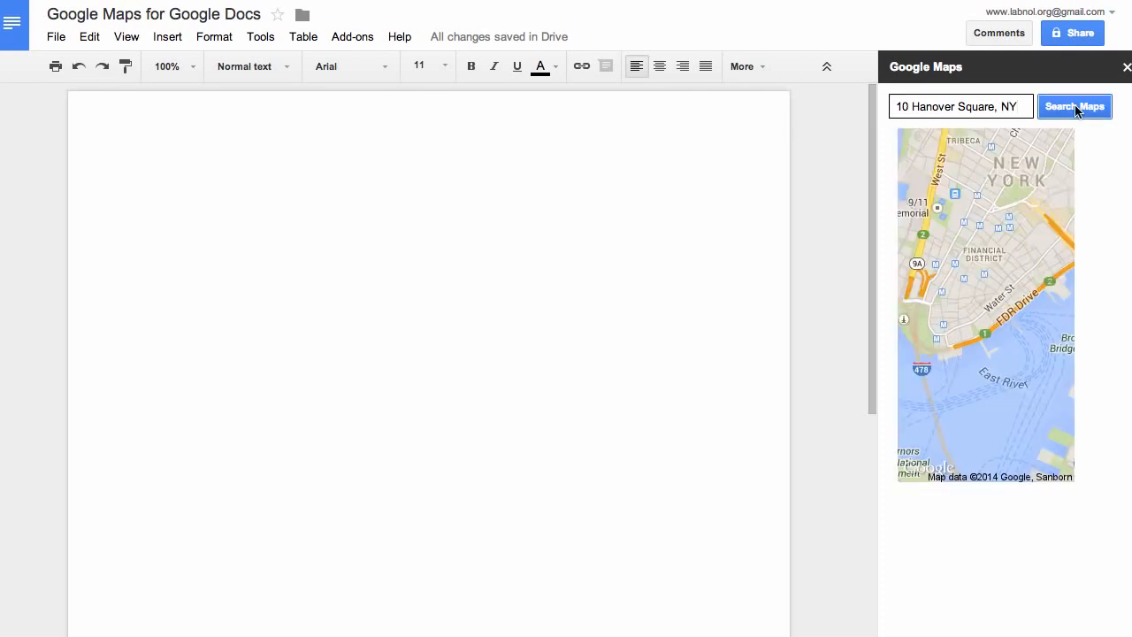
{"action": "left_click", "coordinate": [1075, 106]}
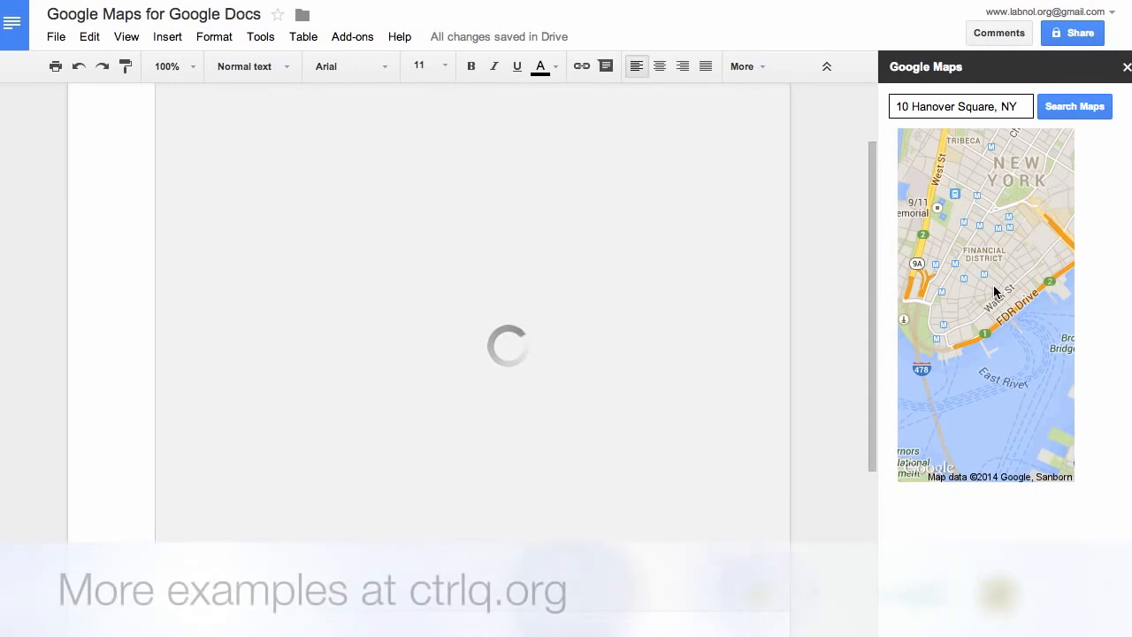